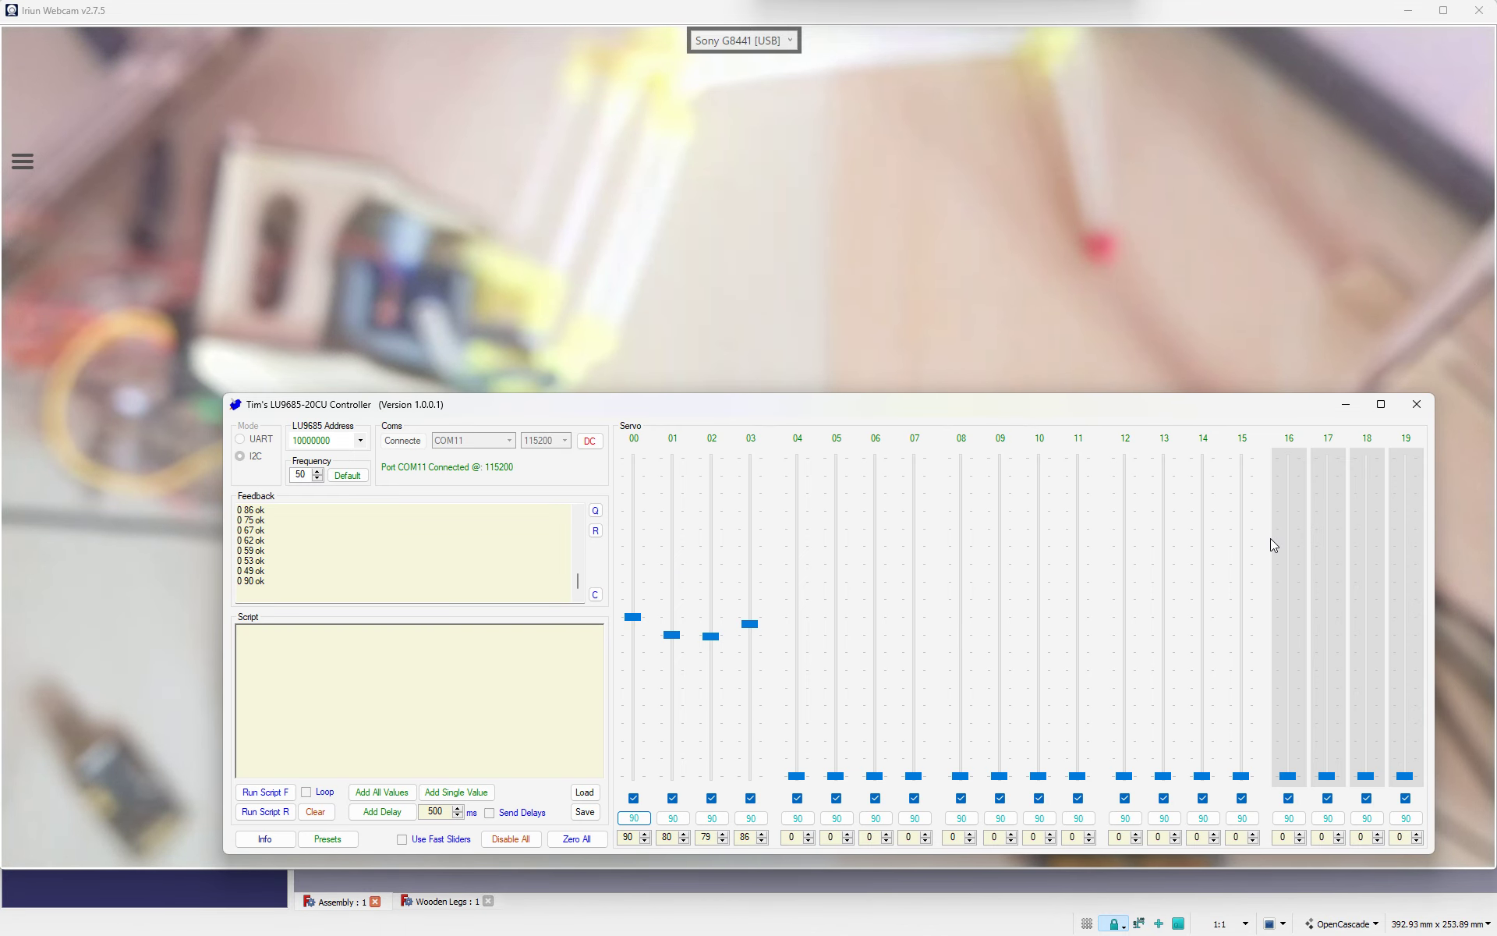
{"action": "mouse_move", "coordinate": [1339, 493]}
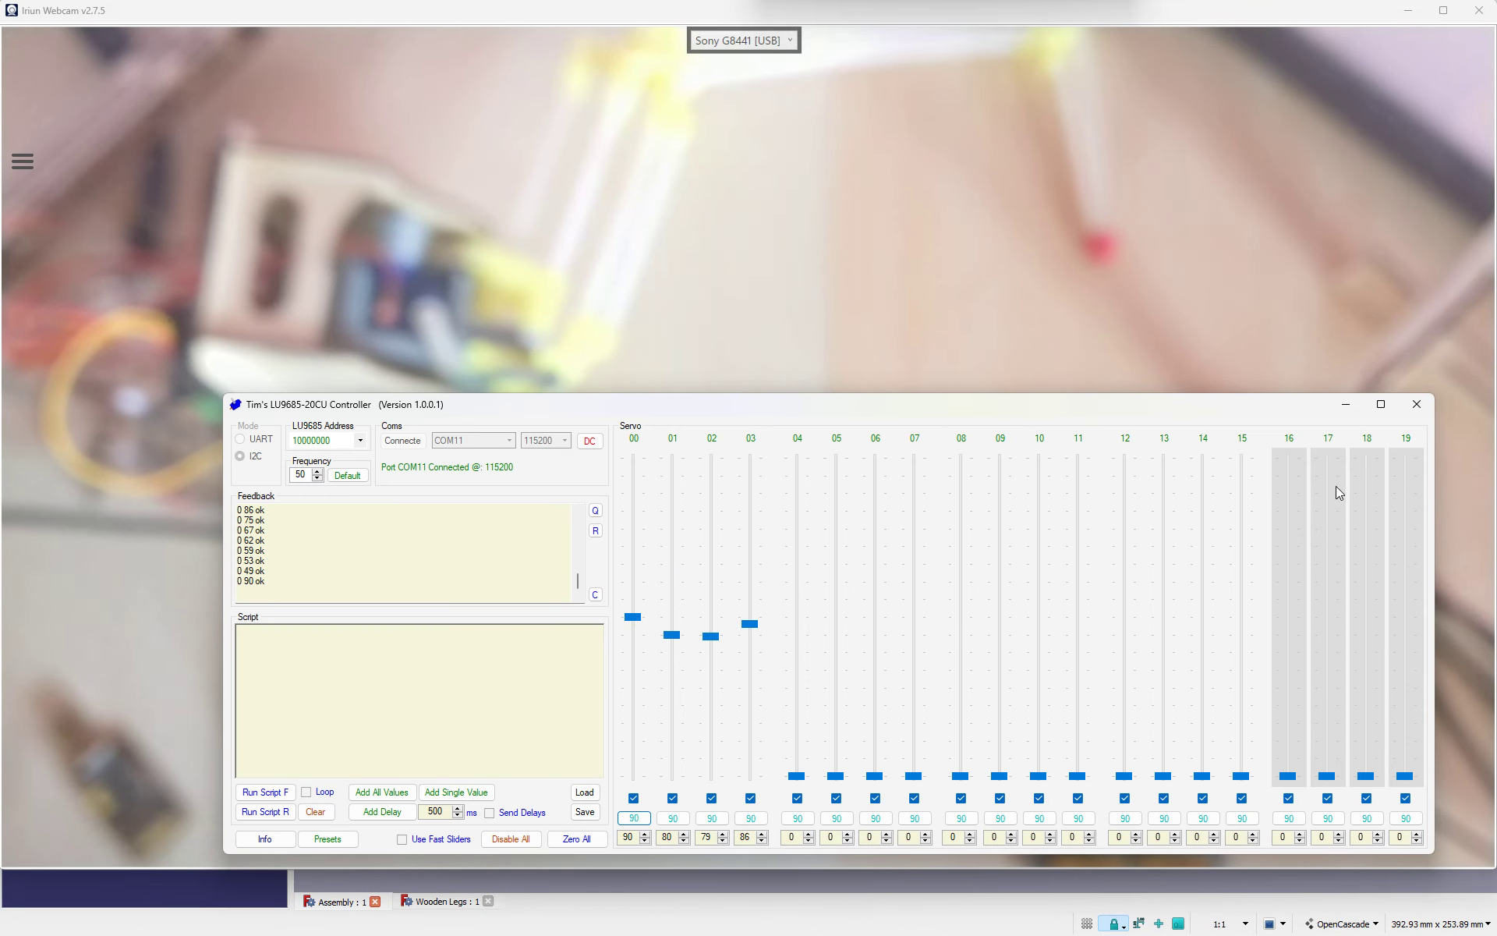
{"action": "mouse_move", "coordinate": [1399, 475]}
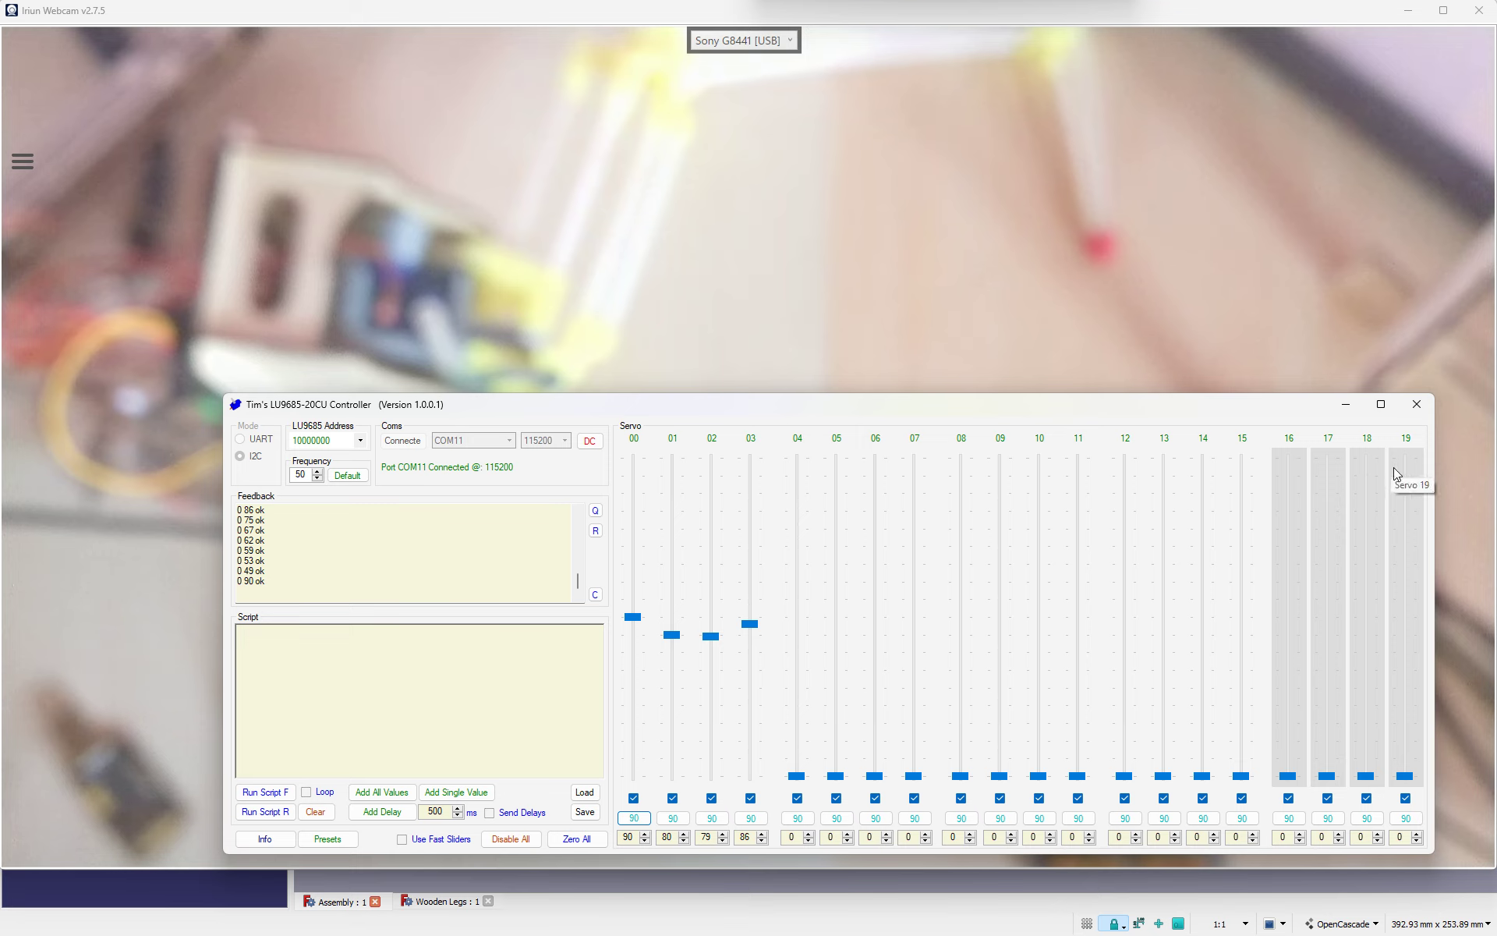
{"action": "mouse_move", "coordinate": [1386, 494]}
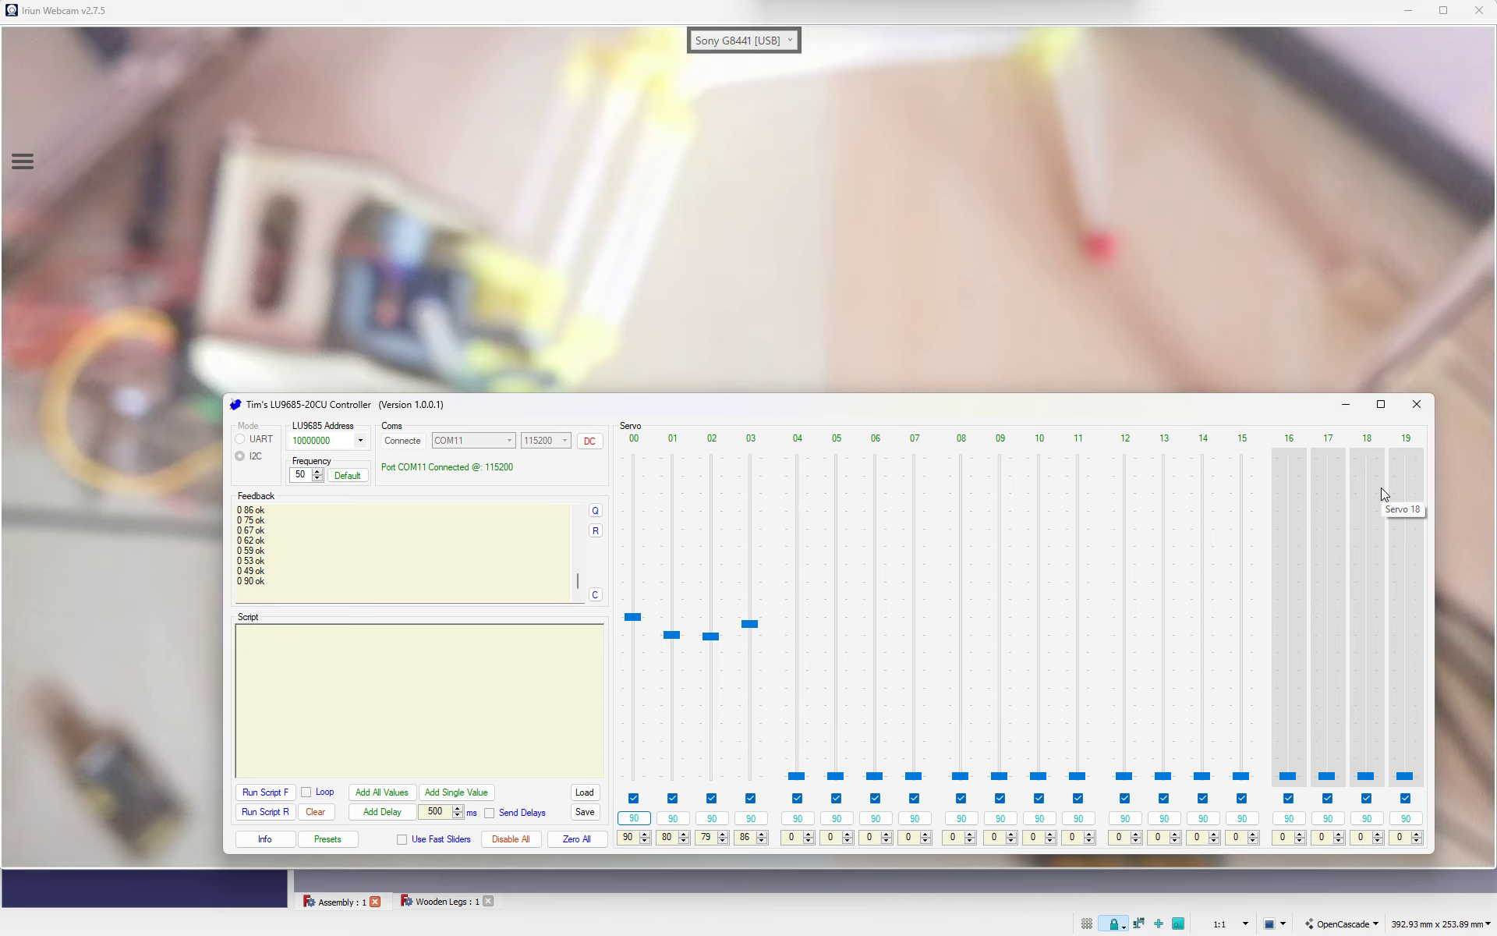
{"action": "mouse_move", "coordinate": [1393, 490]}
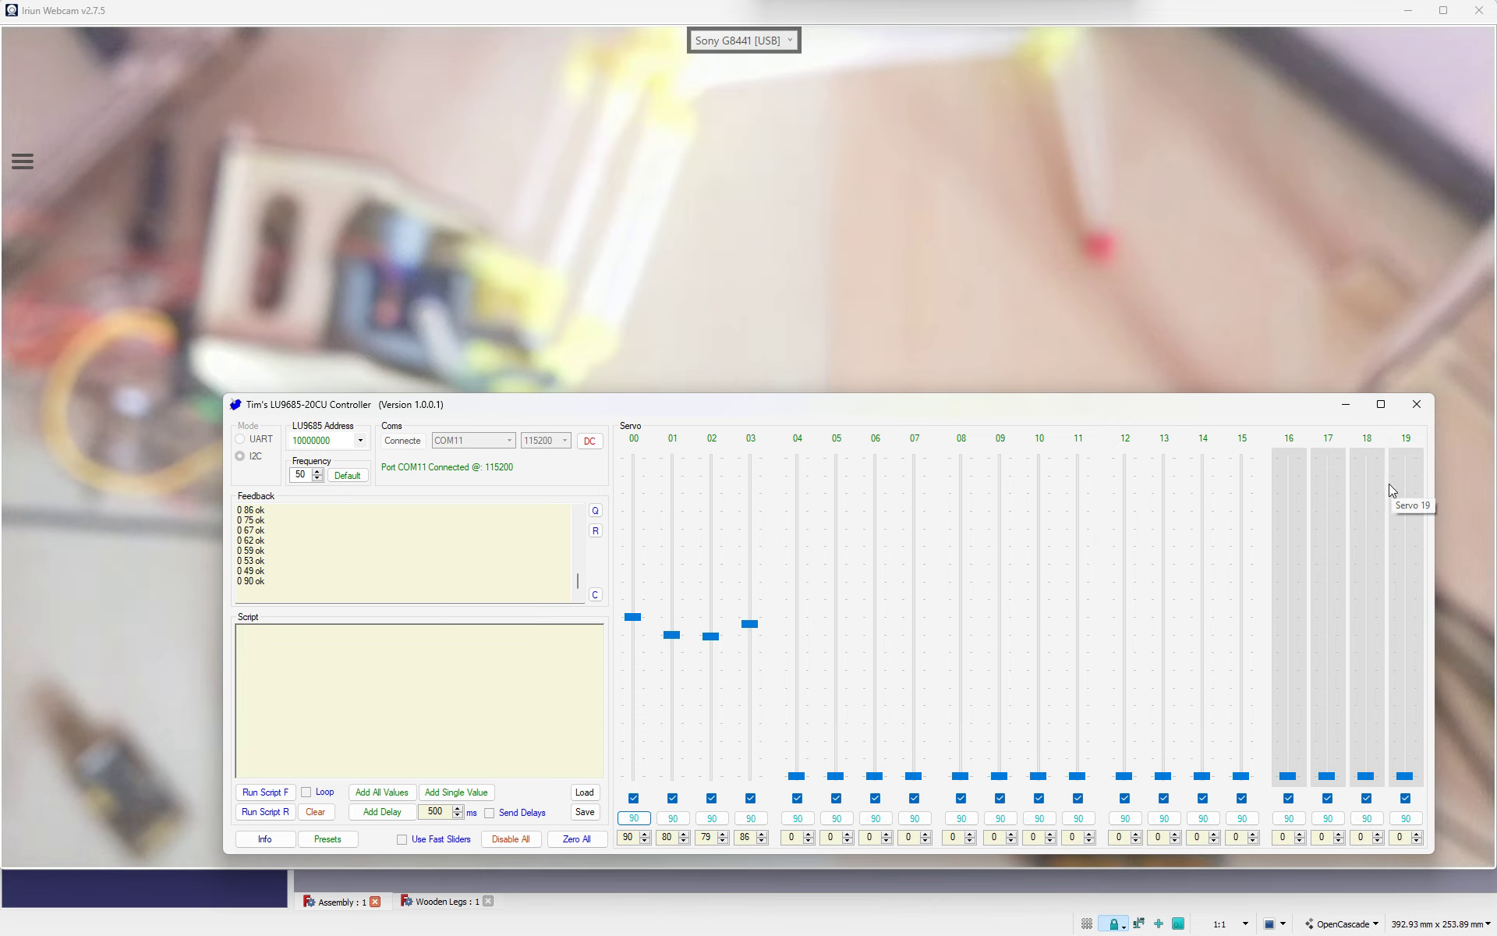
{"action": "mouse_move", "coordinate": [1370, 523]}
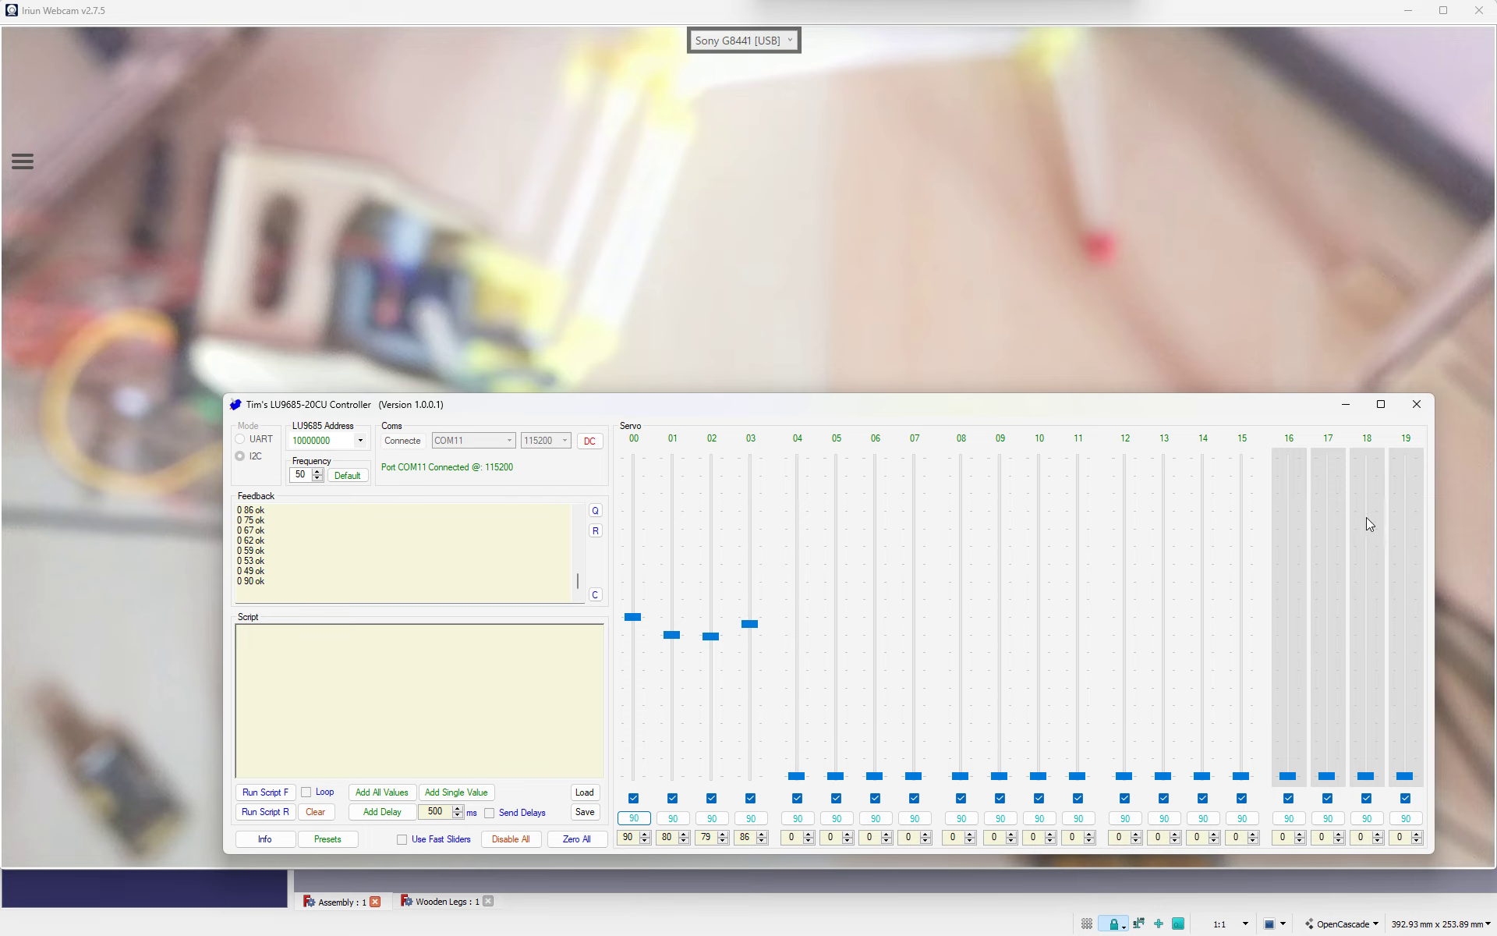
{"action": "mouse_move", "coordinate": [1320, 510]}
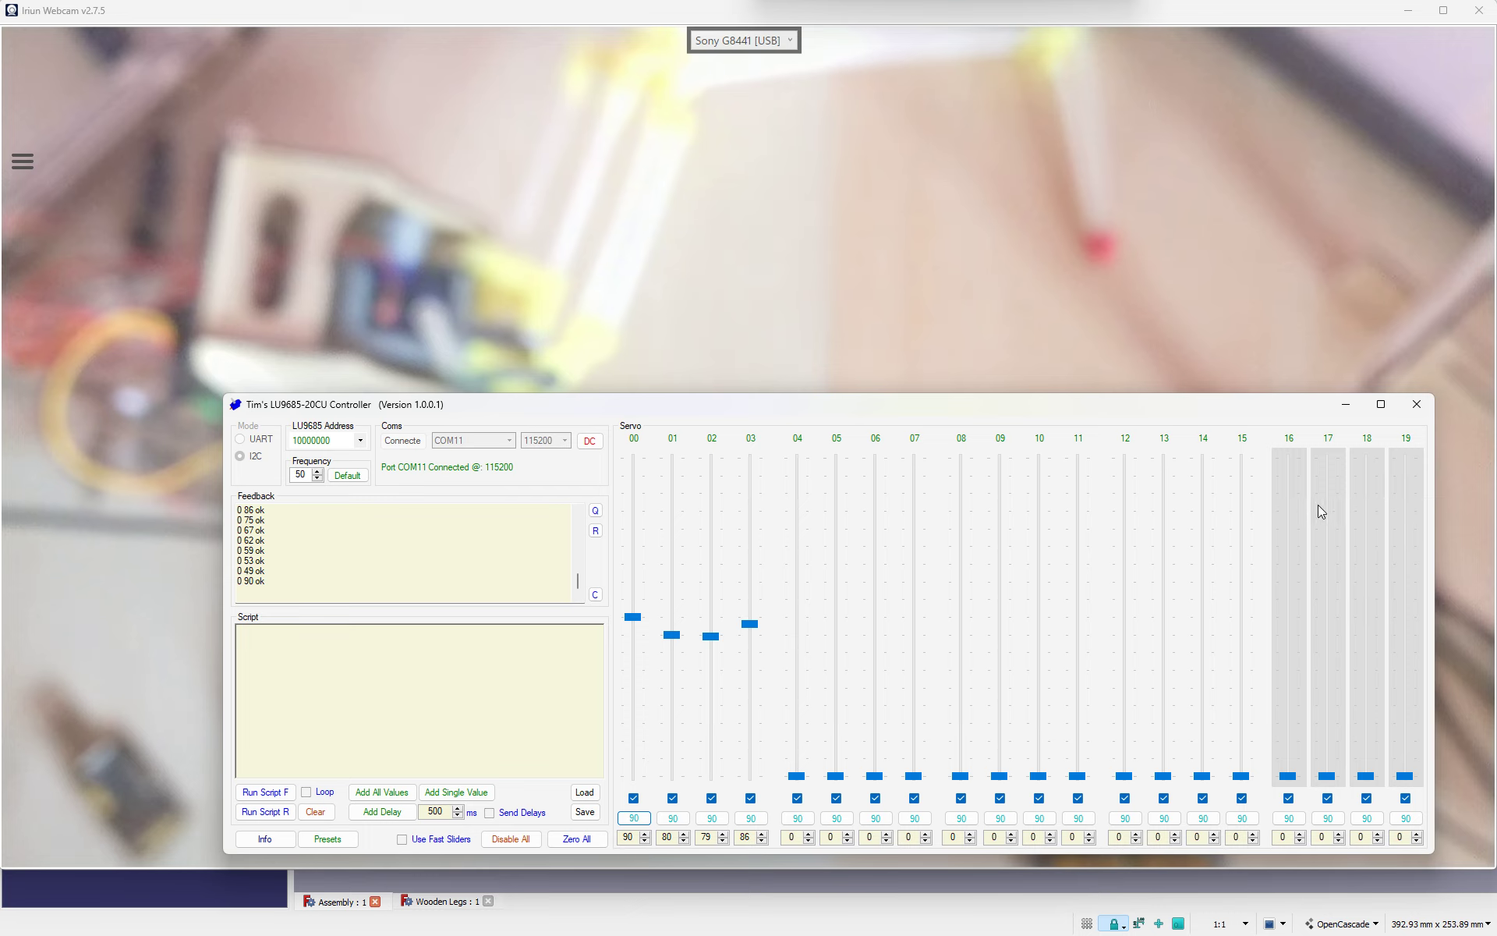
{"action": "mouse_move", "coordinate": [1410, 503]}
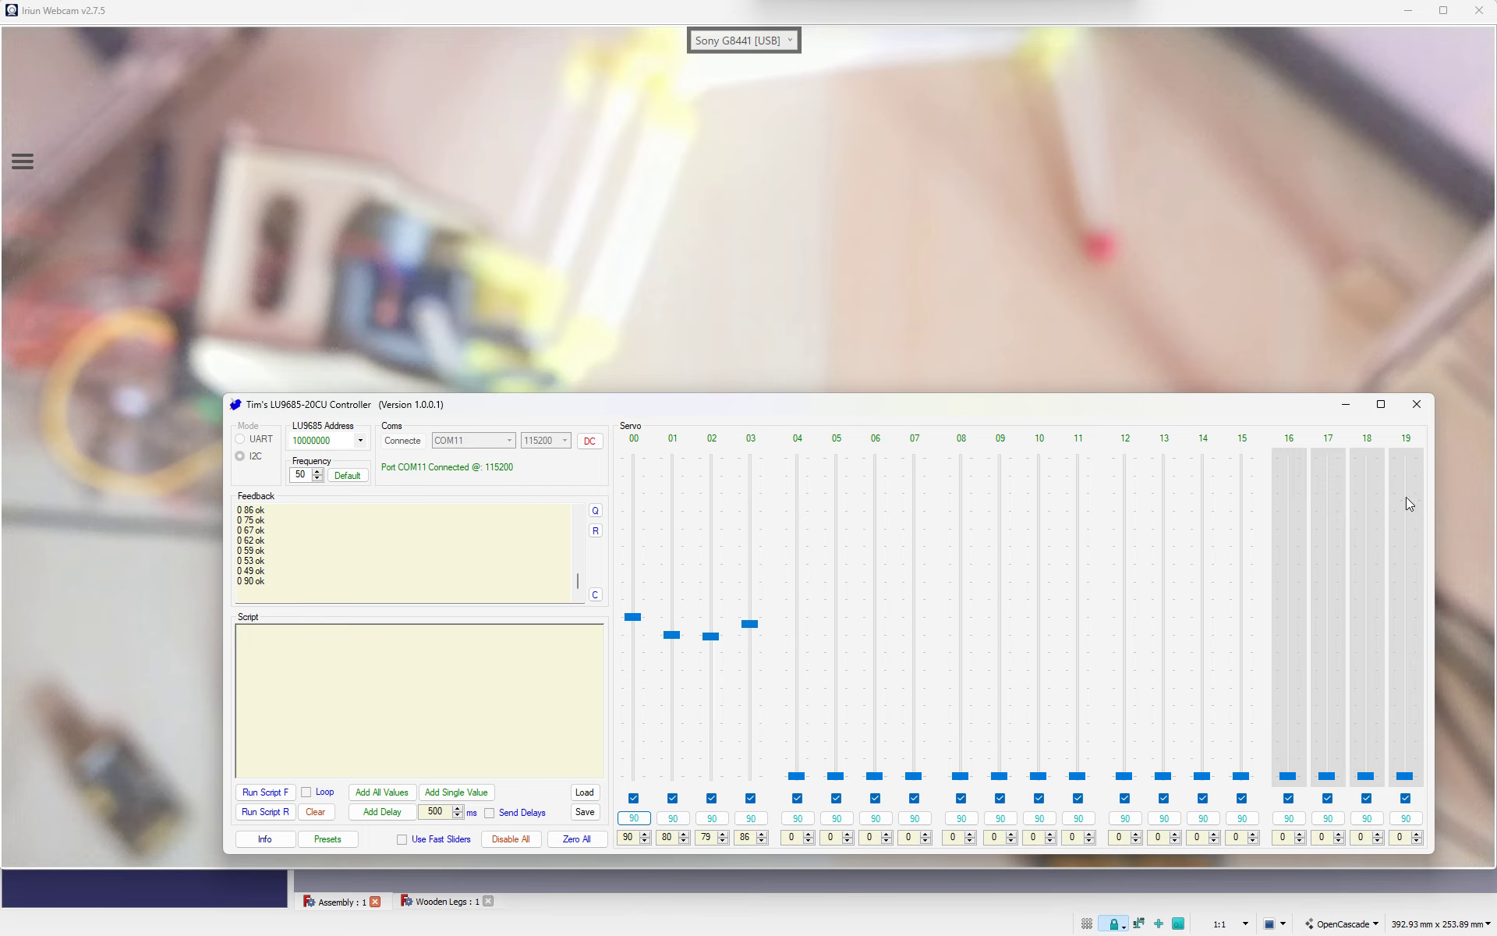
{"action": "mouse_move", "coordinate": [1397, 490]}
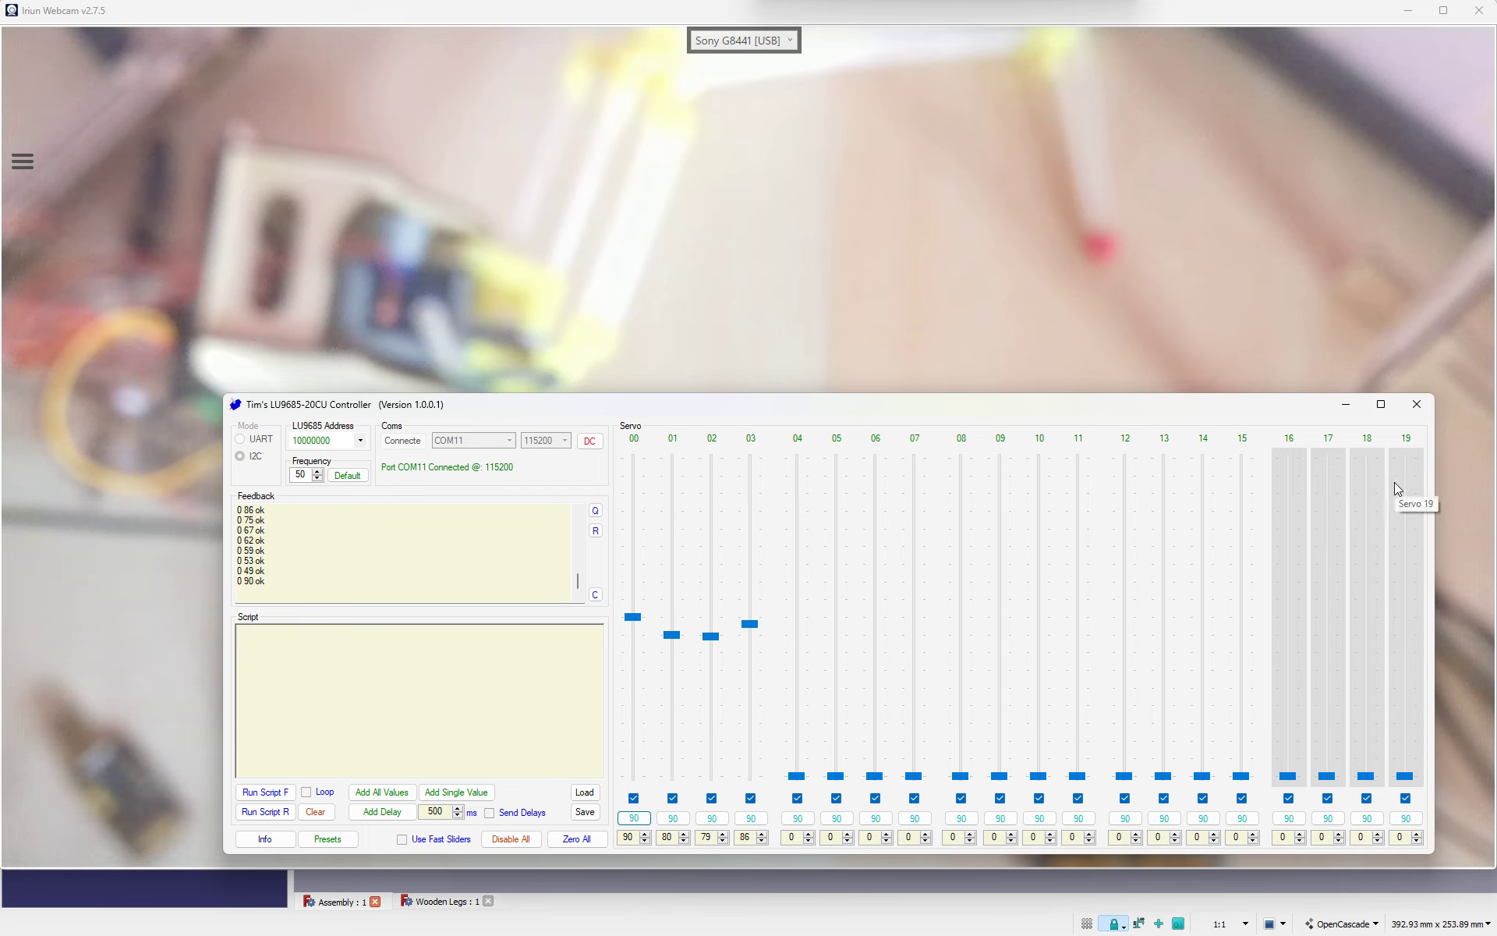
{"action": "mouse_move", "coordinate": [420, 441]}
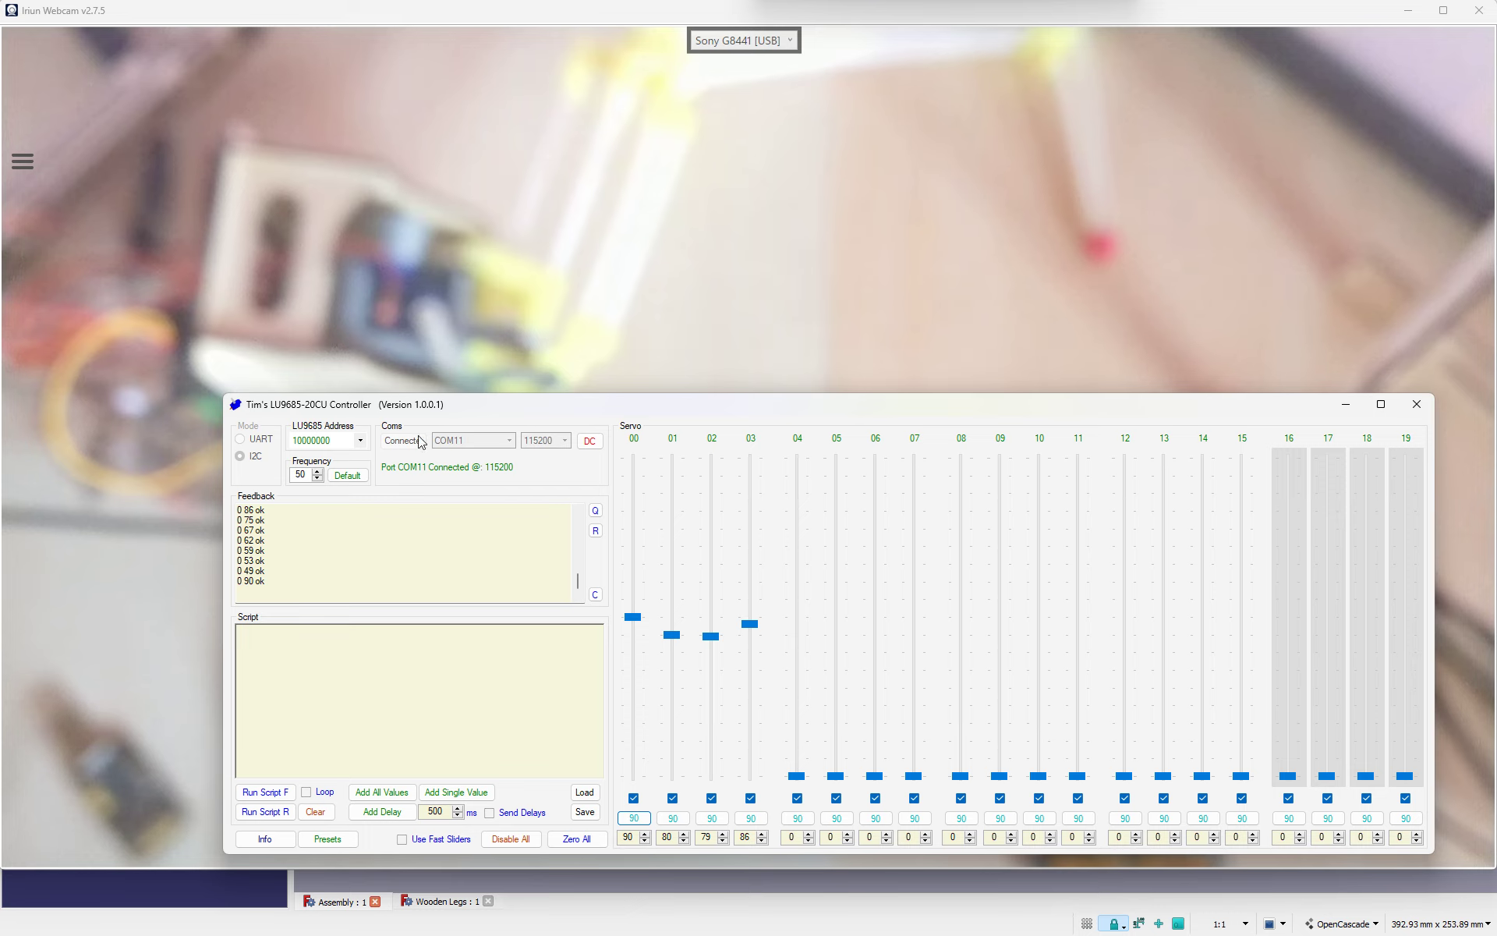
Step: Disconnect the port and toggle UART then back to I2C mode, leaving baud at 9600
{"action": "left_click", "coordinate": [588, 440]}
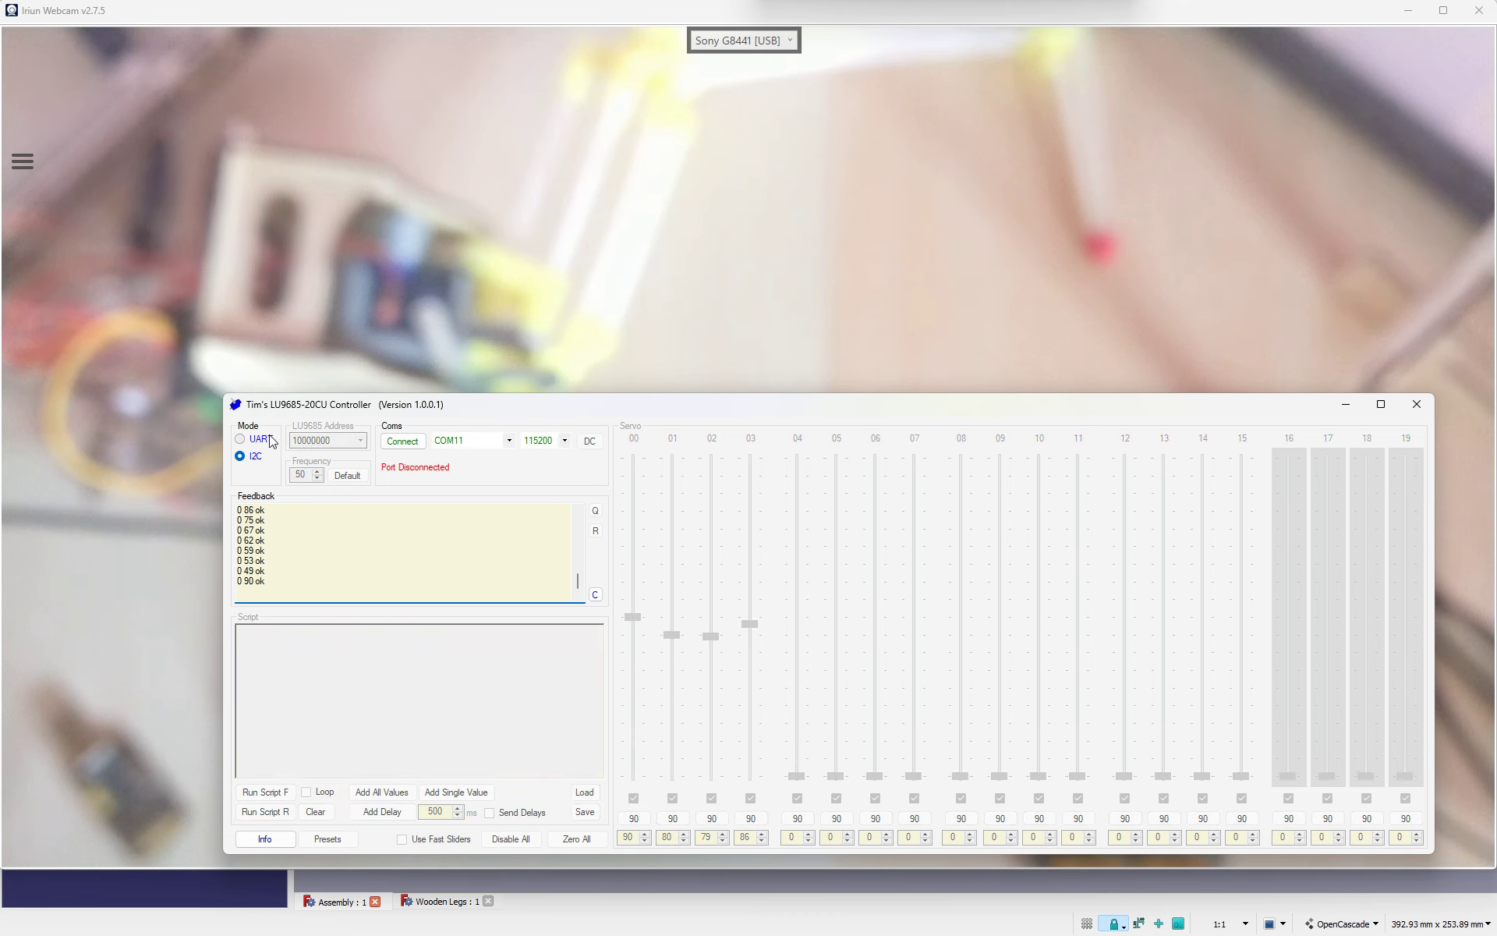
{"action": "left_click", "coordinate": [242, 438]}
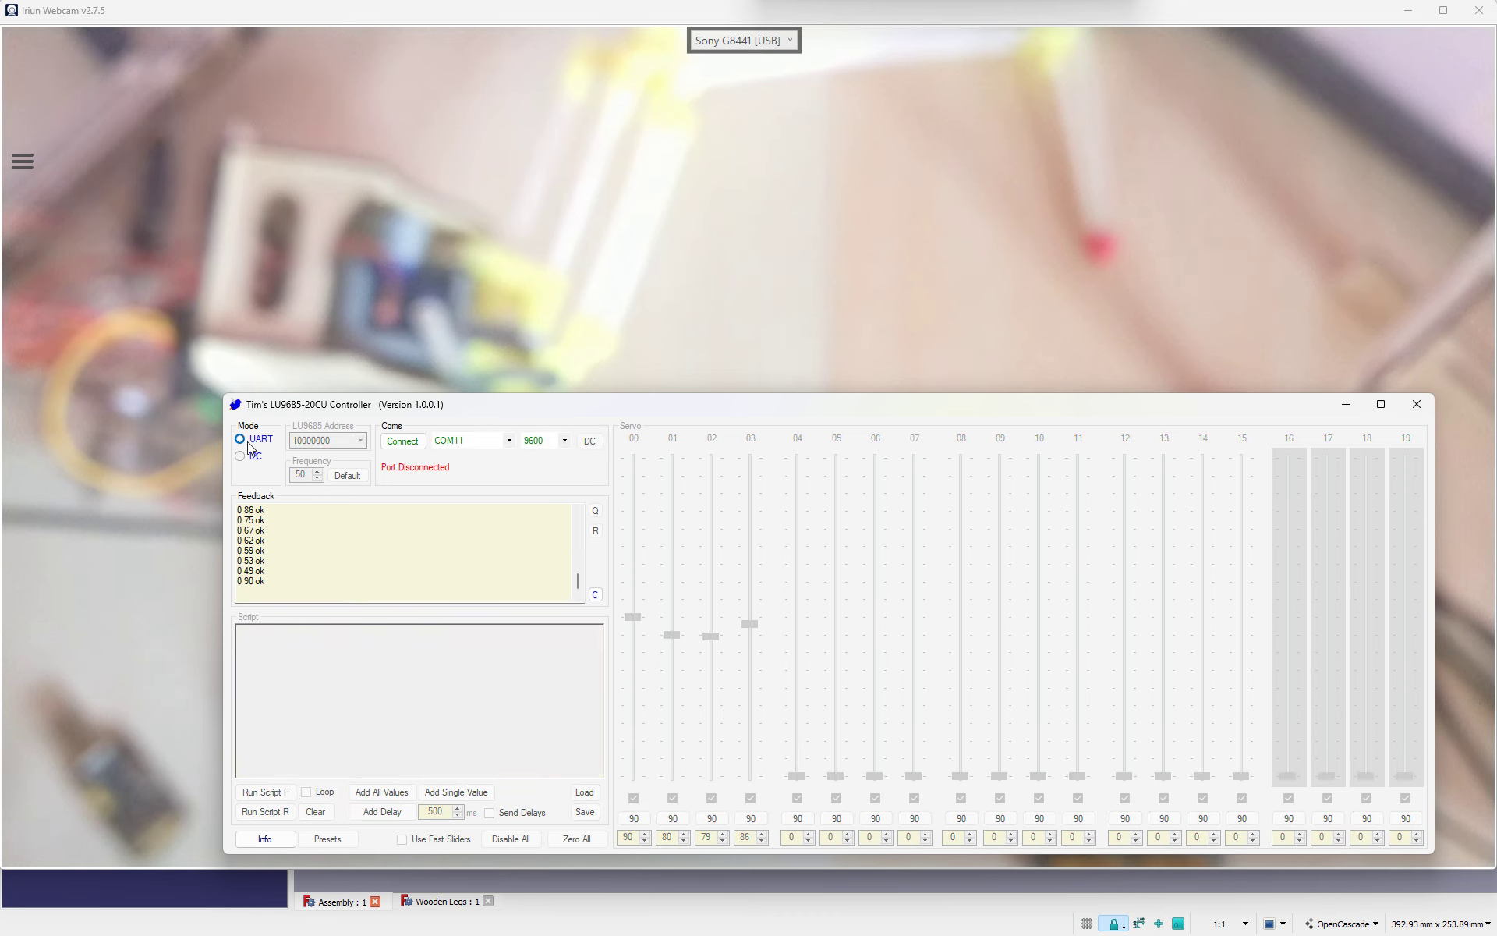
{"action": "mouse_move", "coordinate": [242, 458]}
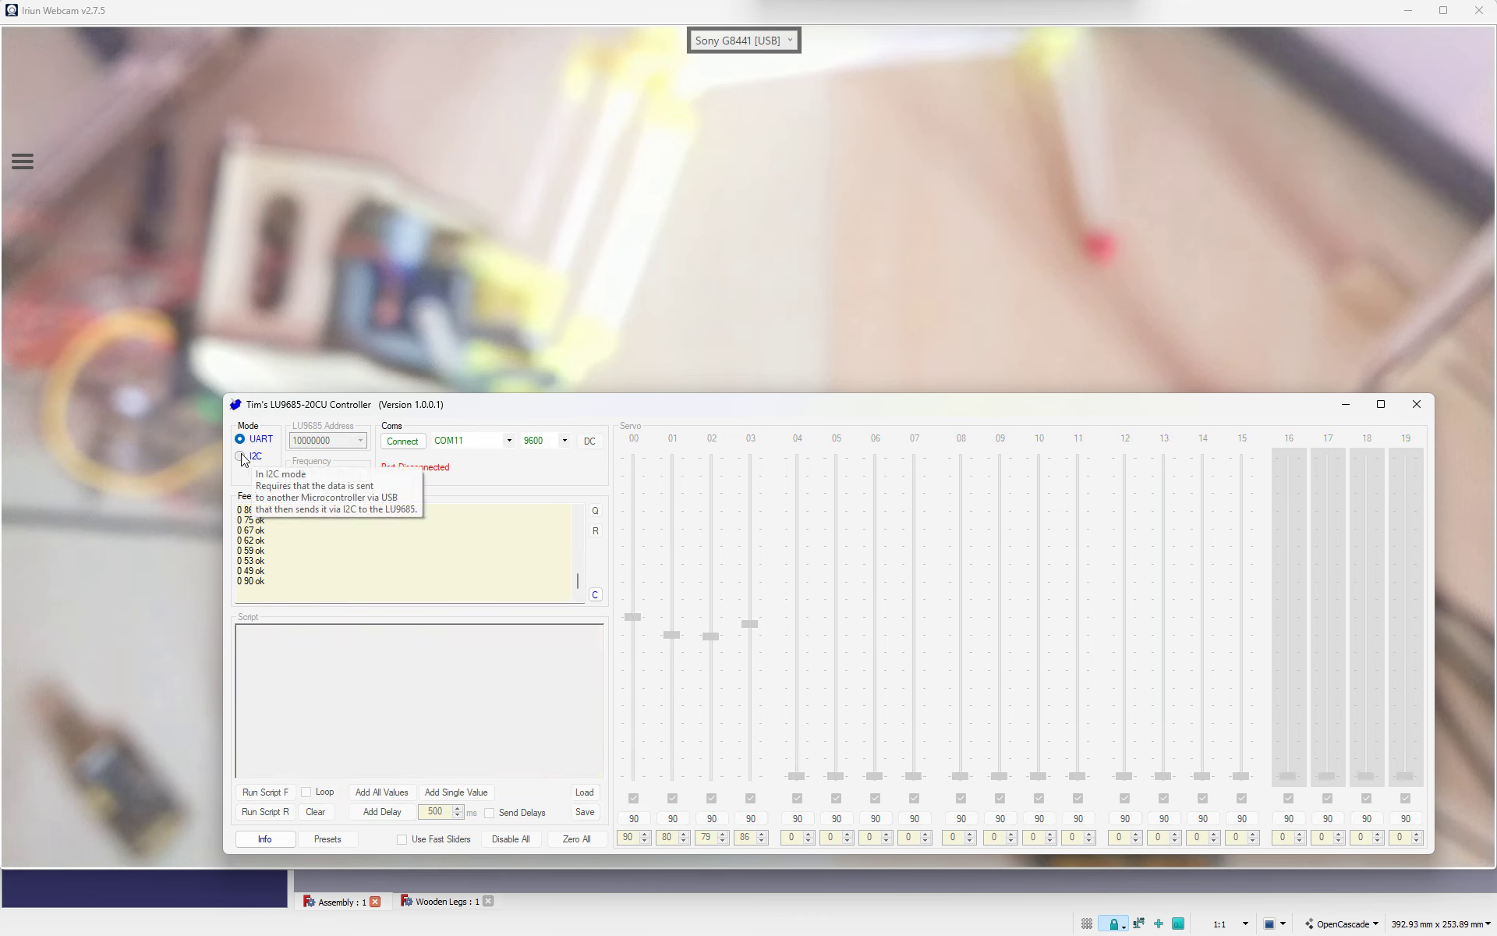
{"action": "left_click", "coordinate": [241, 455]}
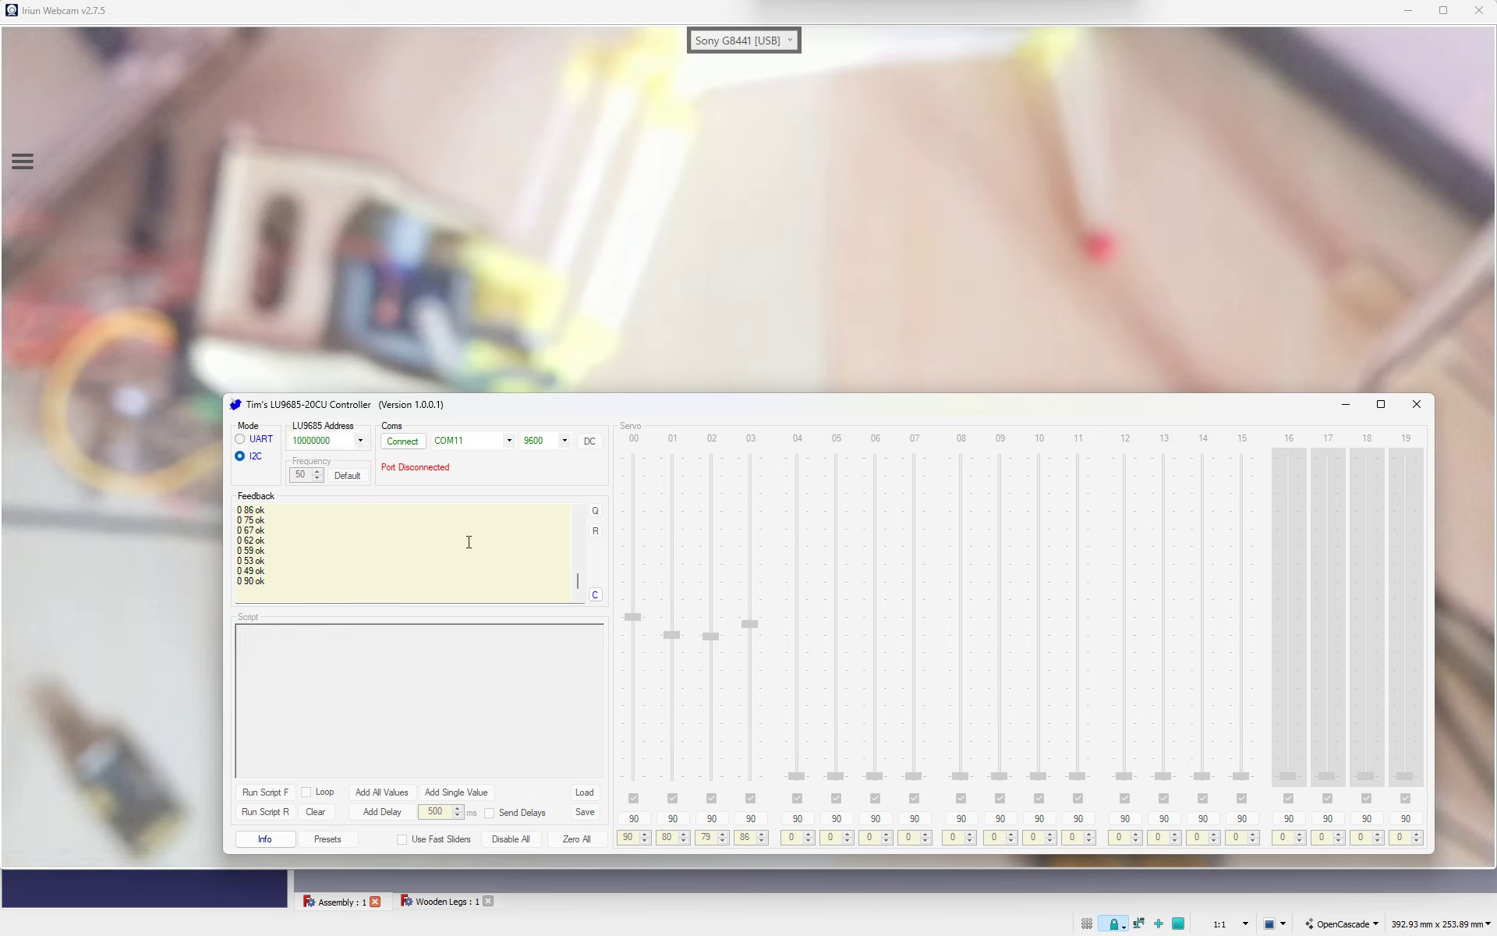
{"action": "mouse_move", "coordinate": [535, 530]}
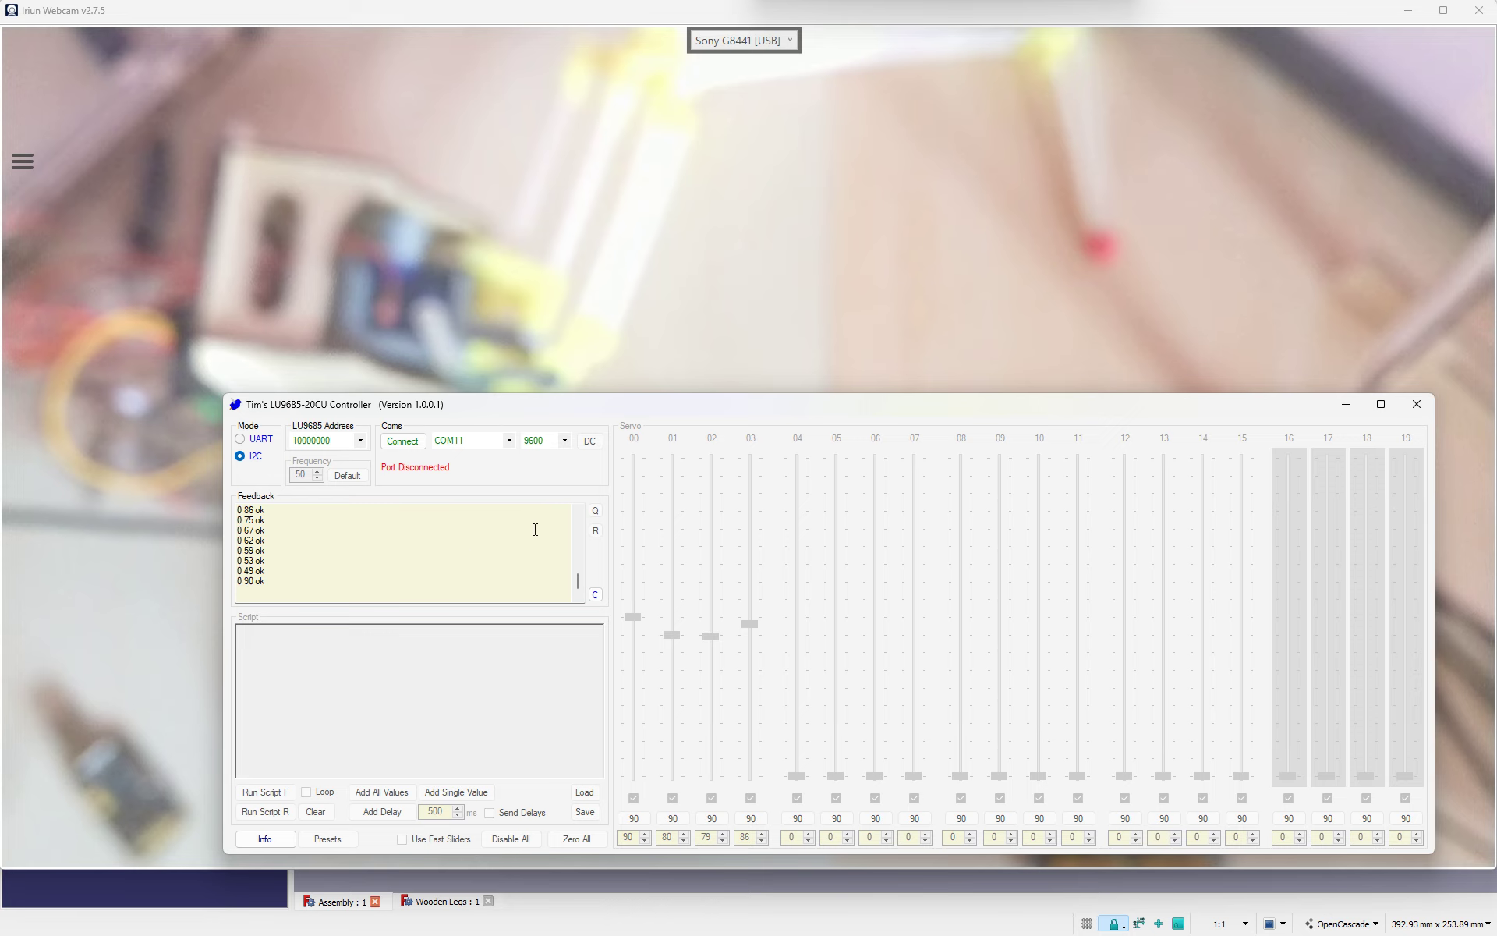
{"action": "mouse_move", "coordinate": [548, 411]}
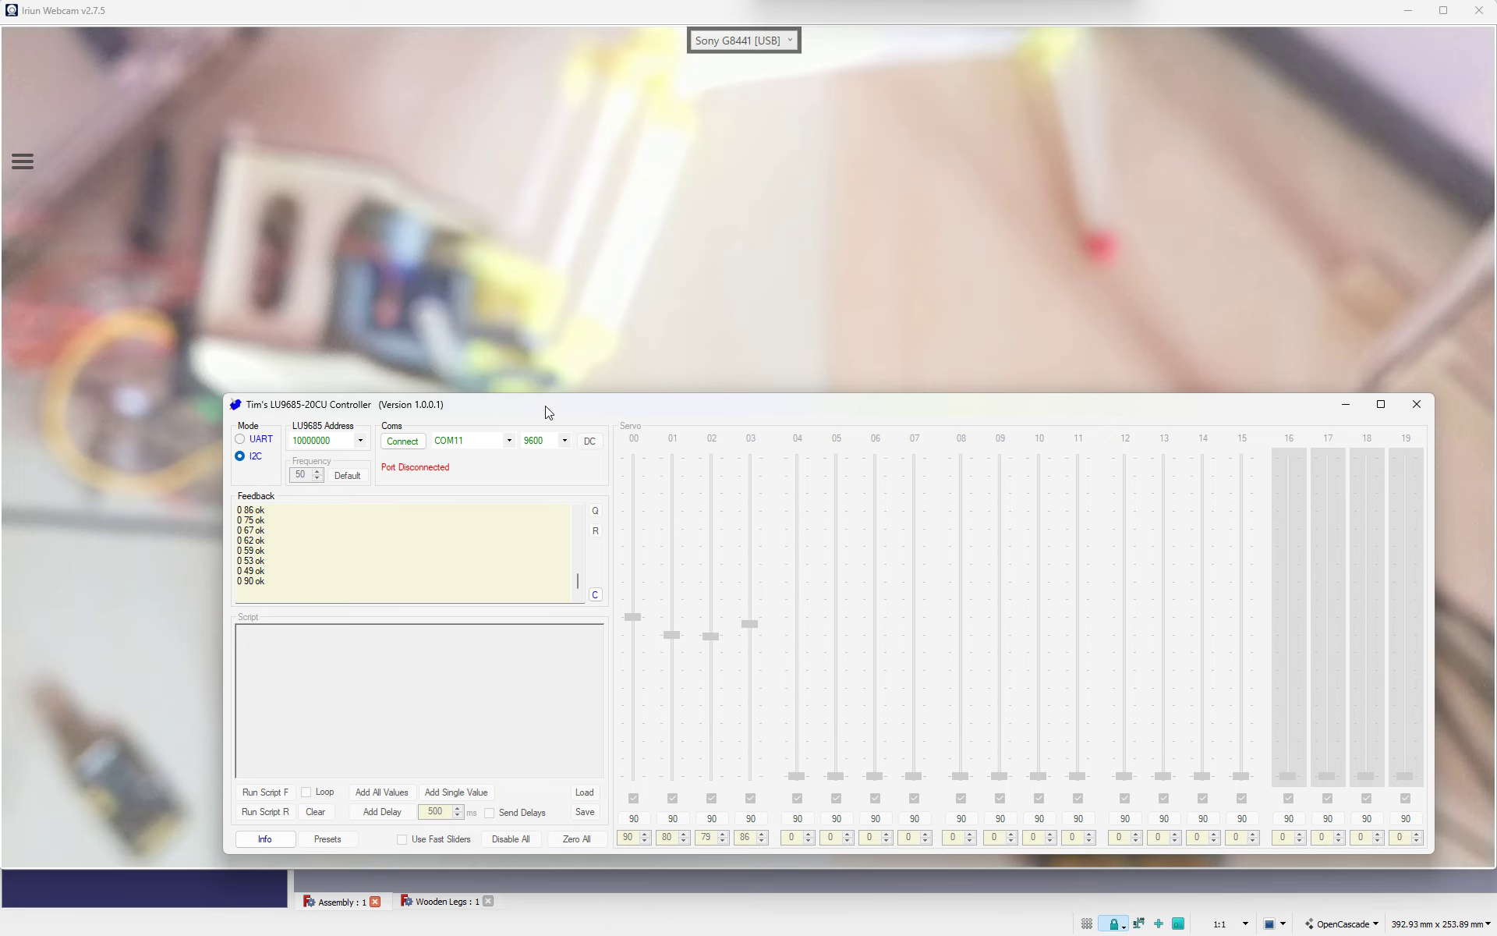
{"action": "mouse_move", "coordinate": [570, 413]}
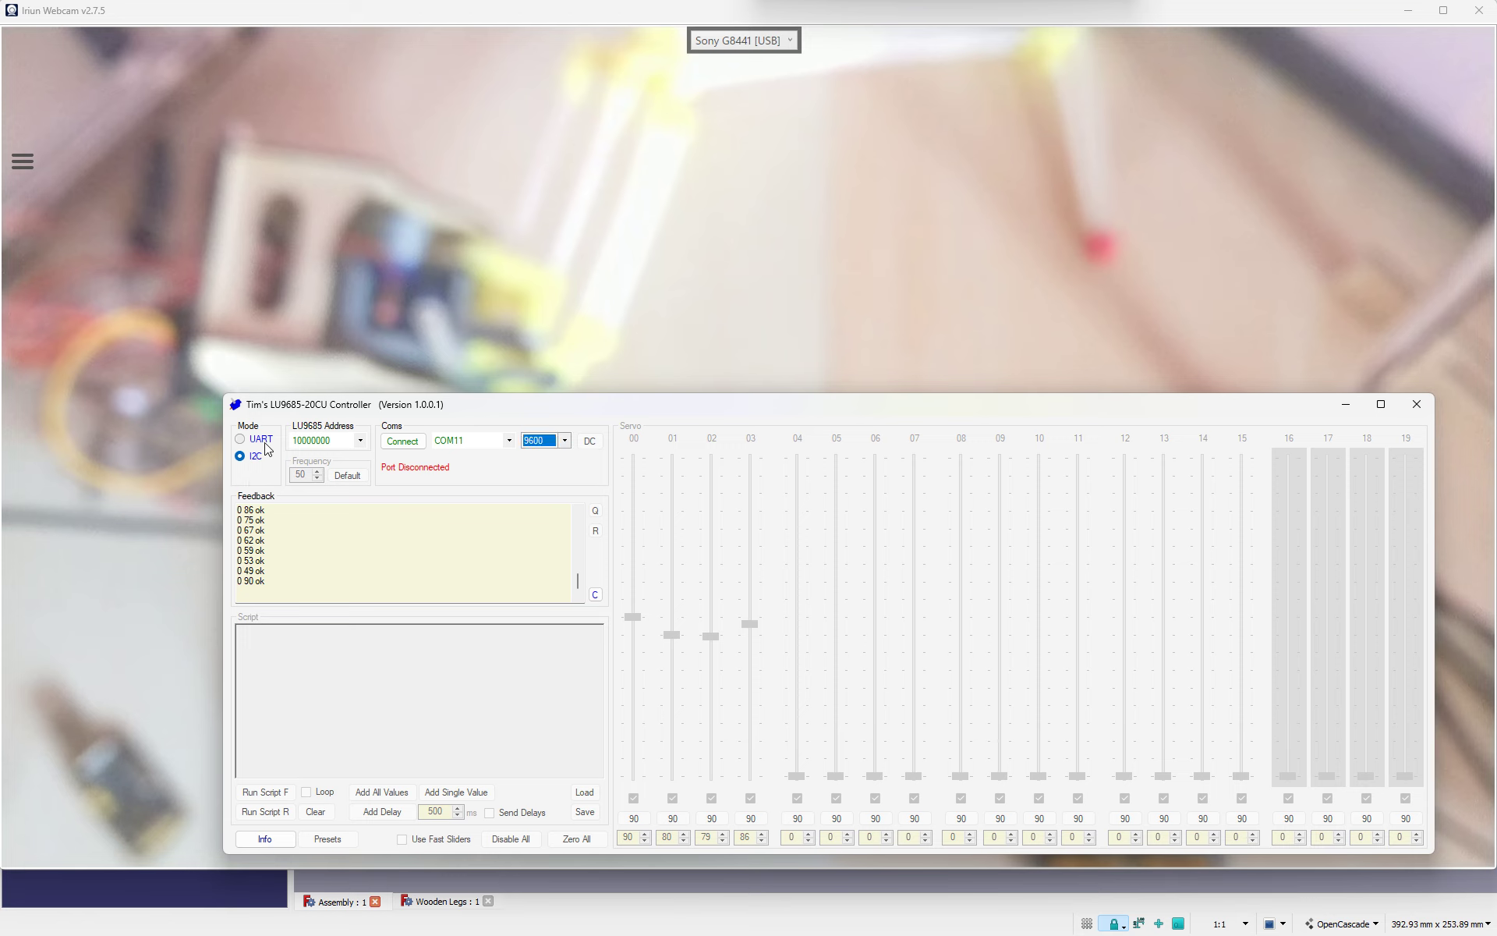
Step: Toggle UART then I2C again and set the baud rate to 115200
{"action": "left_click", "coordinate": [242, 438]}
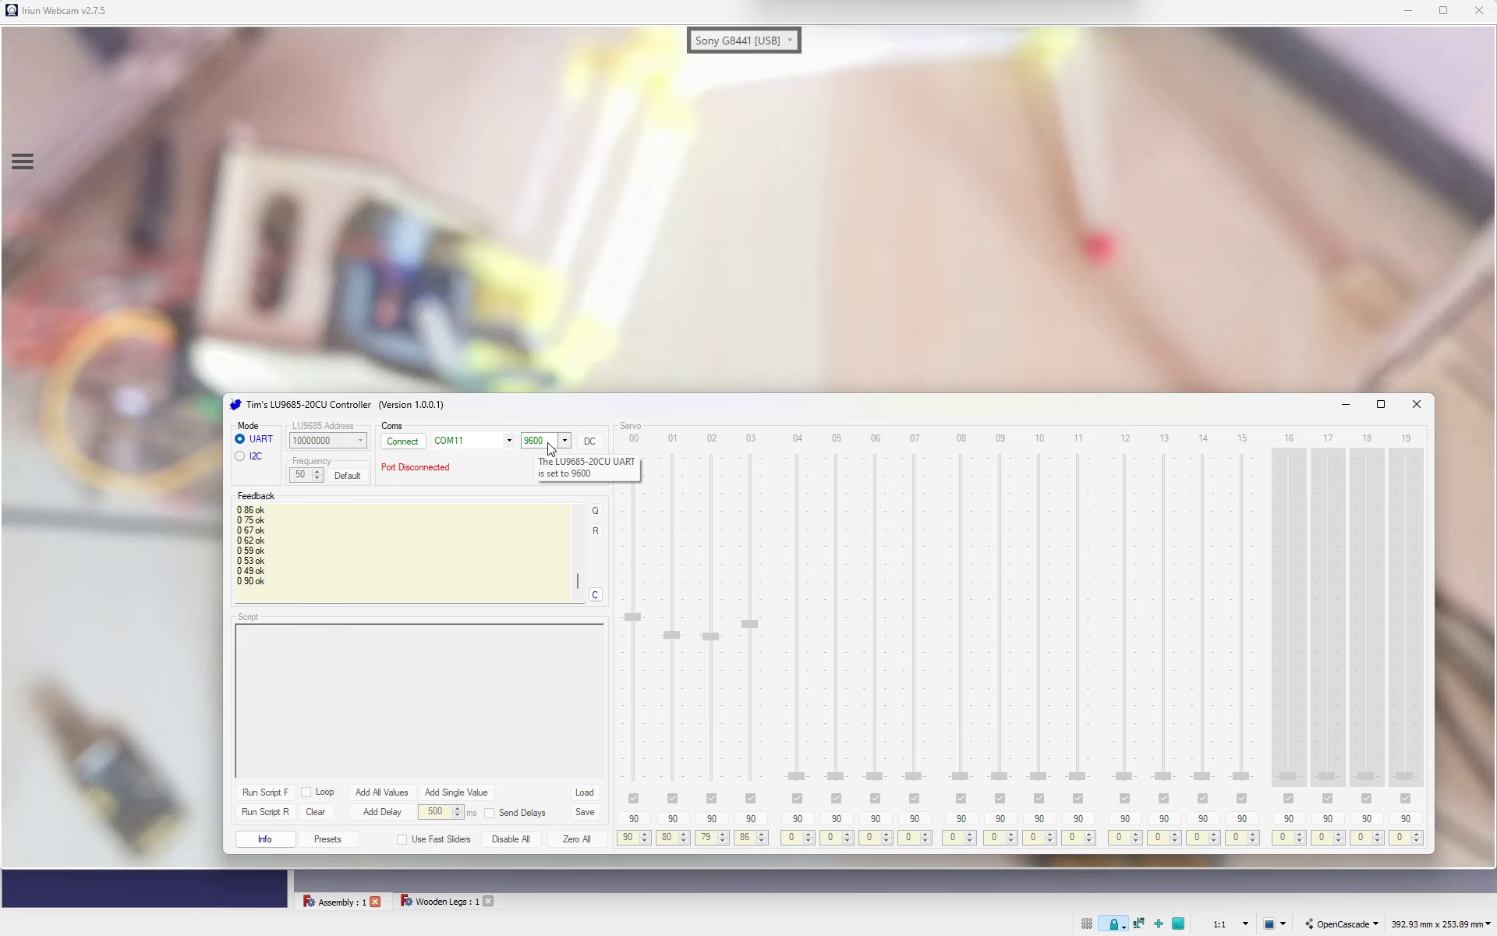
{"action": "mouse_move", "coordinate": [591, 480]}
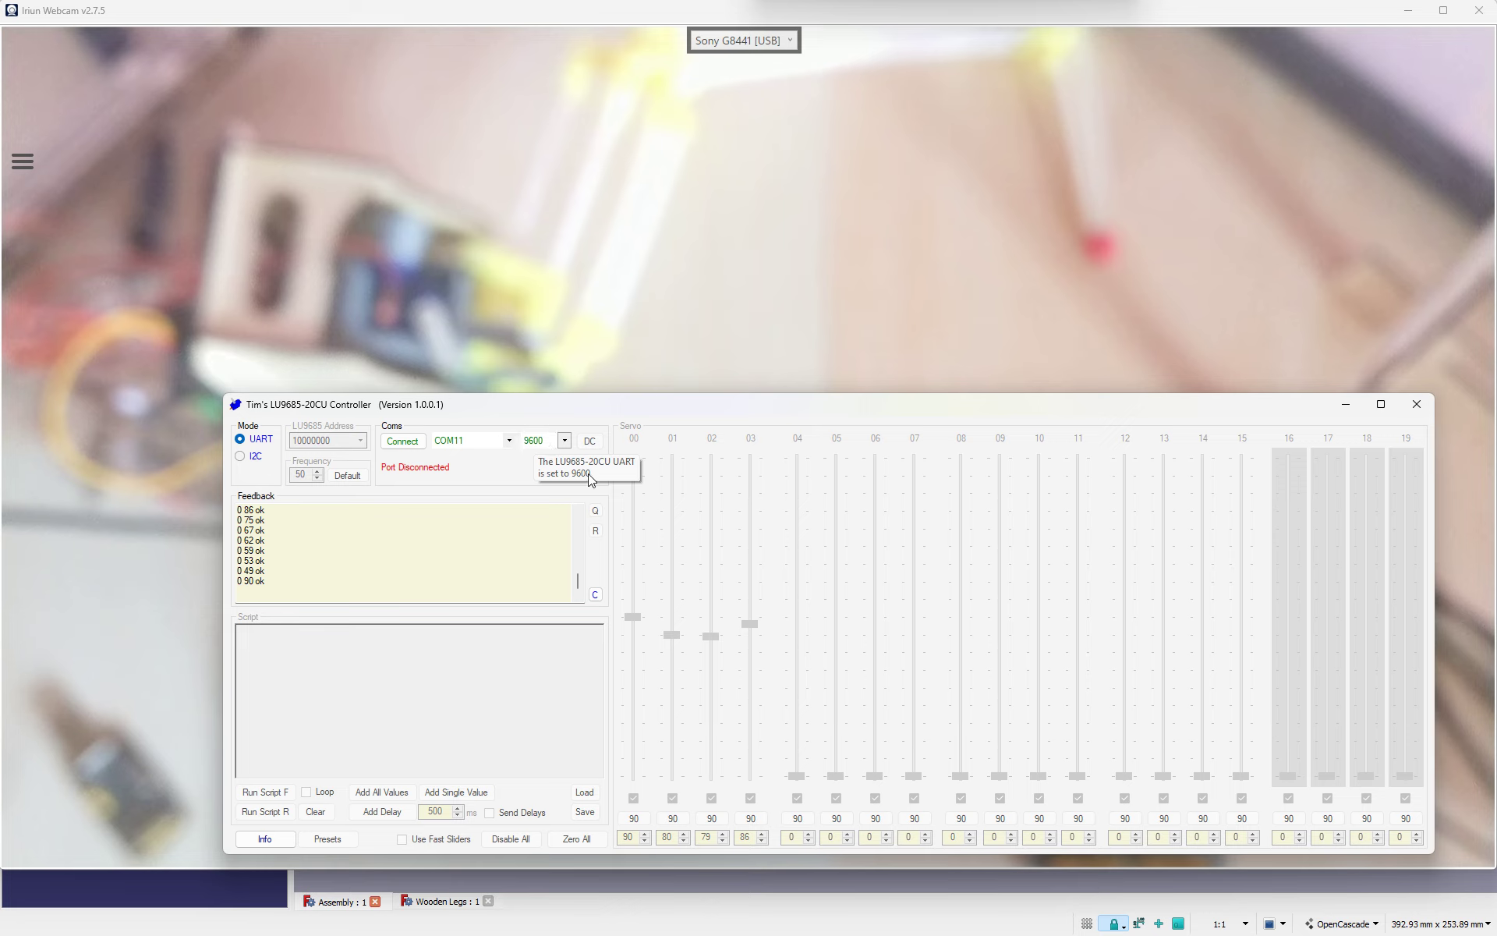
{"action": "mouse_move", "coordinate": [631, 472]}
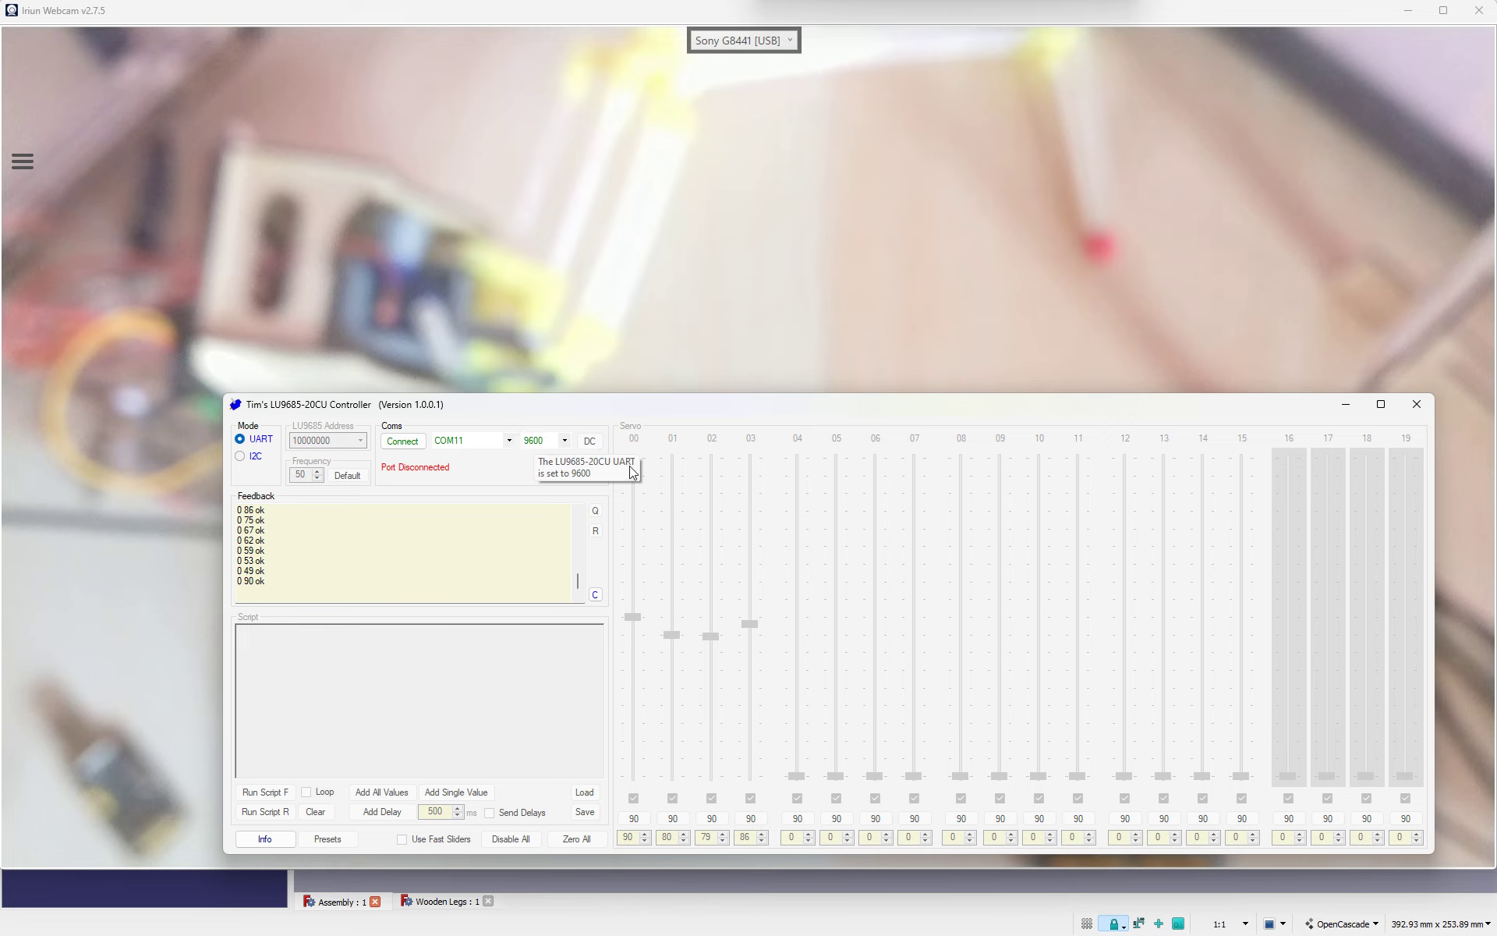
{"action": "mouse_move", "coordinate": [621, 472]}
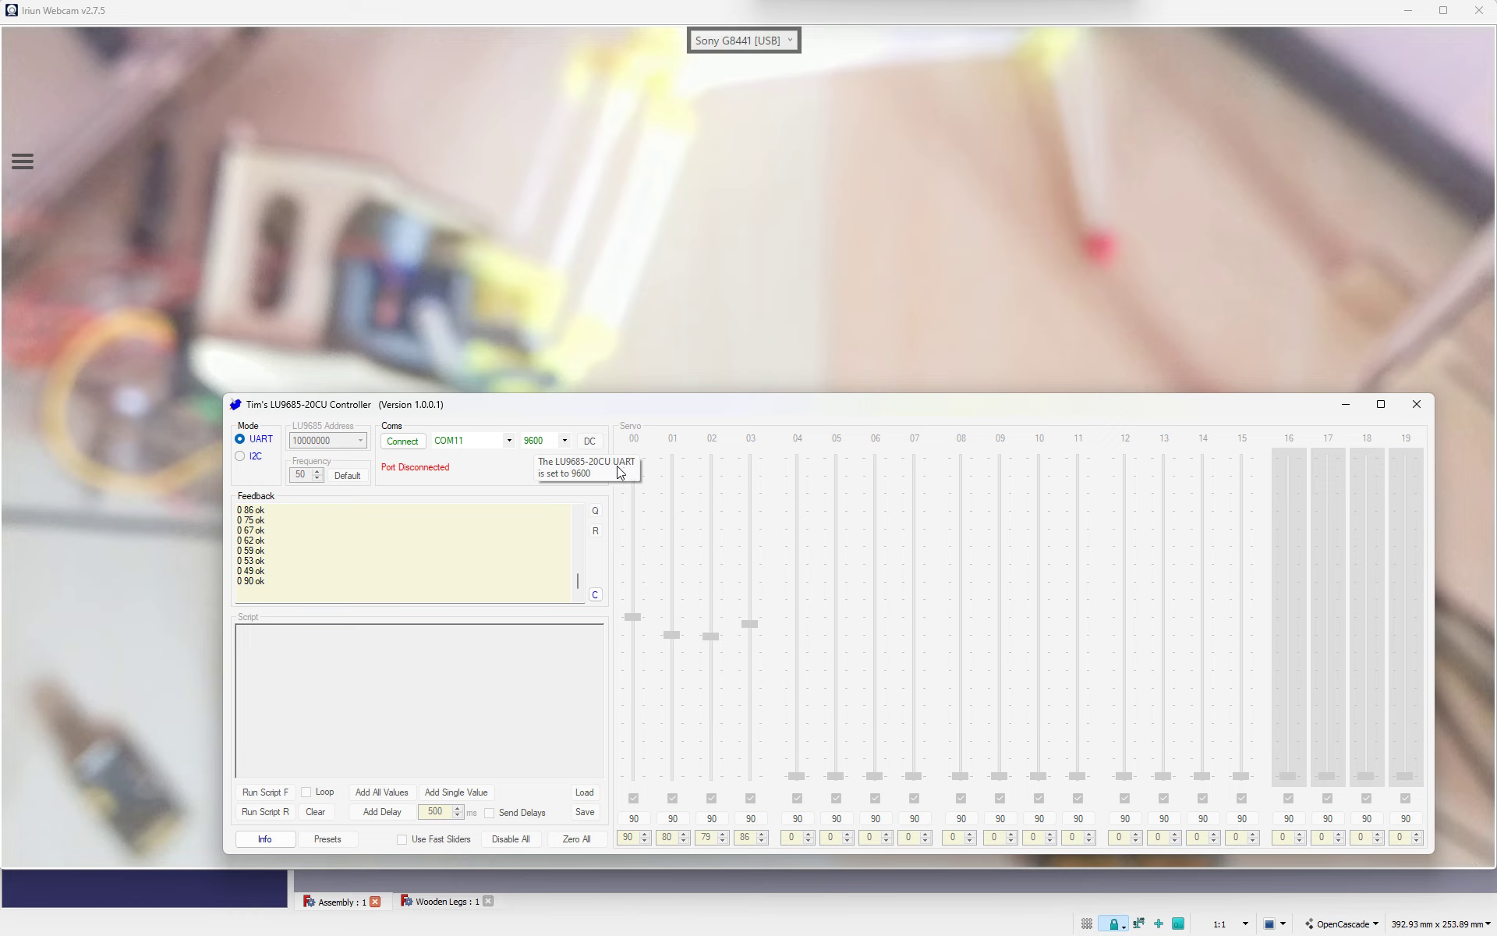
{"action": "mouse_move", "coordinate": [324, 440]}
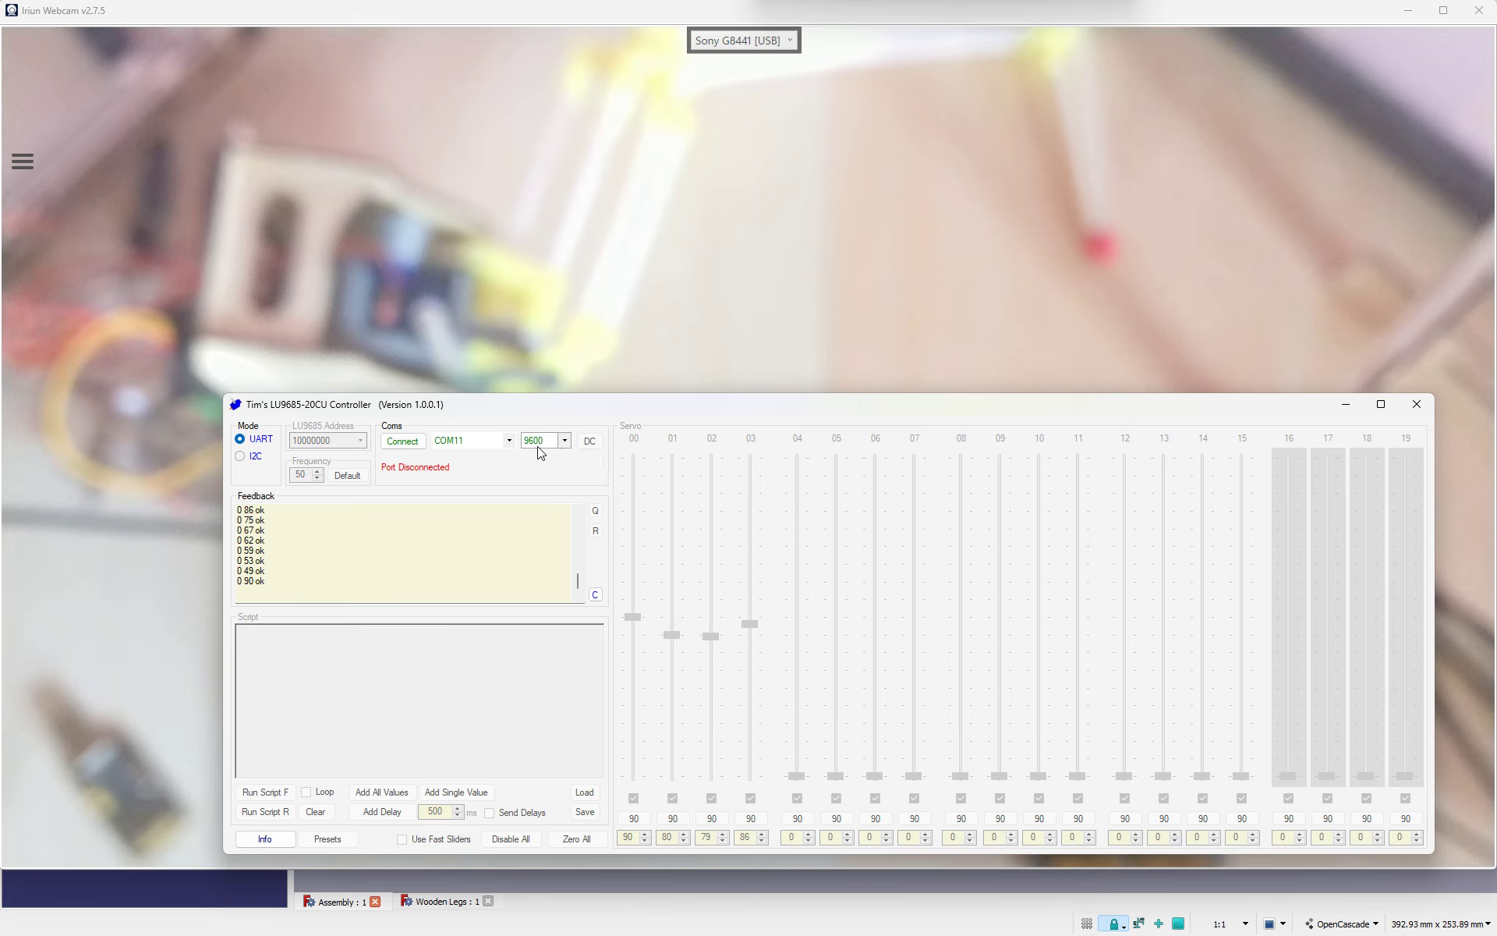
{"action": "left_click", "coordinate": [240, 456]}
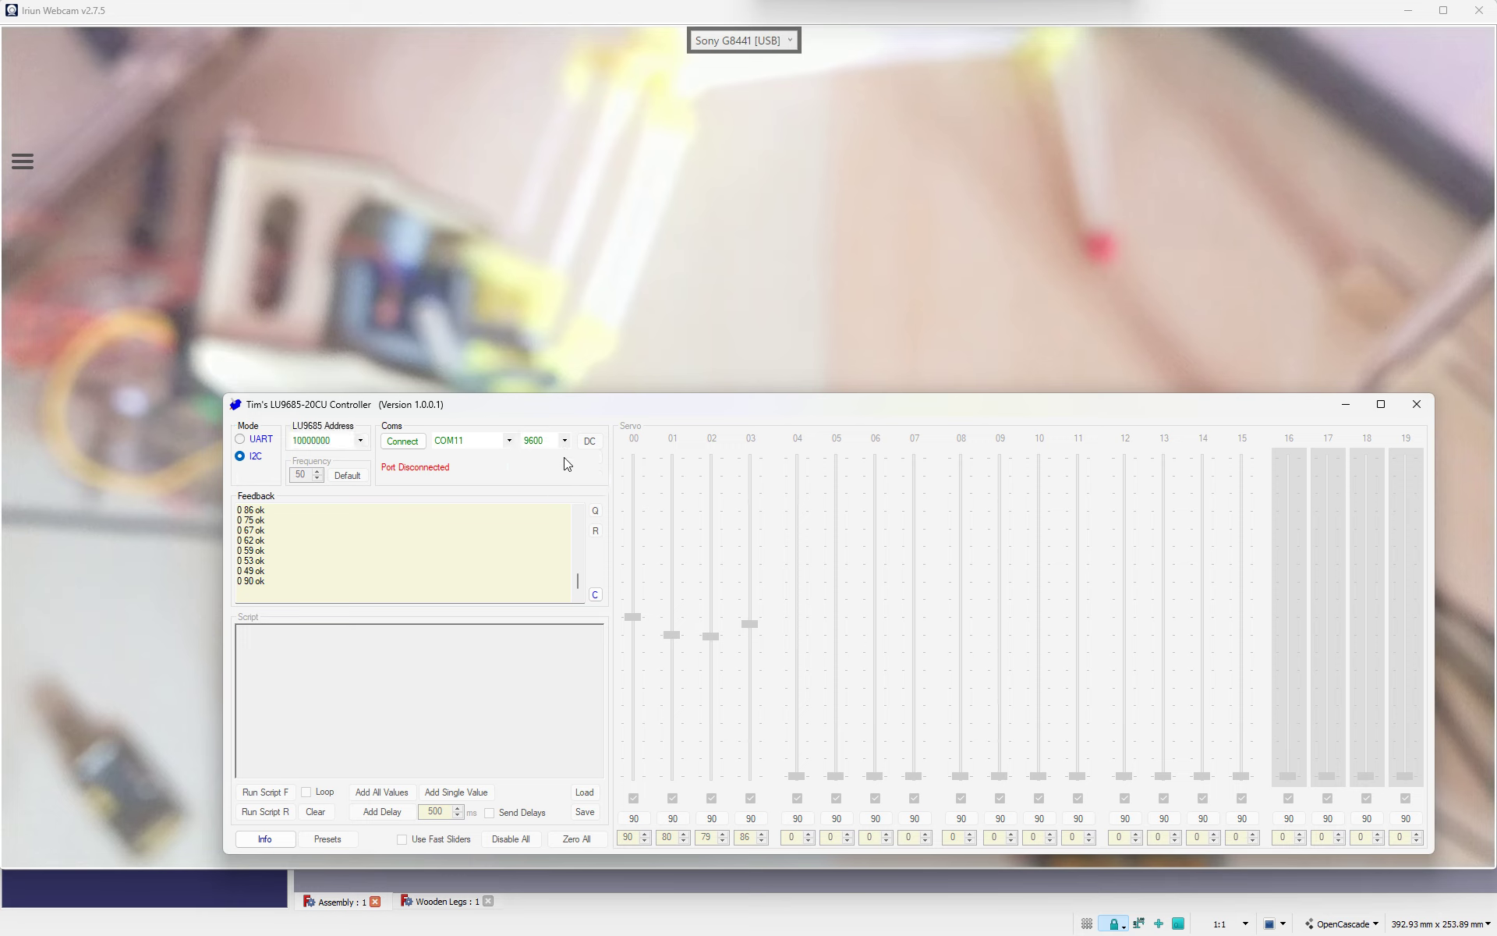
{"action": "left_click", "coordinate": [562, 440]}
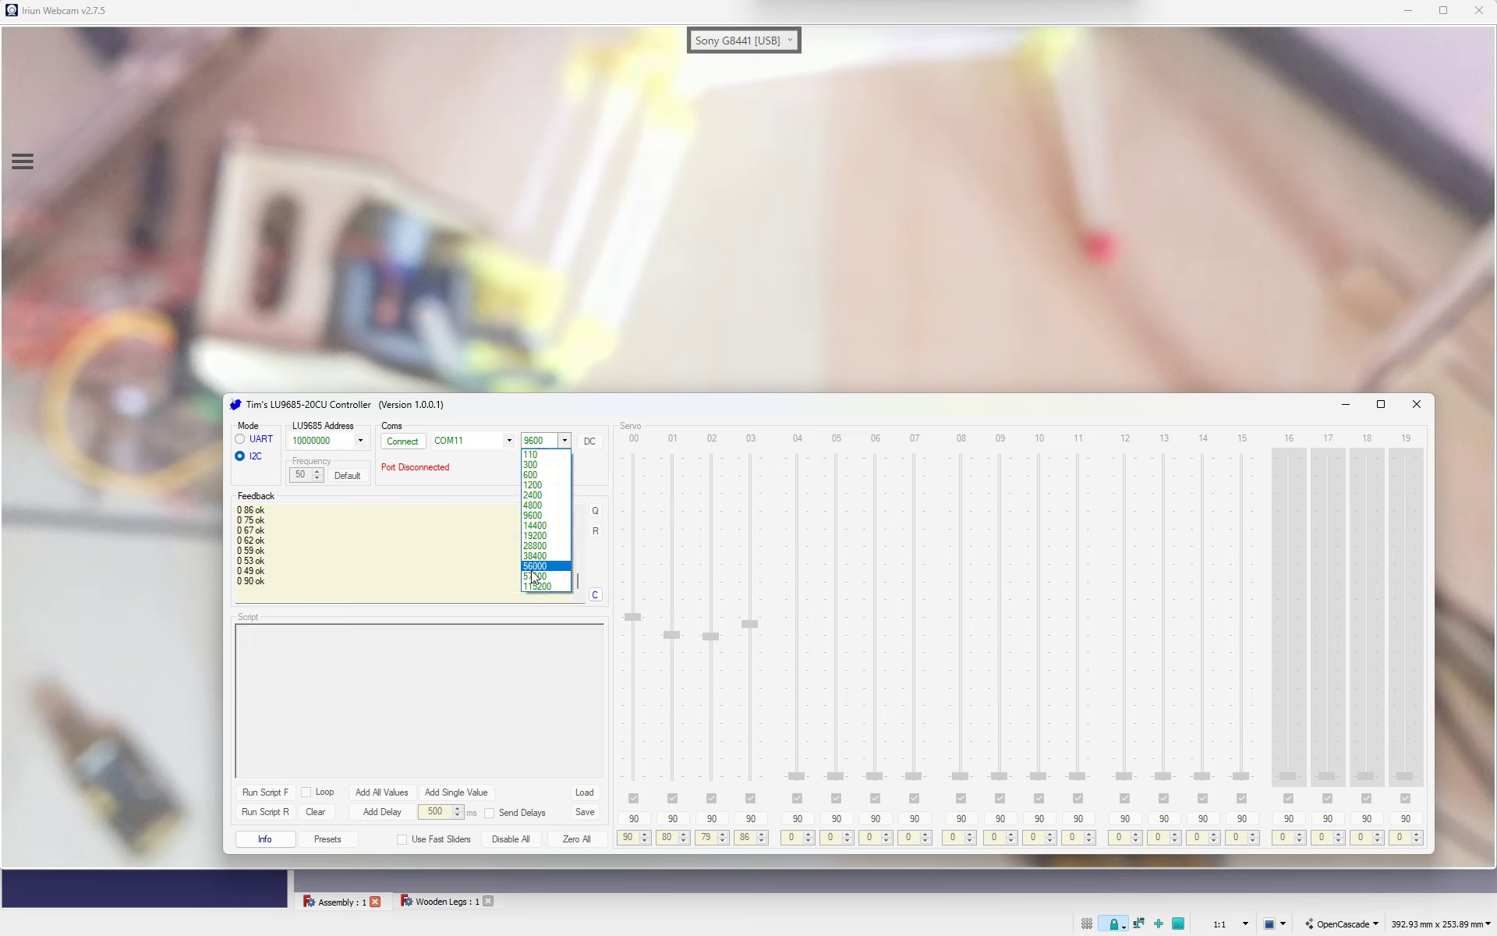
{"action": "left_click", "coordinate": [537, 584]}
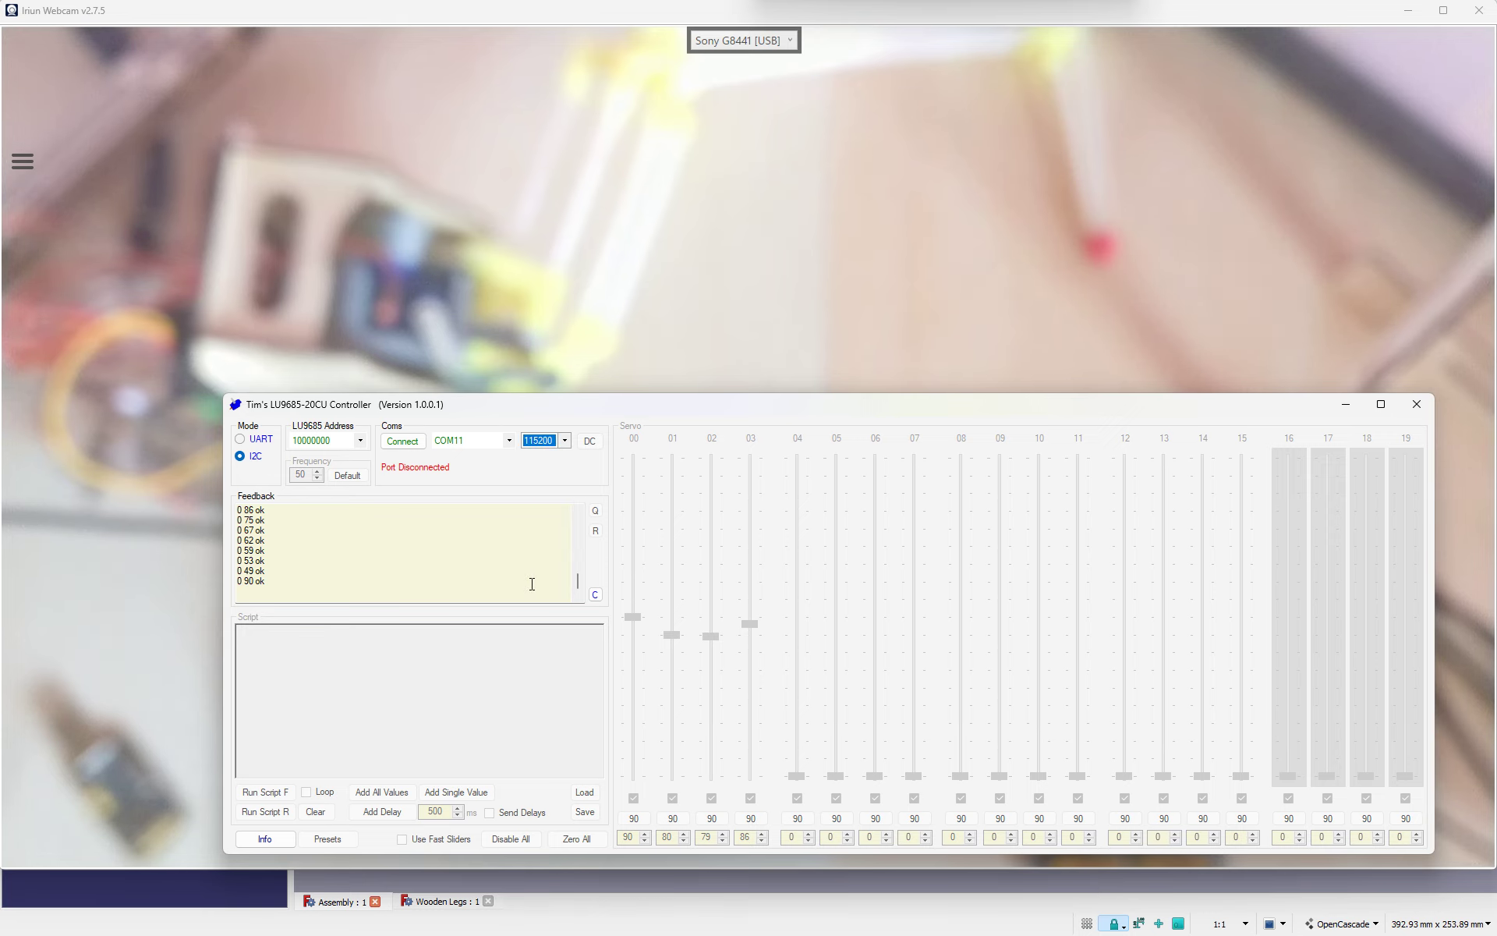
{"action": "mouse_move", "coordinate": [824, 411]}
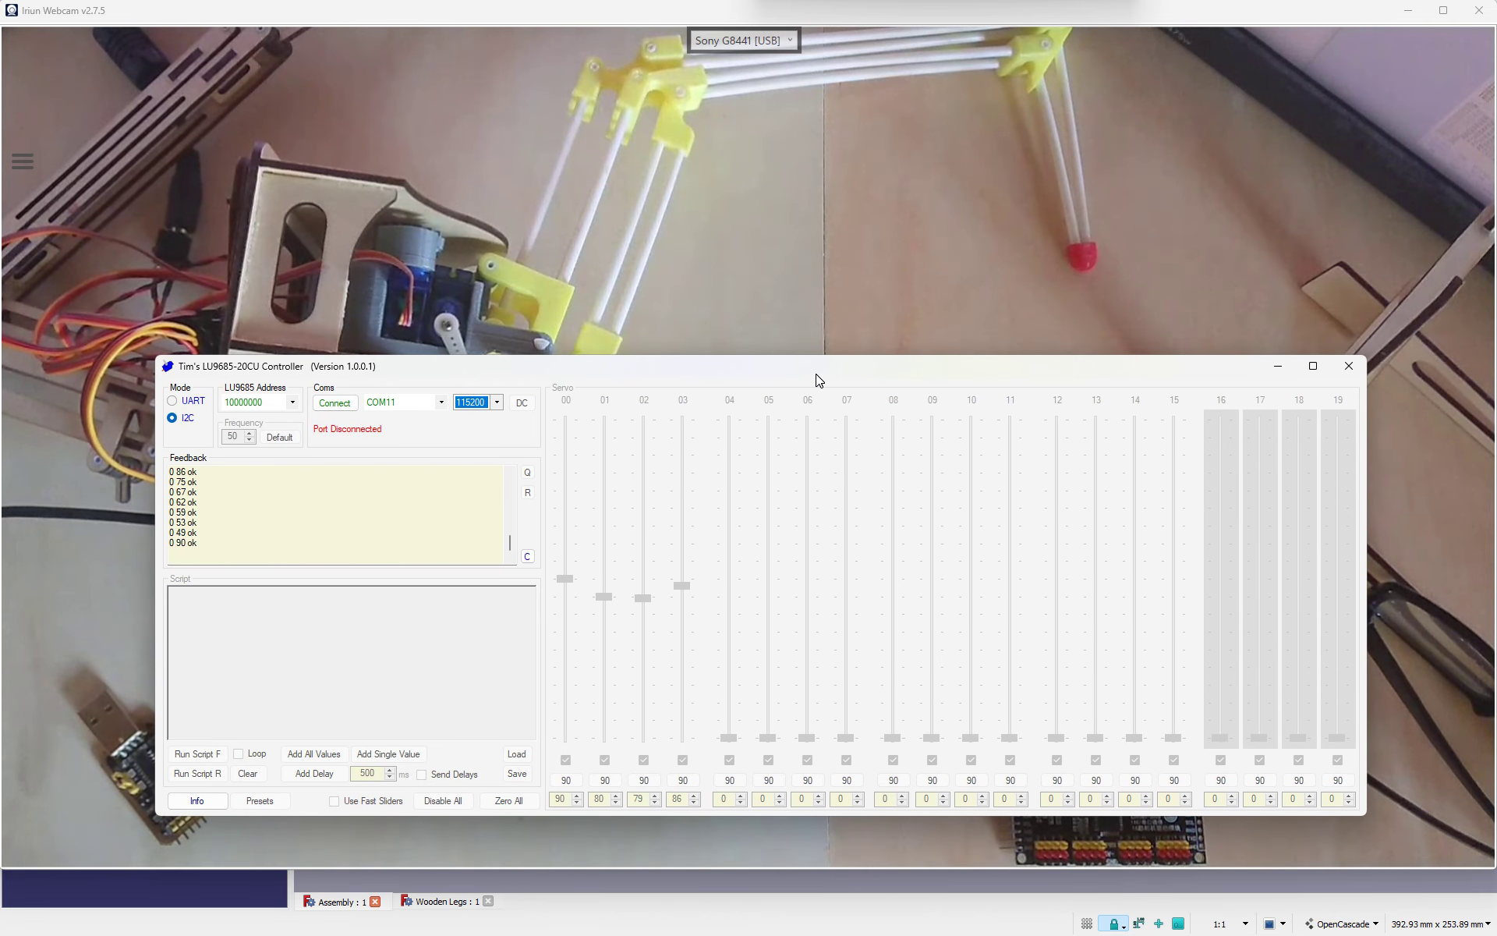
{"action": "left_click", "coordinate": [336, 402]}
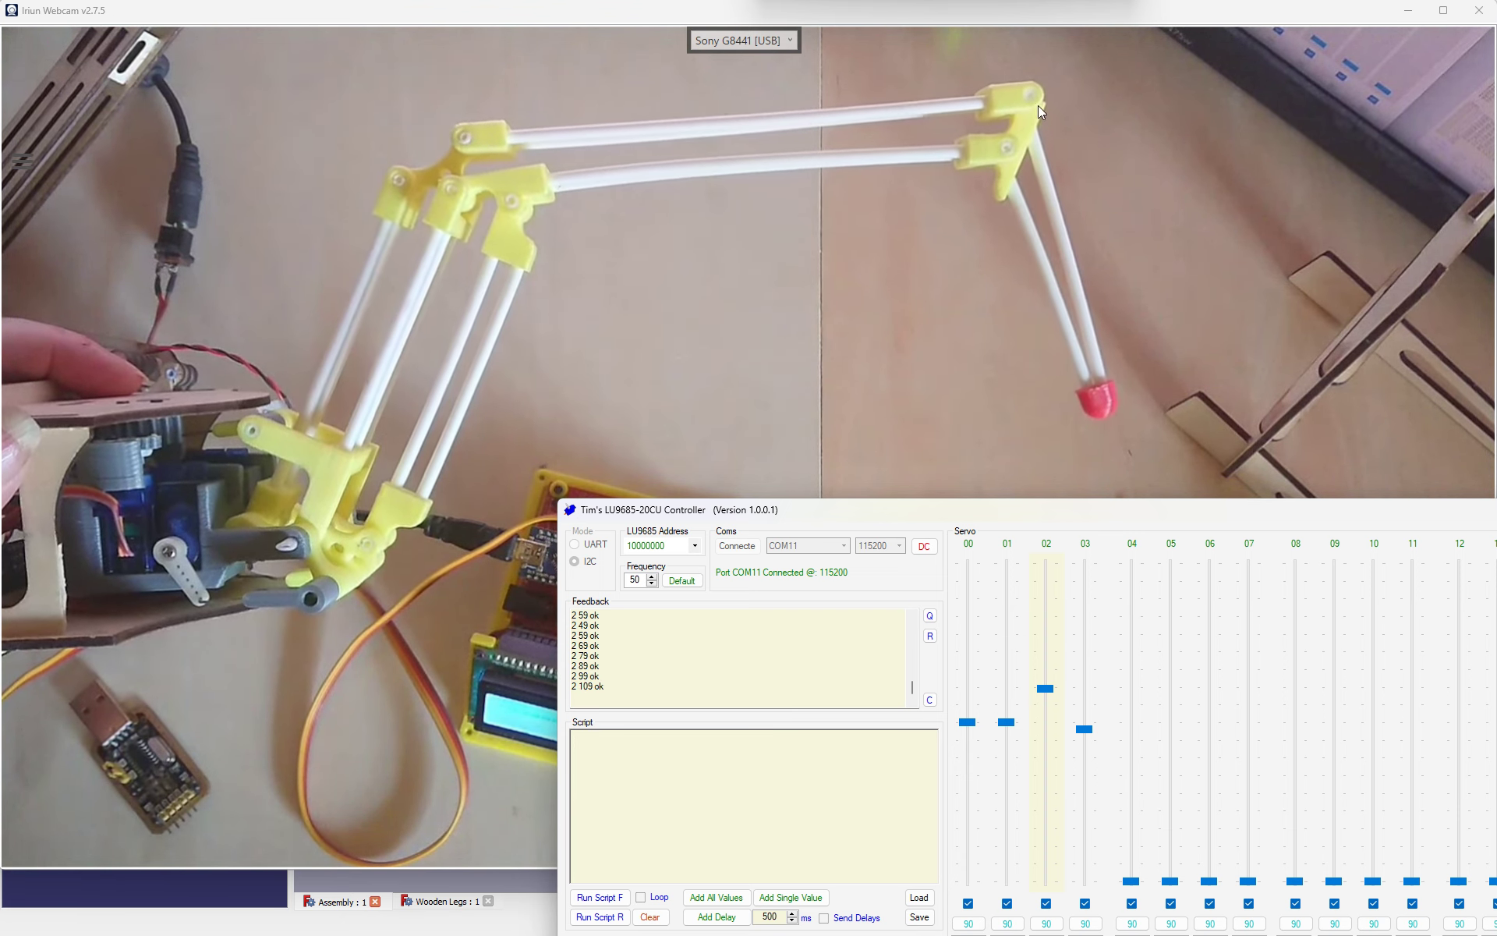
{"action": "mouse_move", "coordinate": [1085, 690]}
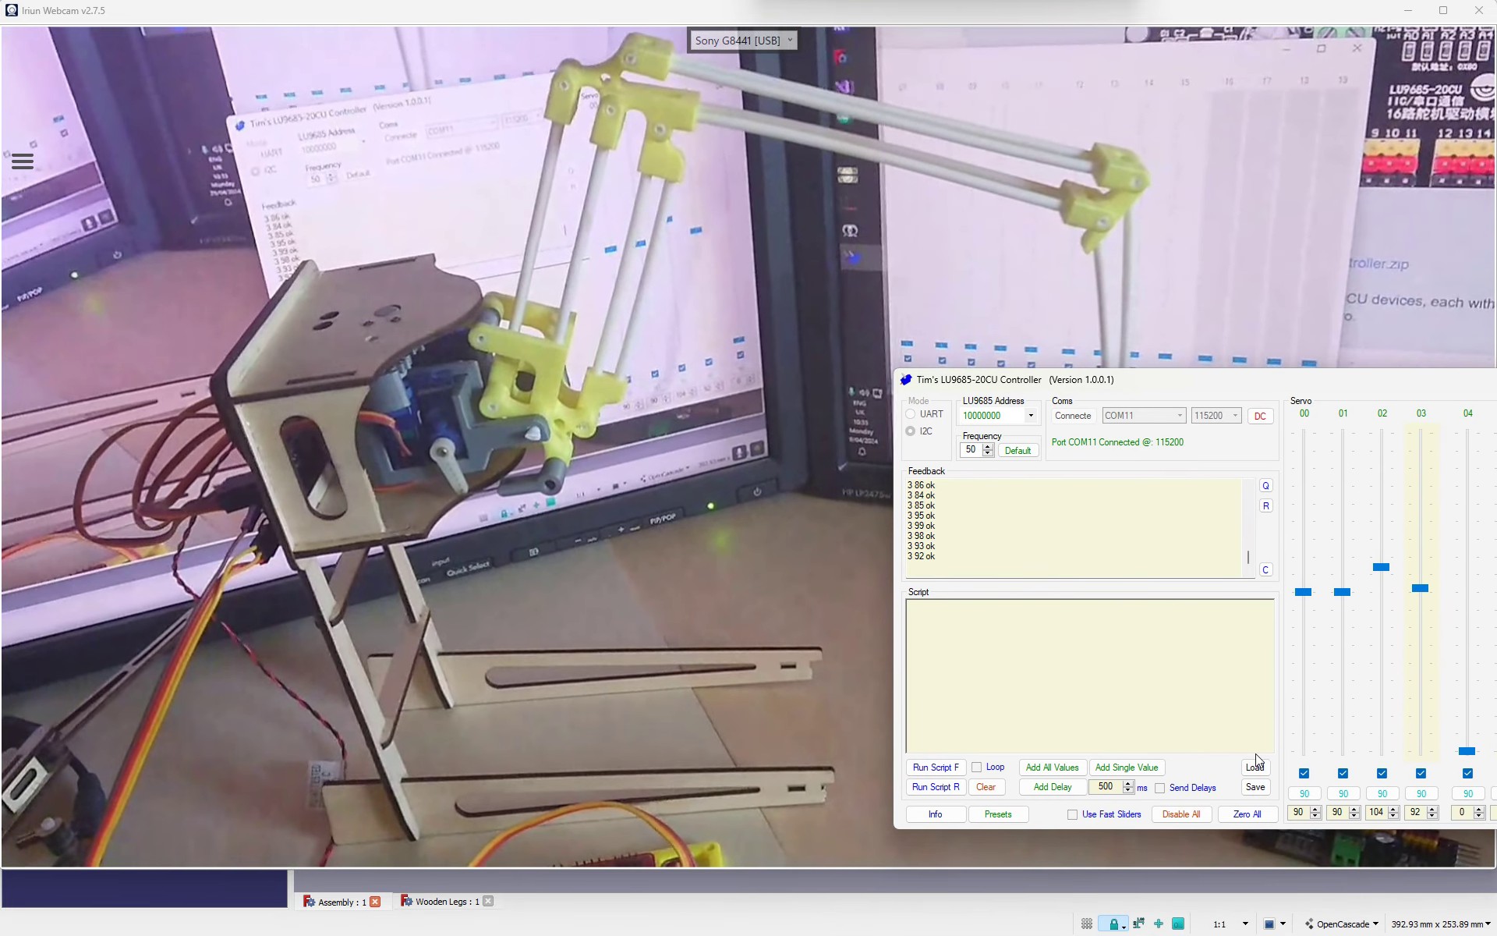
Step: Load the saved script and run it forward repeatedly, feedback logging moves like 2 140 and 0 90
{"action": "left_click", "coordinate": [1254, 766]}
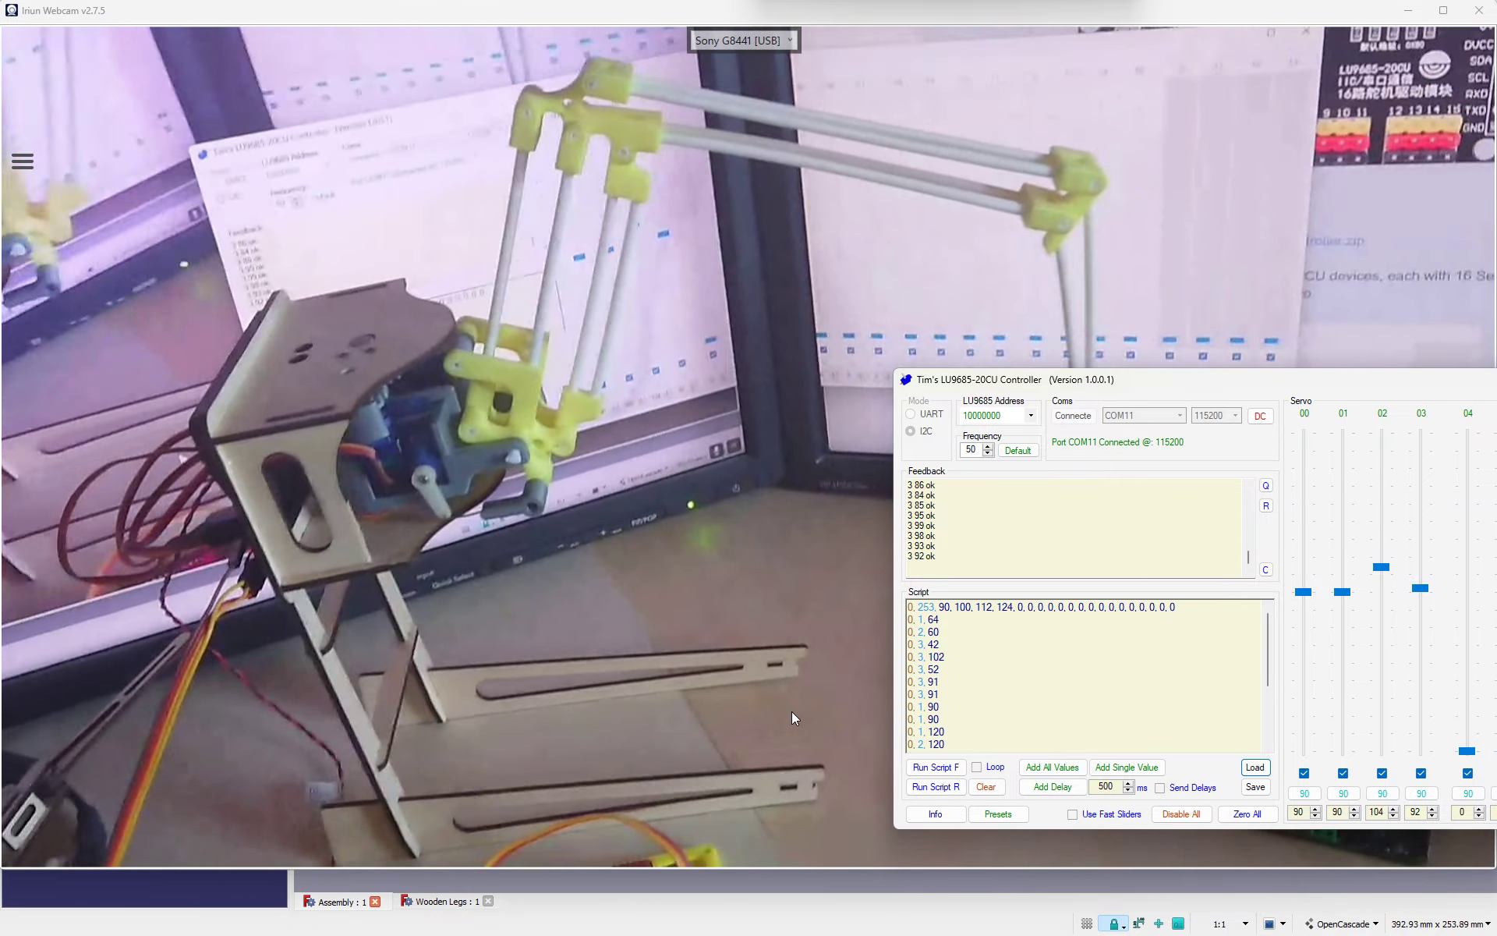
{"action": "left_click", "coordinate": [935, 766]}
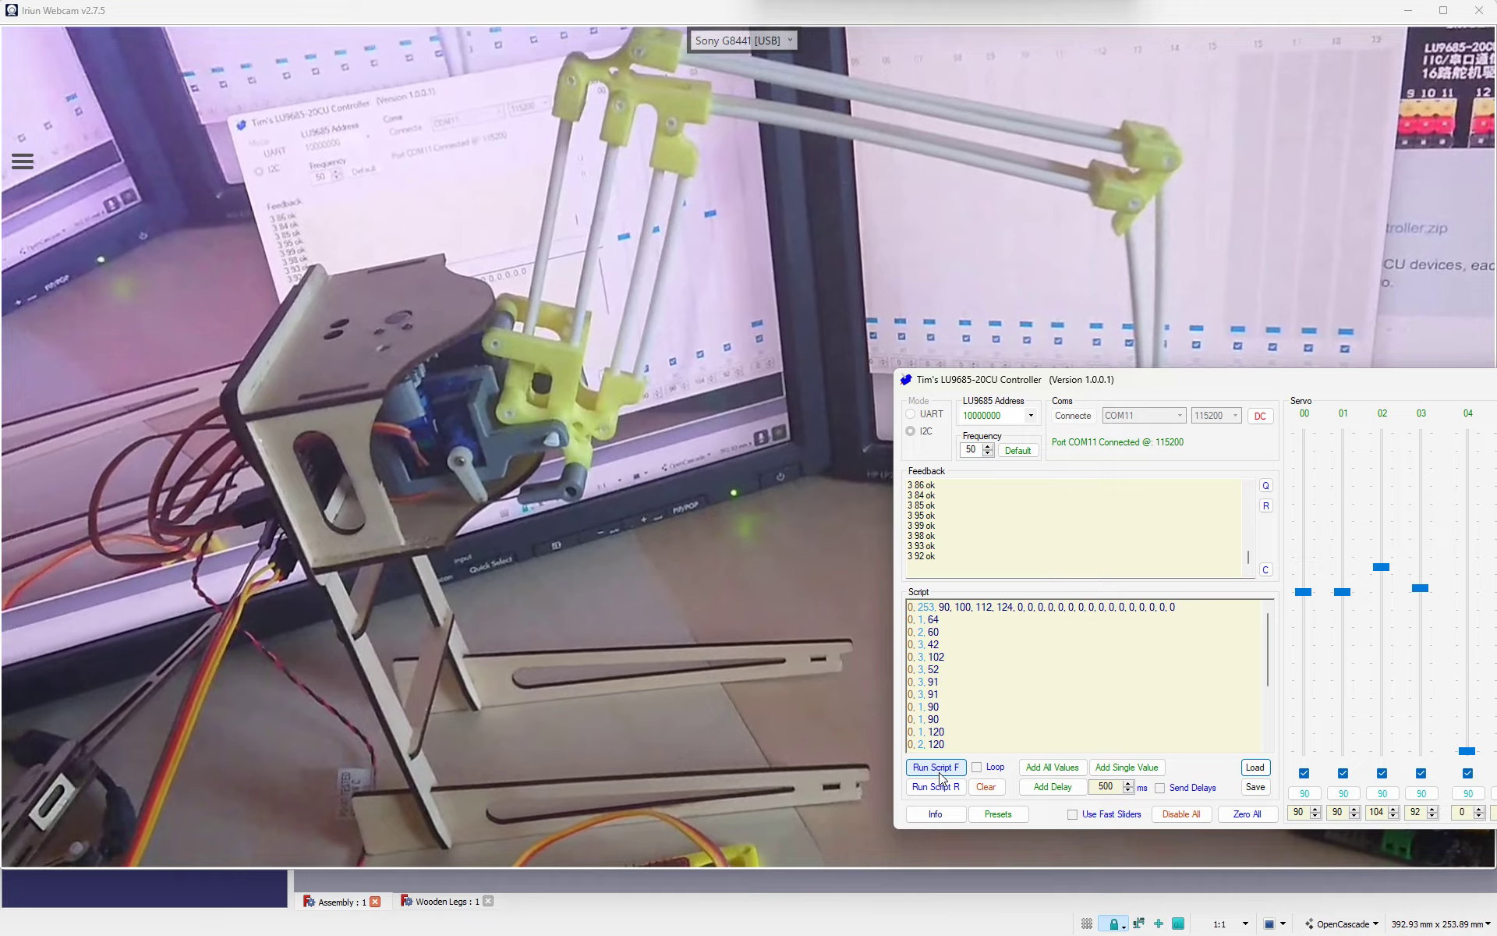
{"action": "left_click", "coordinate": [935, 766]}
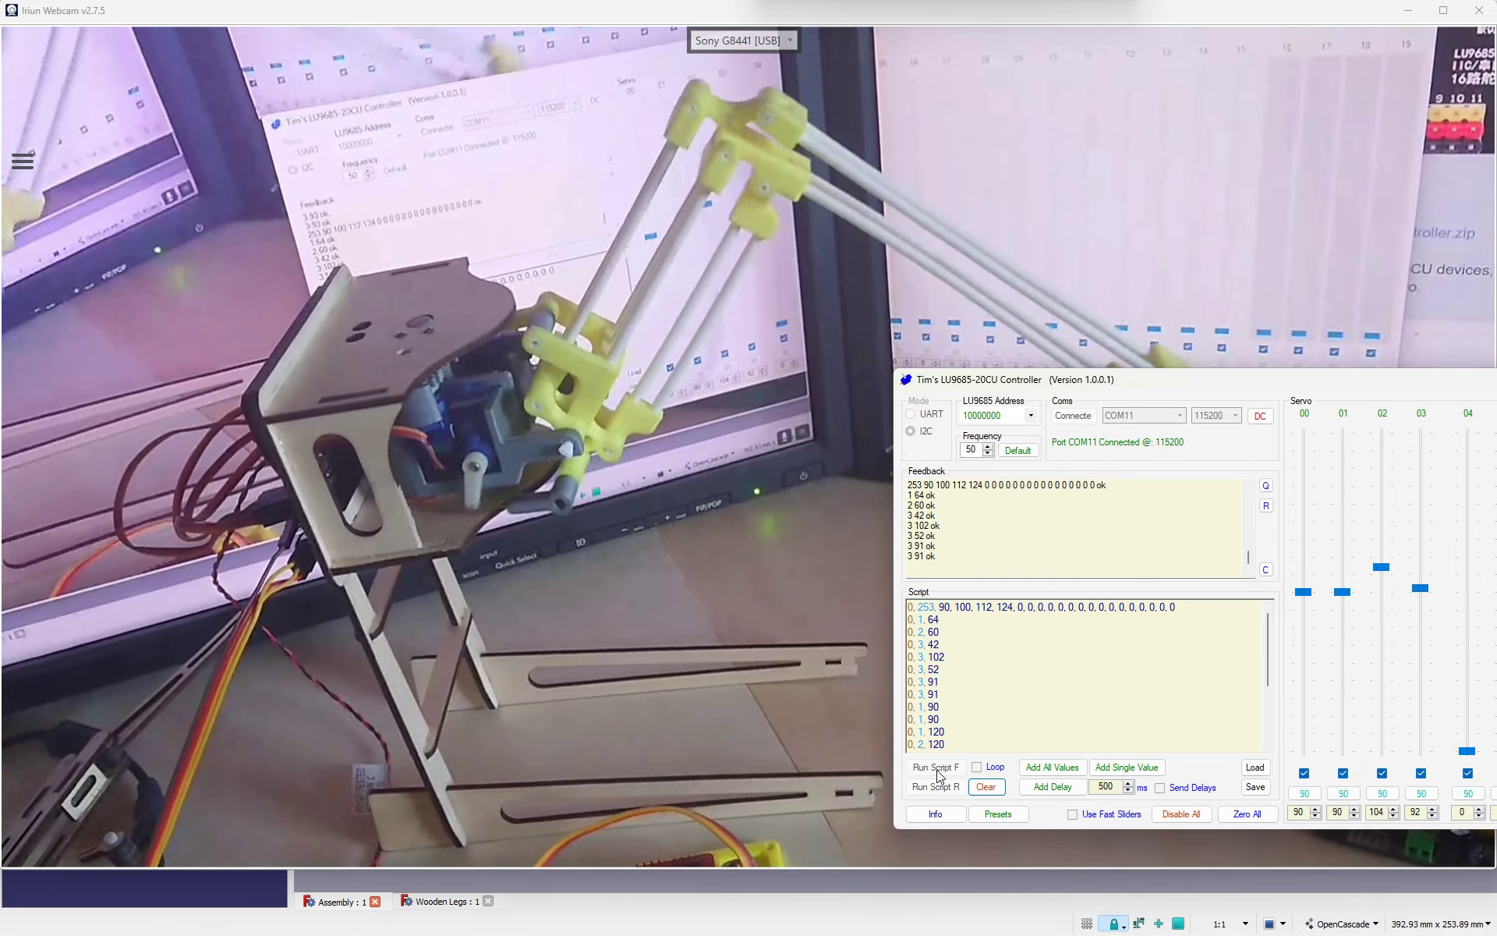
{"action": "left_click", "coordinate": [934, 766]}
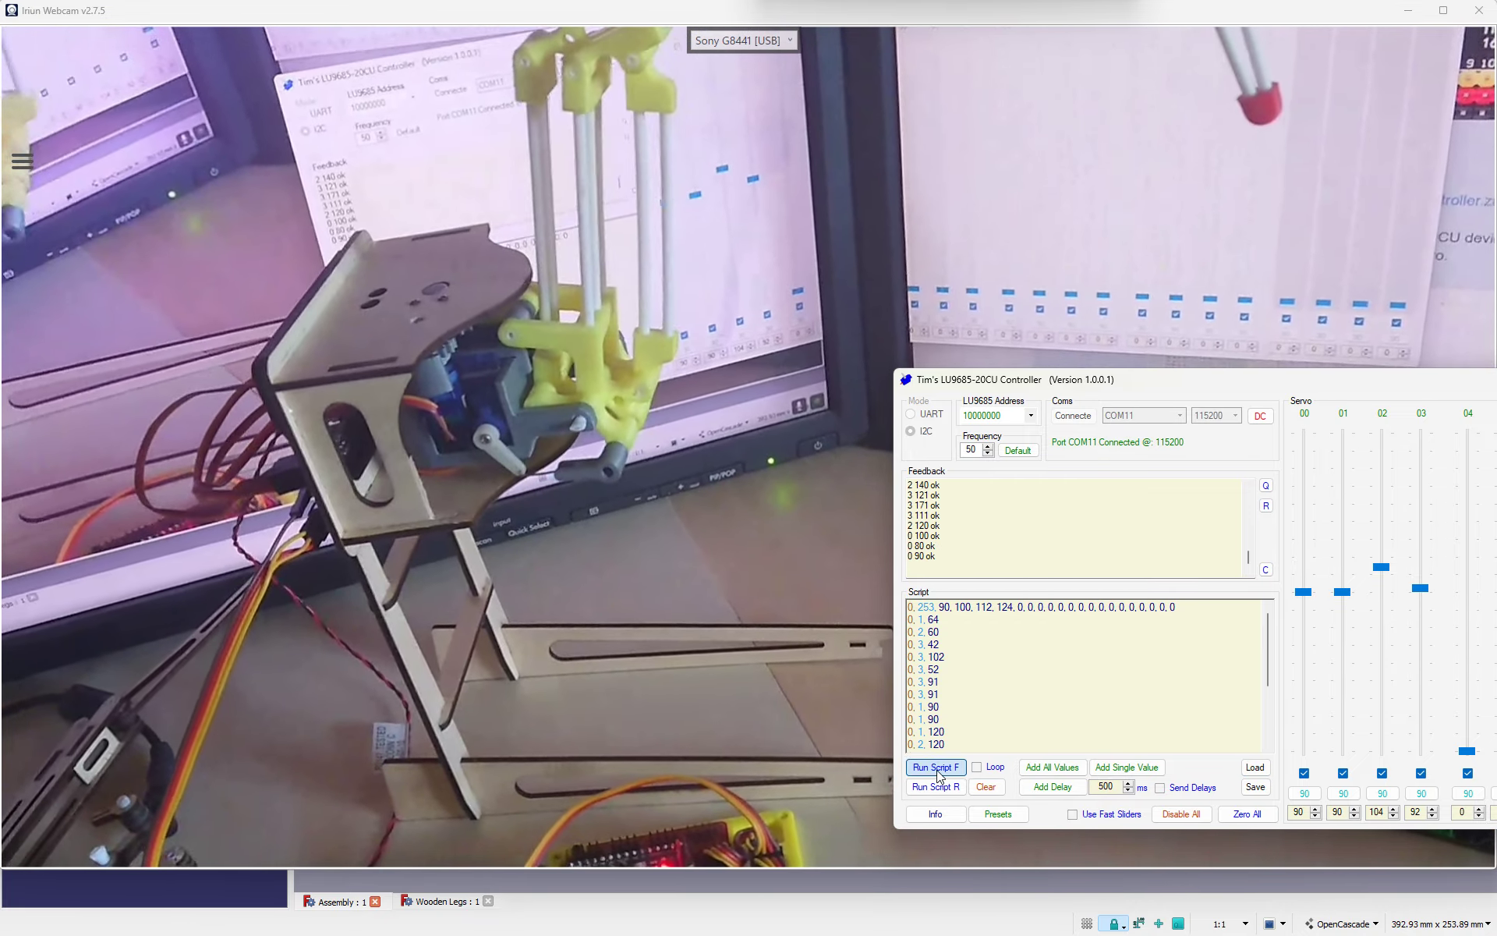
{"action": "left_click", "coordinate": [935, 766]}
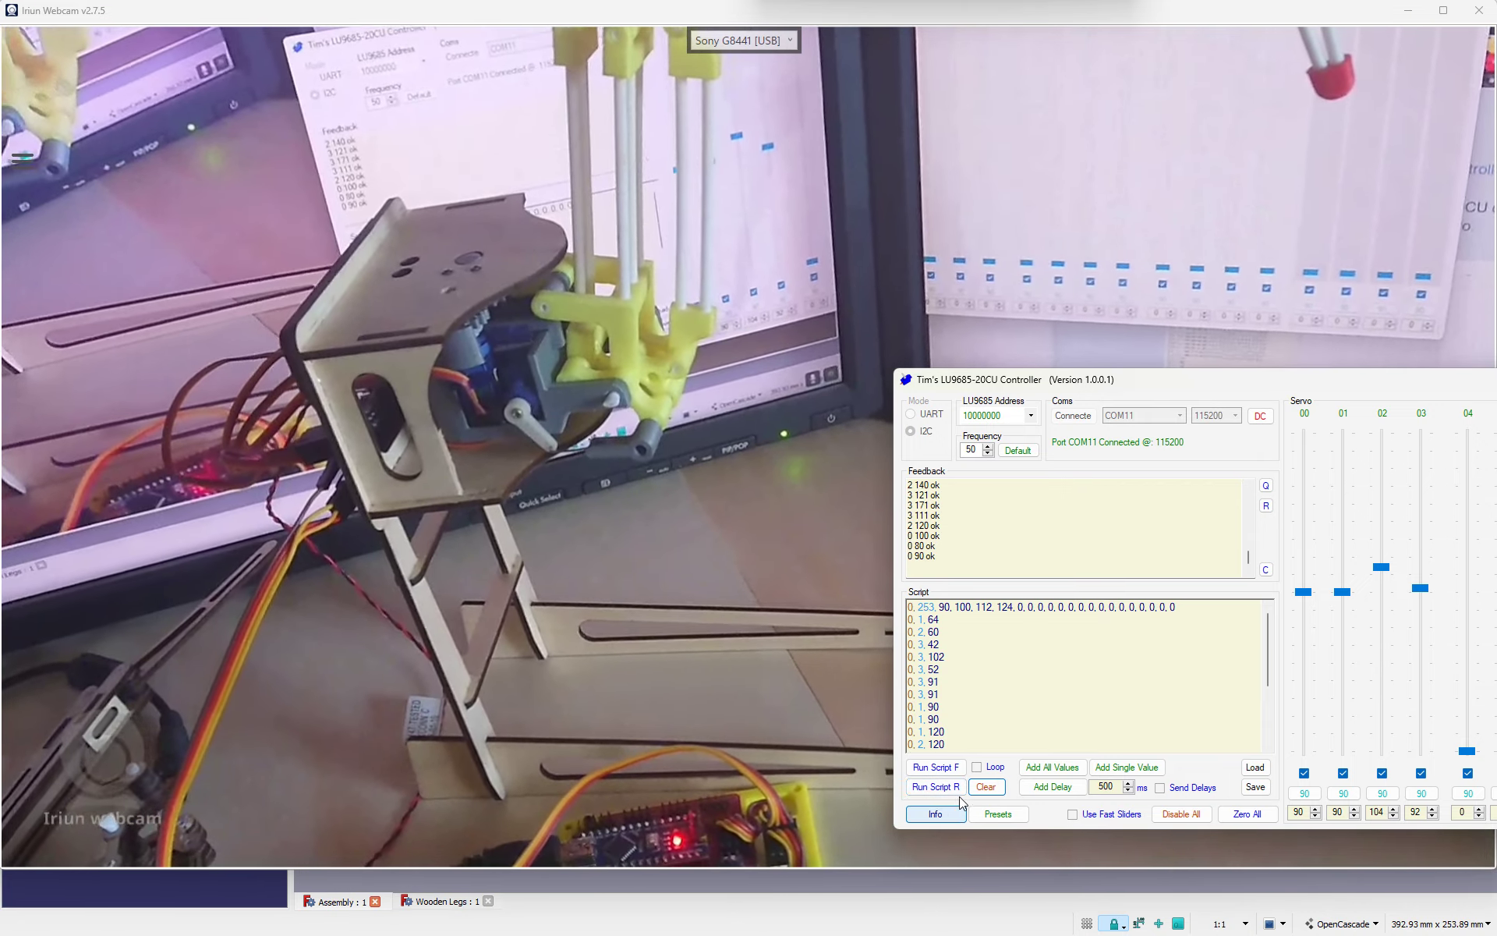
{"action": "left_click", "coordinate": [934, 766]}
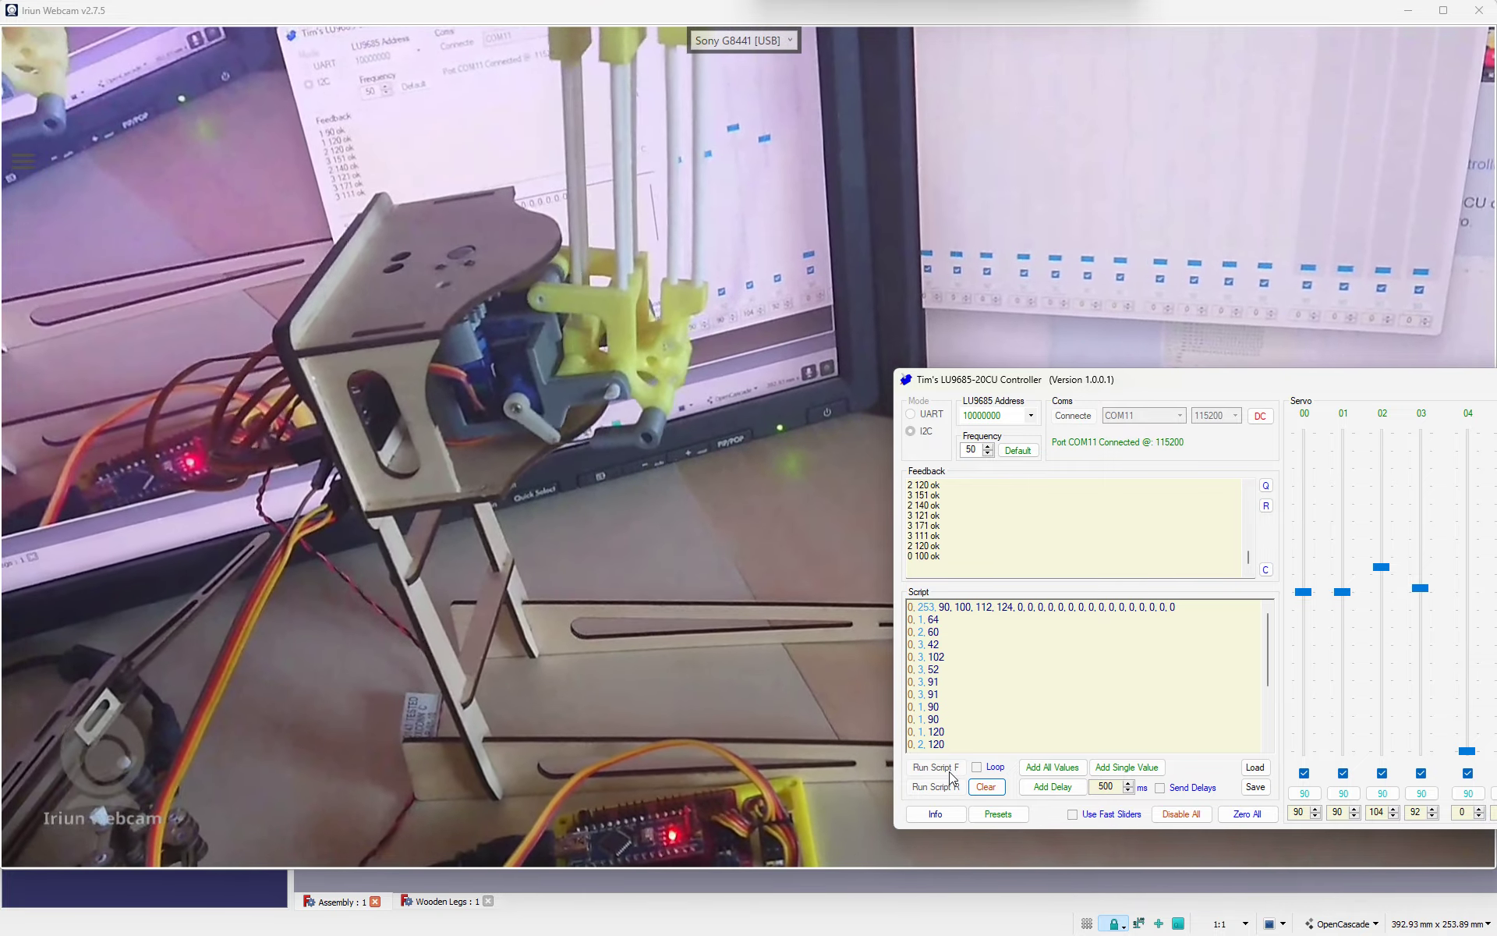
{"action": "left_click", "coordinate": [935, 766]}
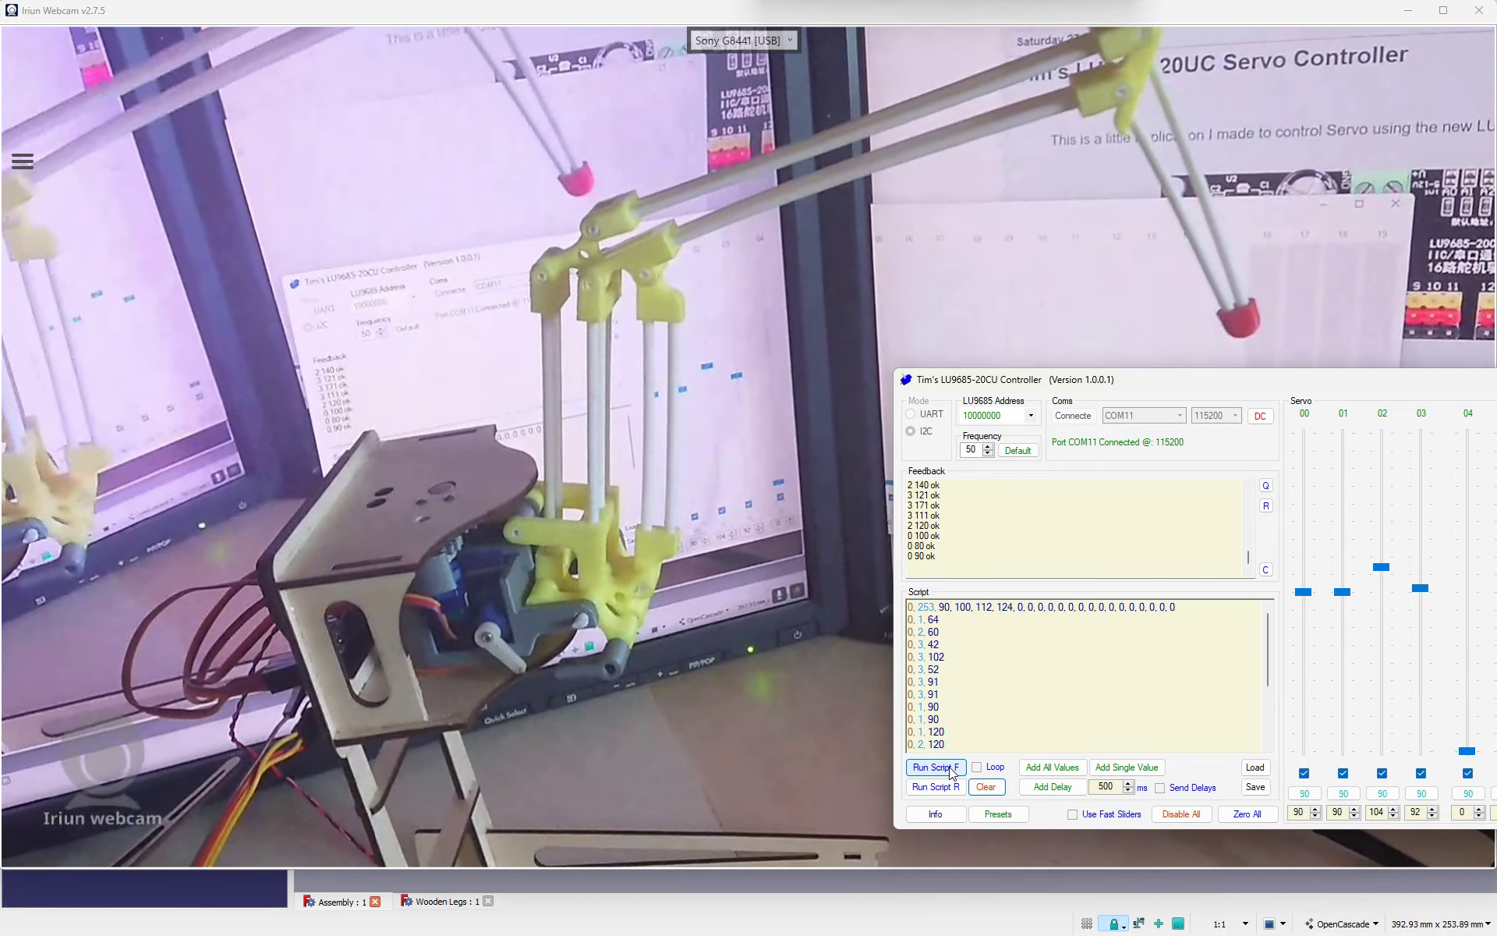
{"action": "left_click", "coordinate": [935, 766]}
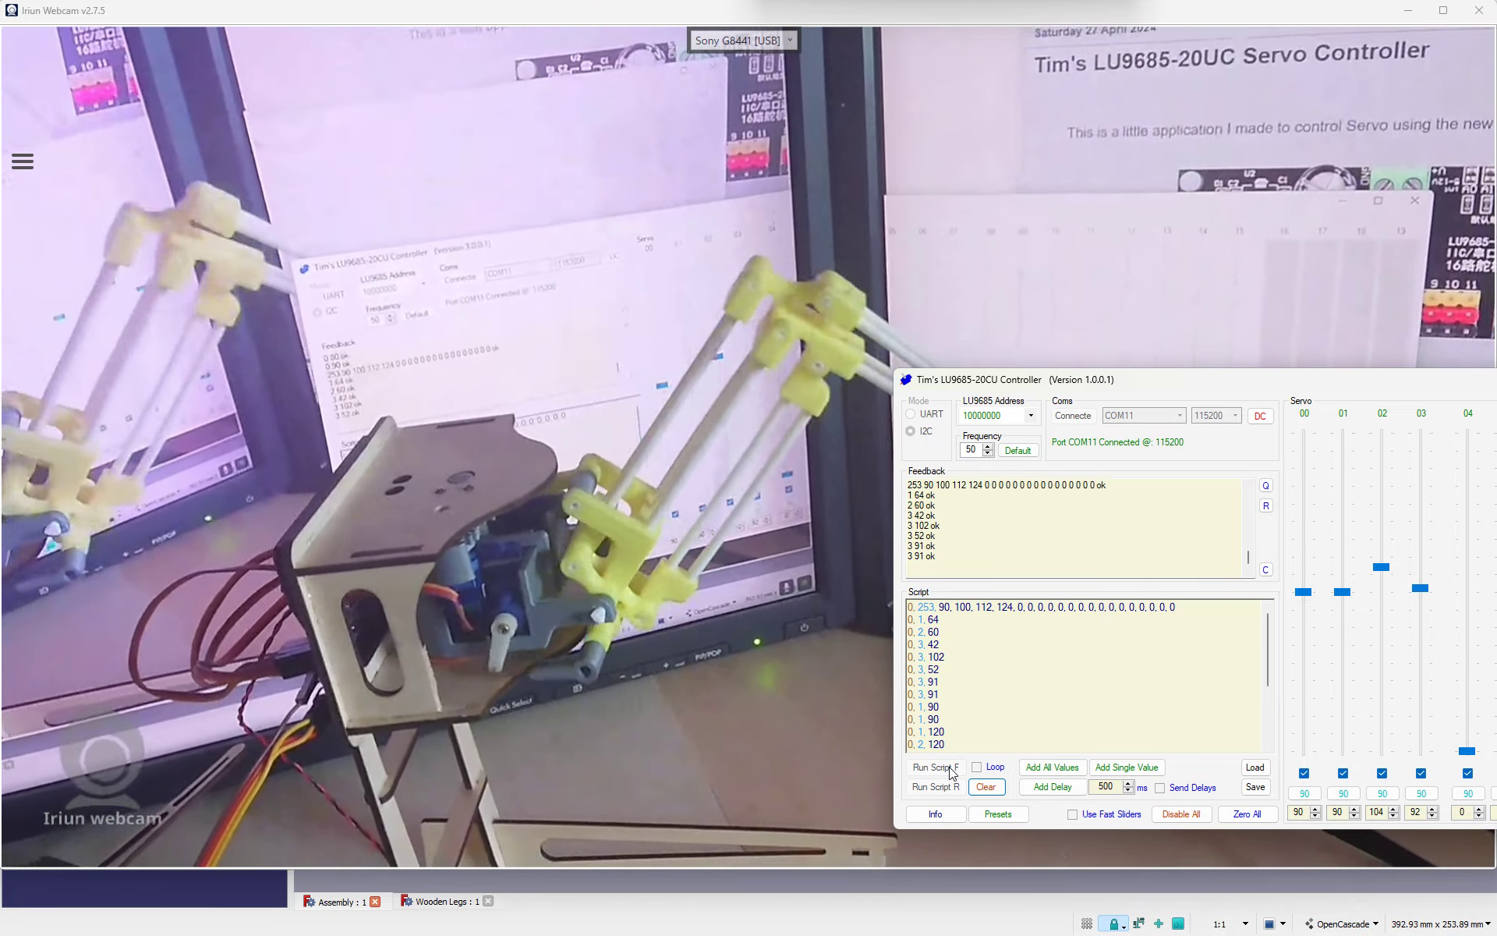
{"action": "left_click", "coordinate": [934, 766]}
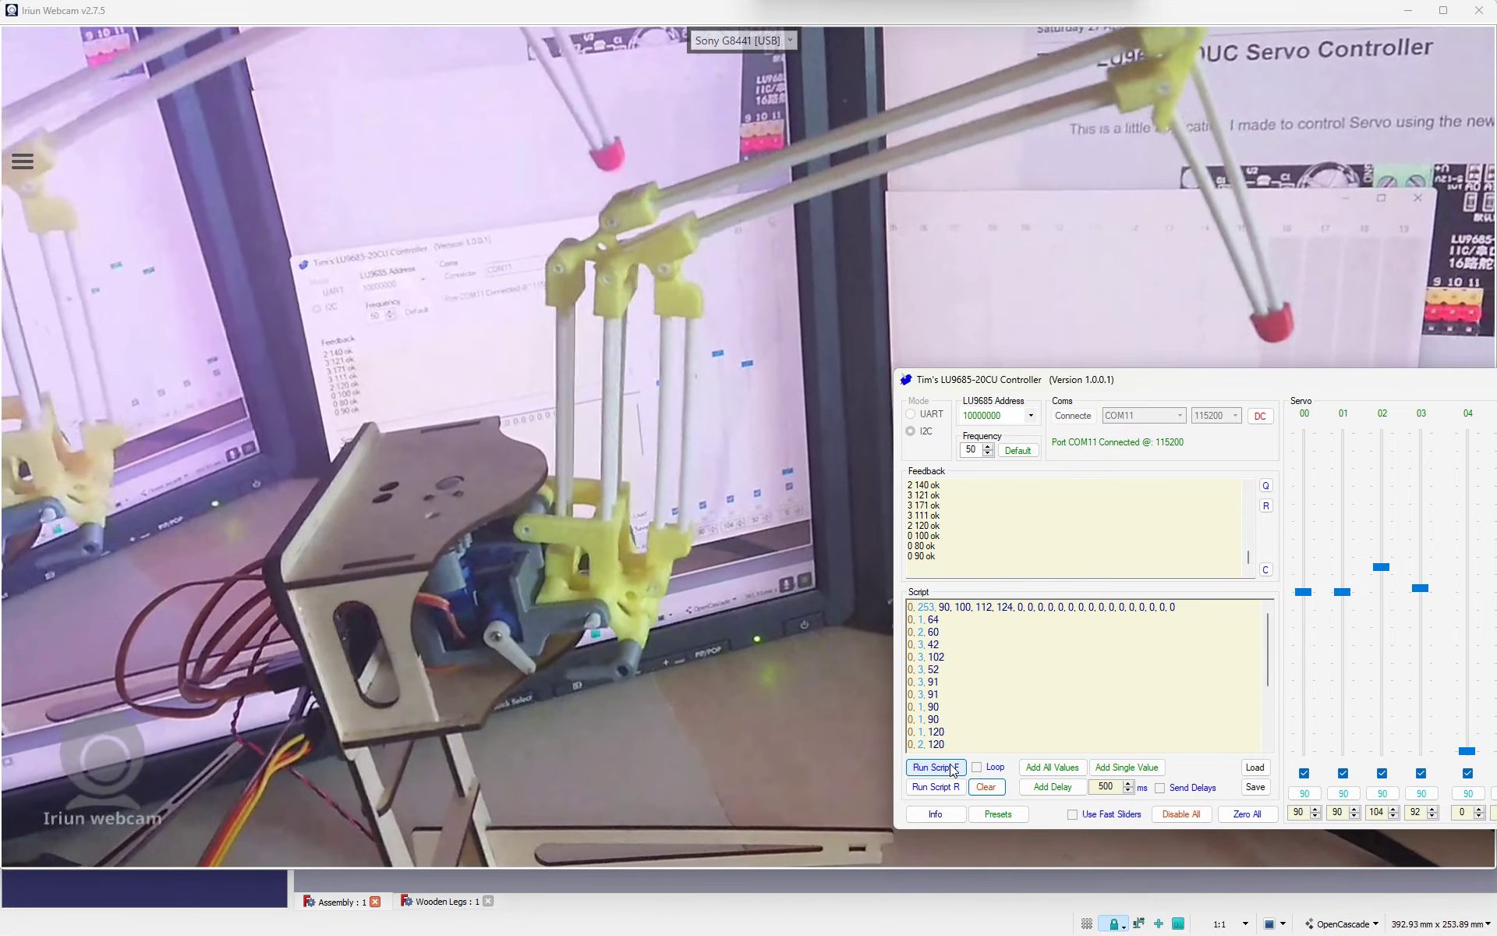
{"action": "left_click", "coordinate": [934, 767]}
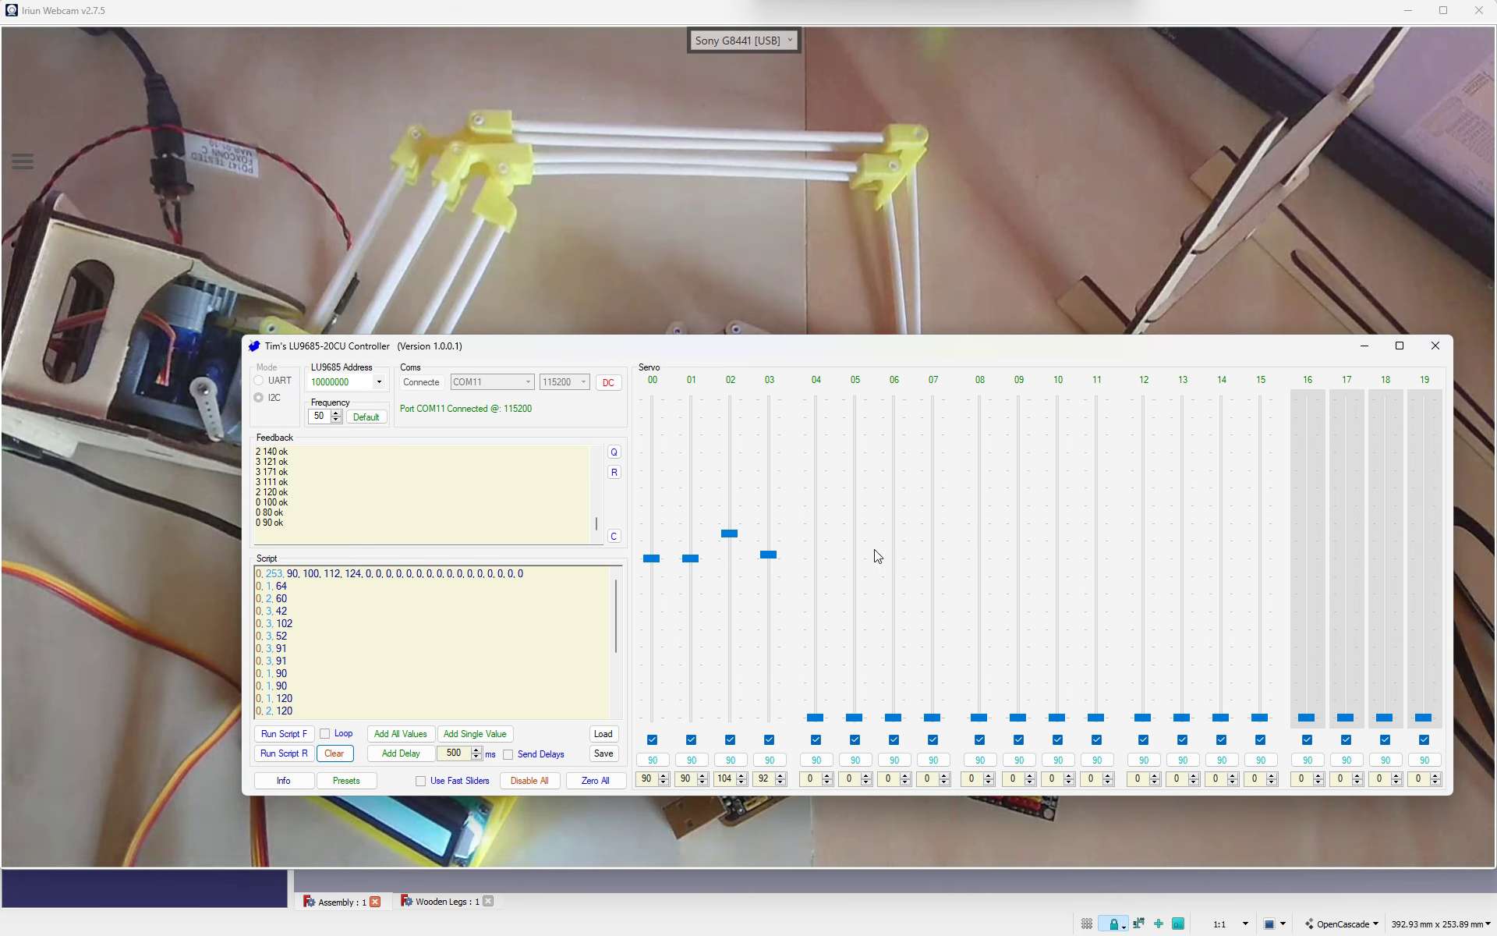
{"action": "mouse_move", "coordinate": [898, 605]}
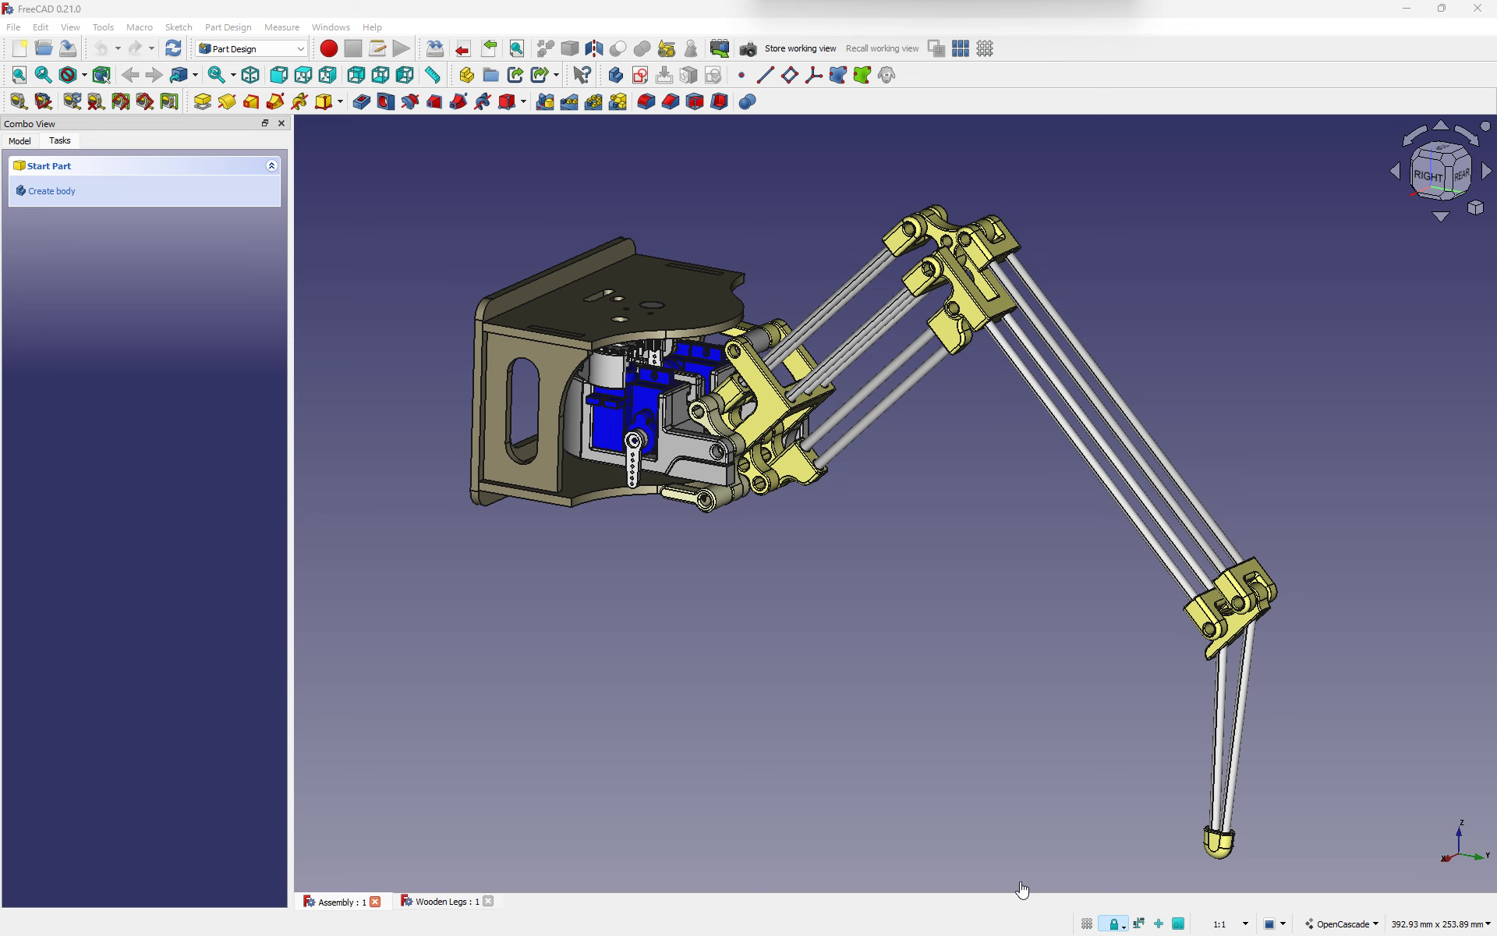
{"action": "mouse_move", "coordinate": [440, 915]}
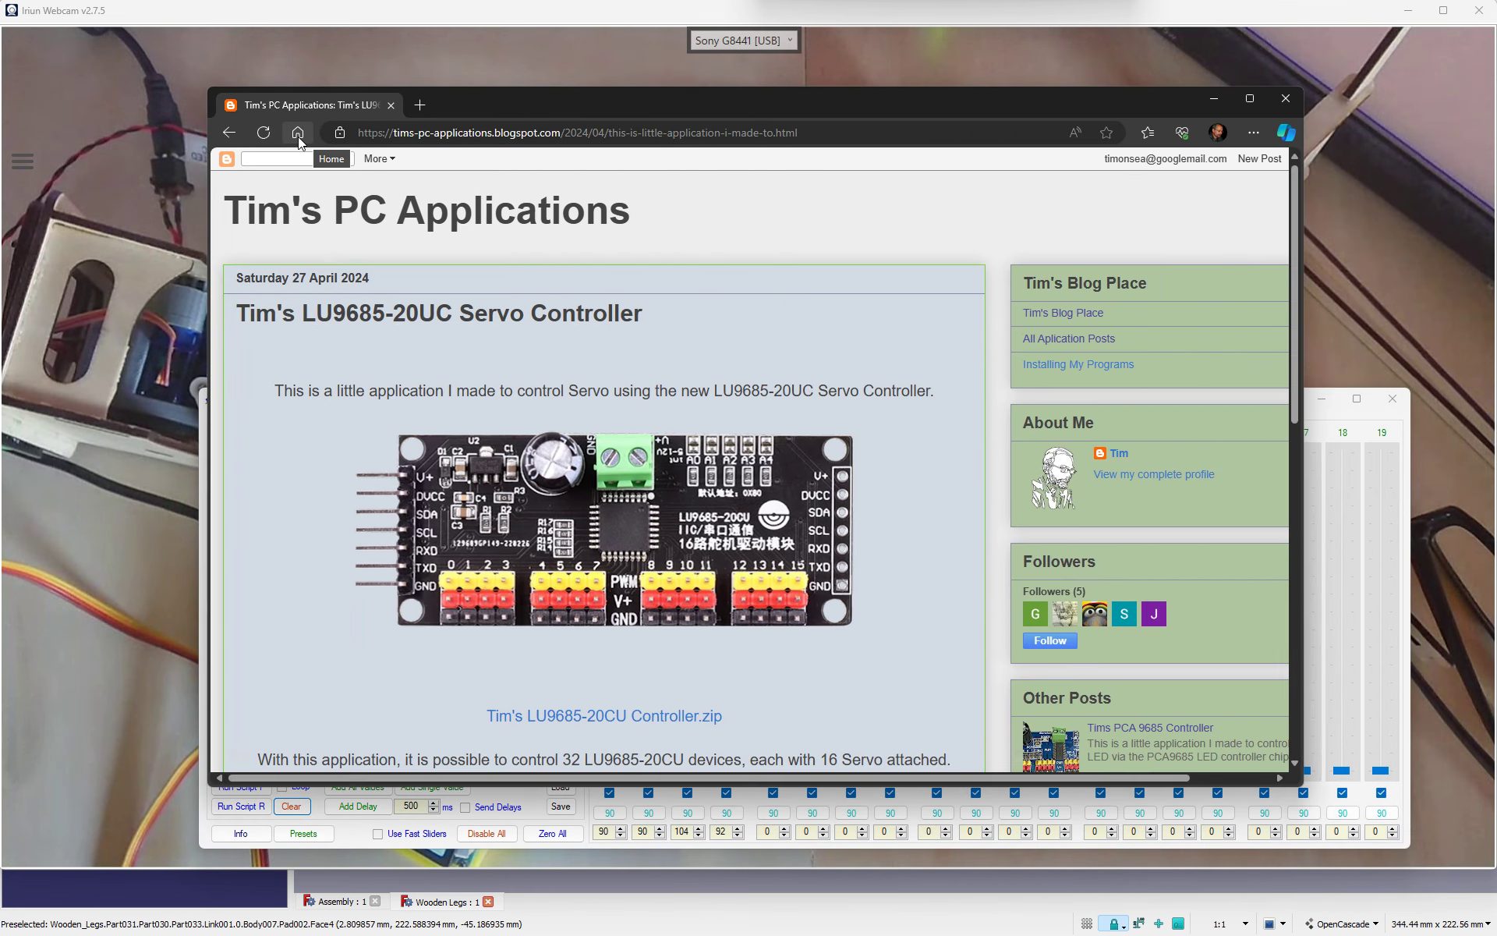
Step: Go to the Tim's Place home page and select the address bar
{"action": "left_click", "coordinate": [297, 132]}
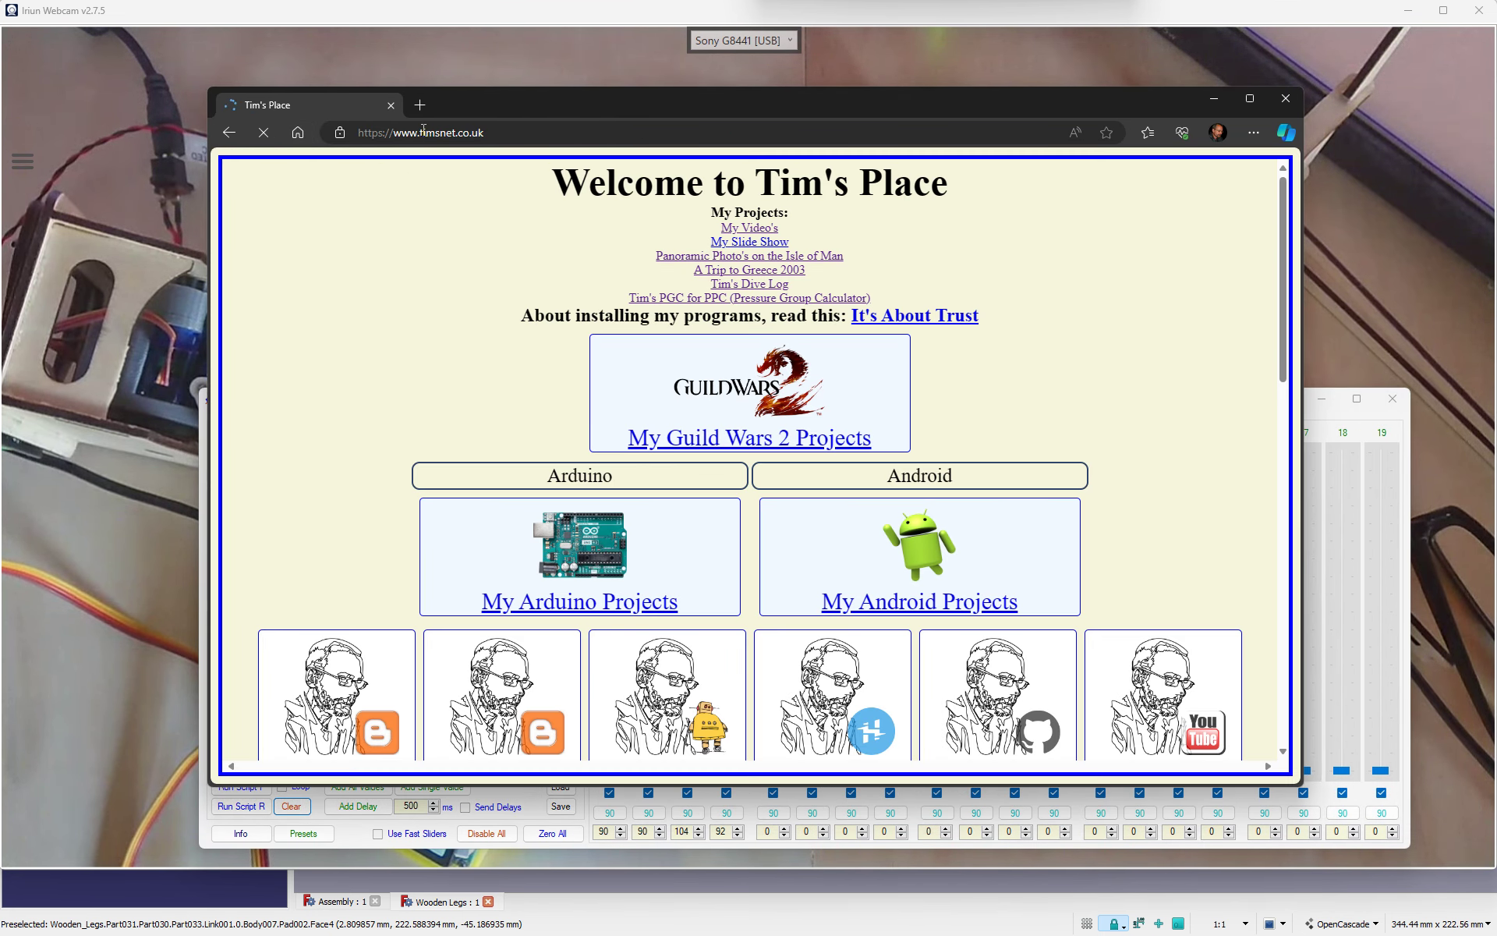
{"action": "left_click", "coordinate": [264, 132]}
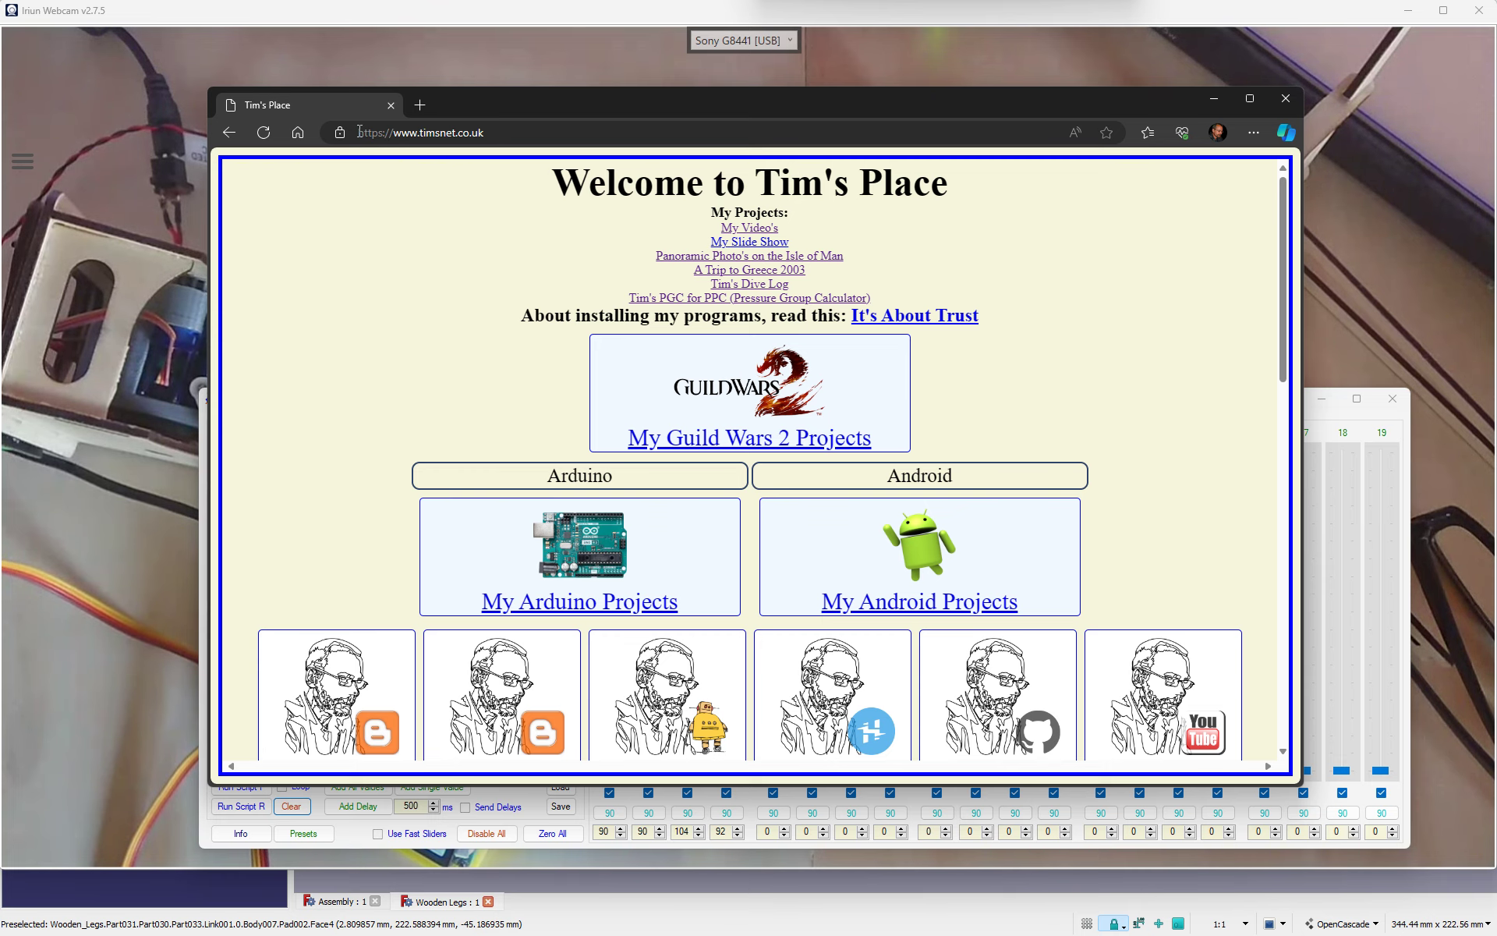
{"action": "left_click", "coordinate": [429, 132]}
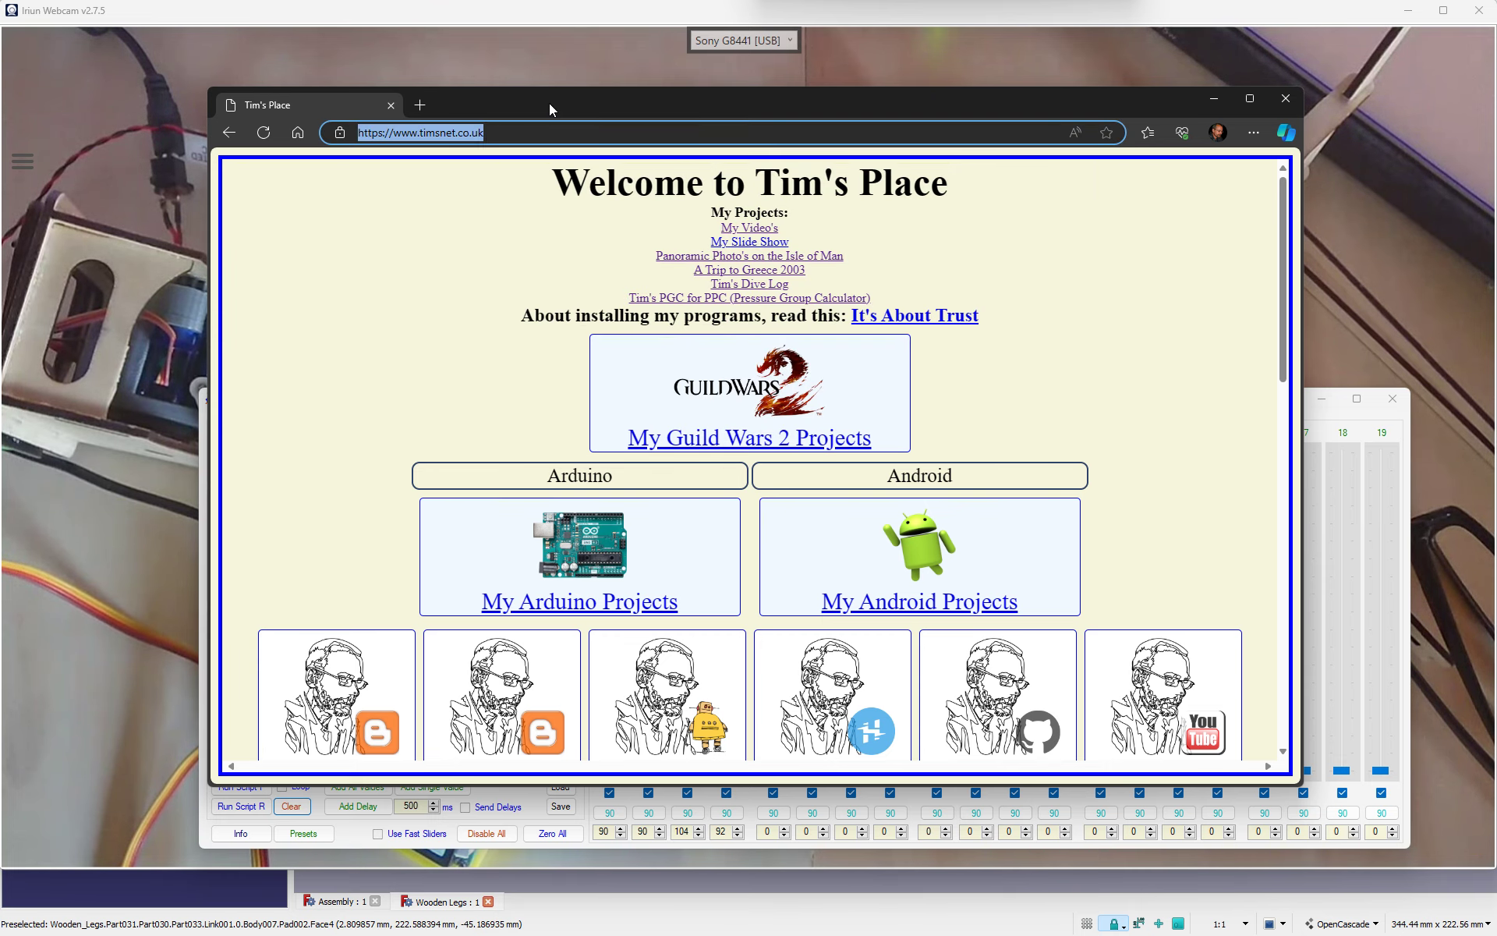
{"action": "scroll", "scroll_direction": "down", "scroll_amount": 3}
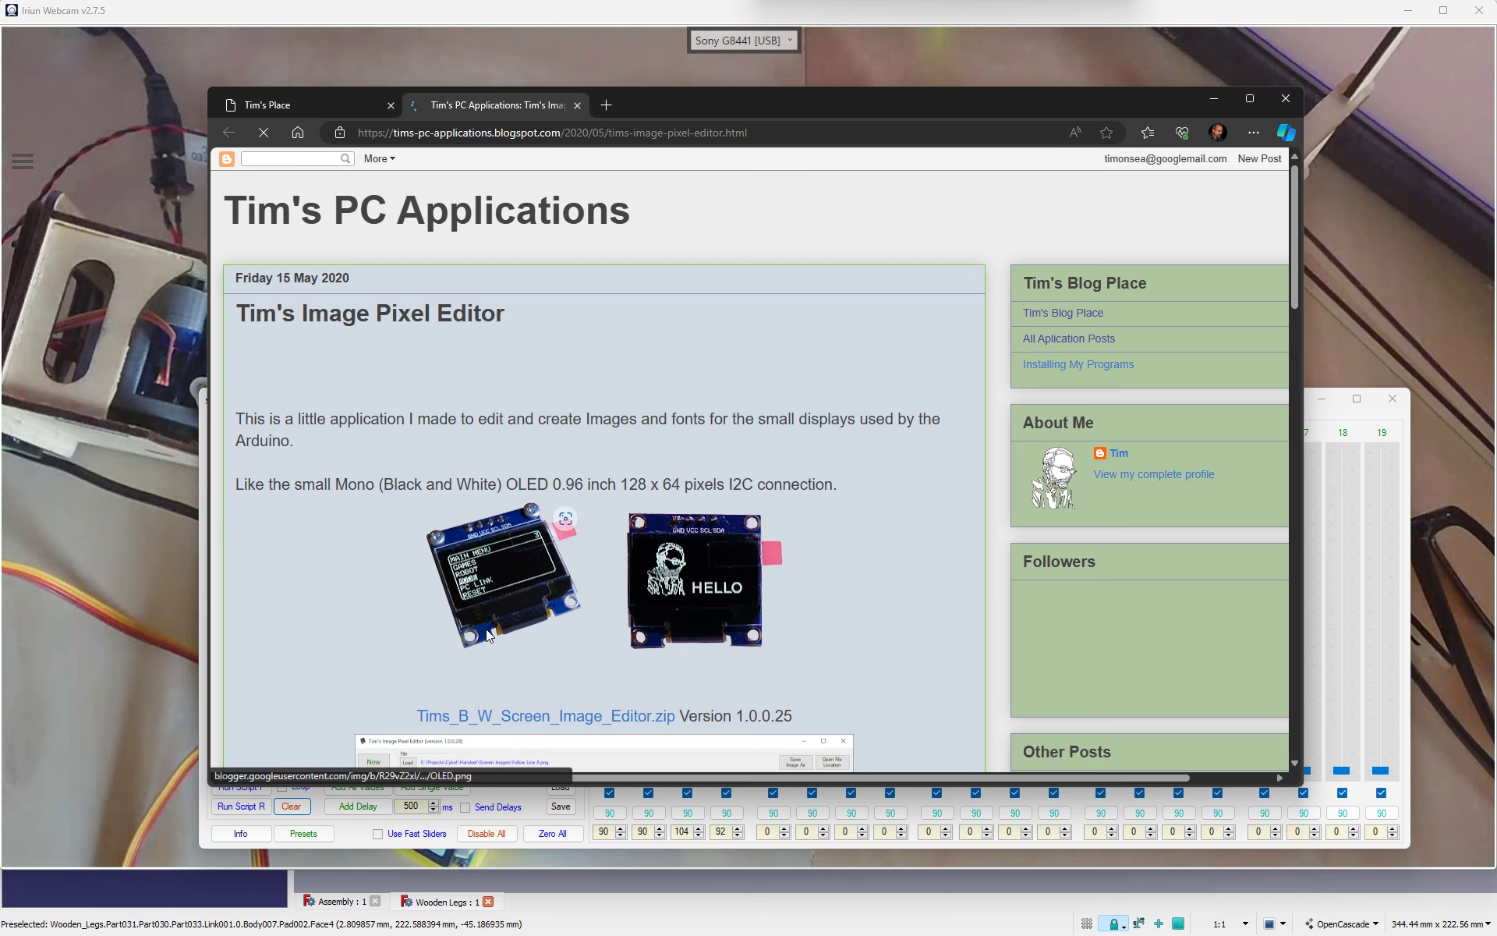
Step: Browse Other Posts, opening the LU9685-20UC Servo Controller and PCA 9685 Controller posts
{"action": "scroll", "scroll_direction": "down", "scroll_amount": 3}
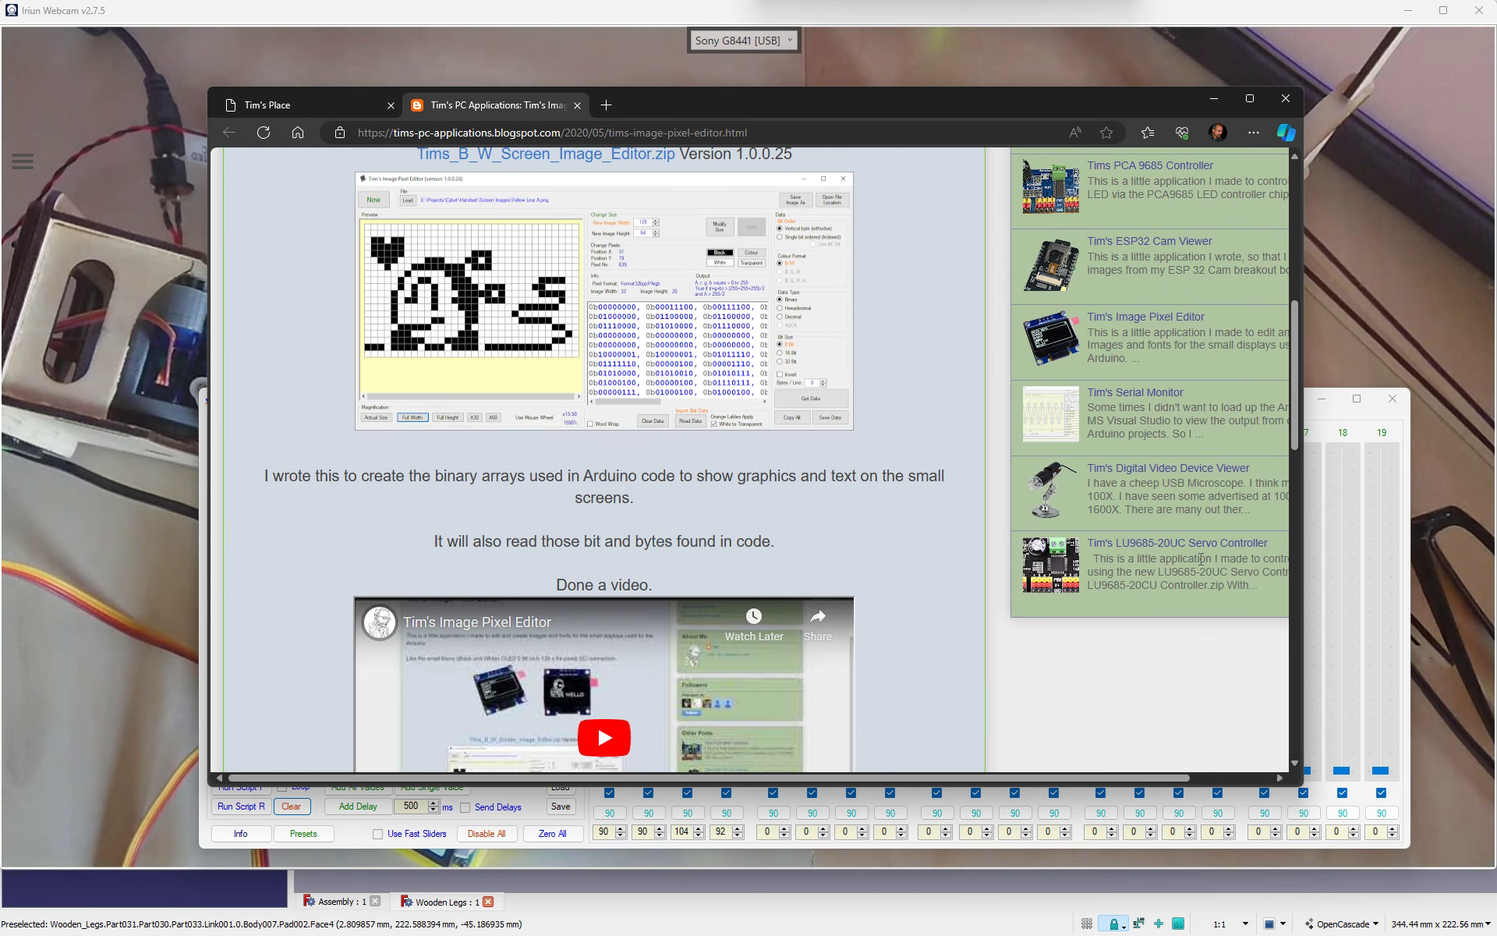
{"action": "left_click", "coordinate": [1177, 543]}
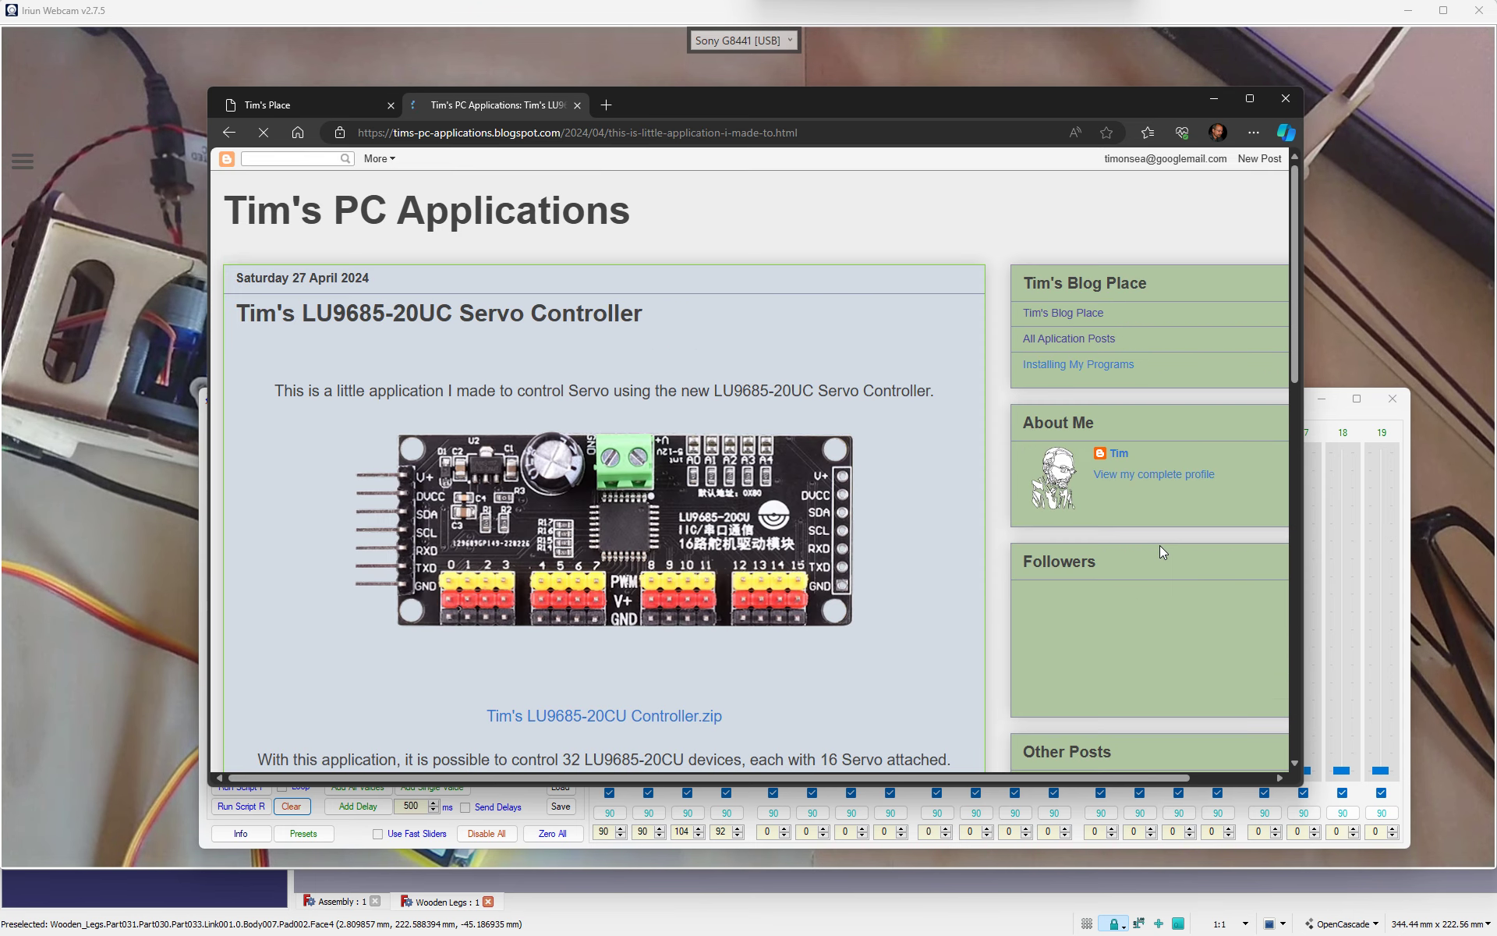
{"action": "scroll", "scroll_direction": "down", "scroll_amount": 3}
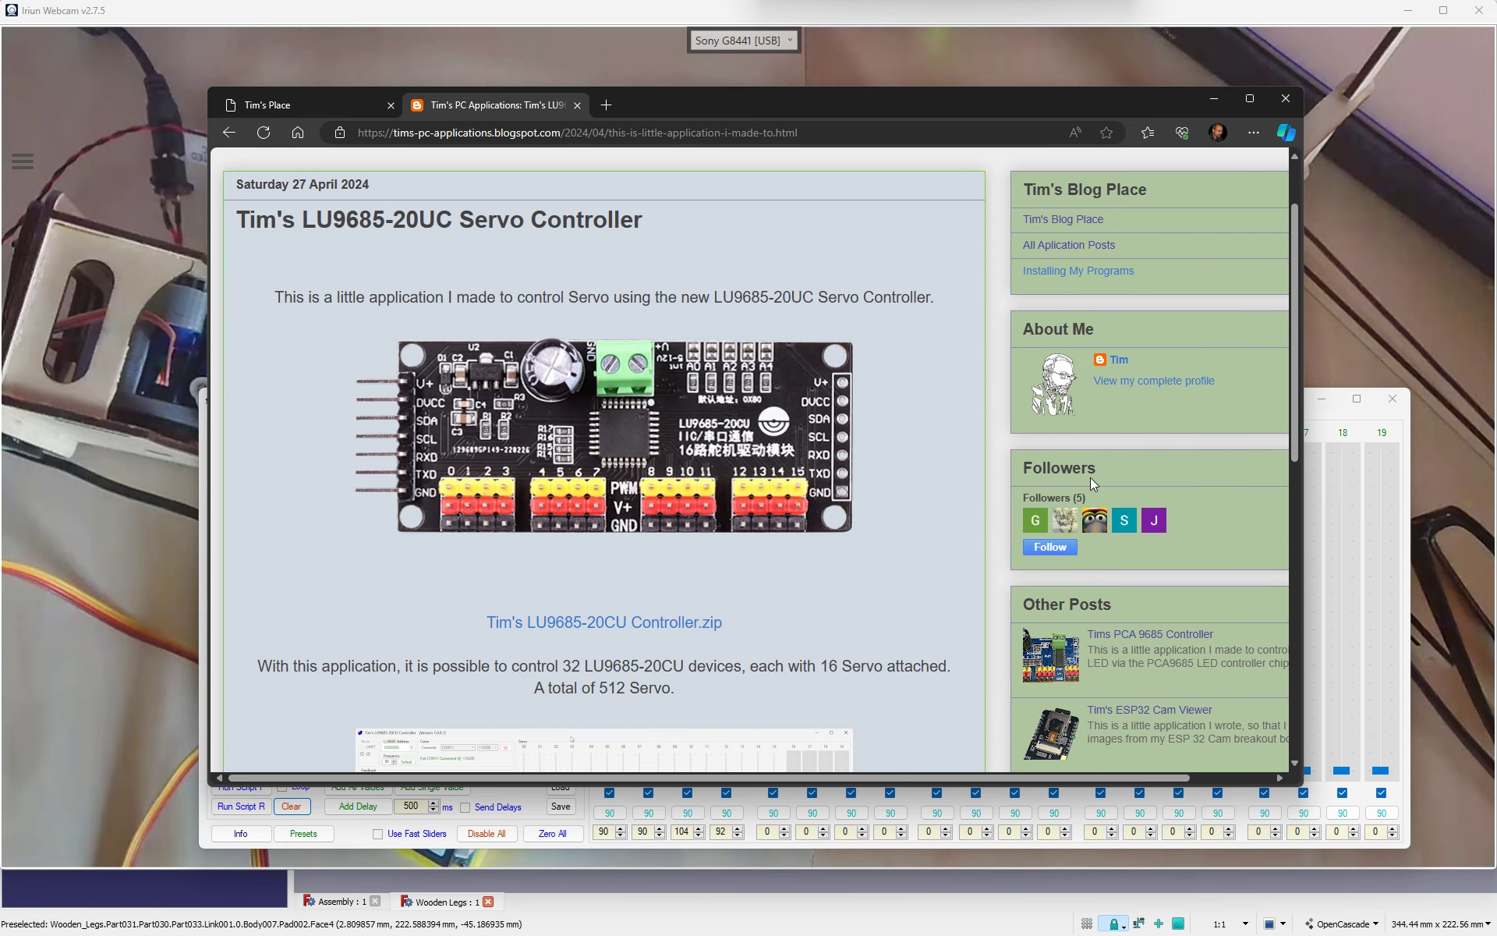
{"action": "left_click", "coordinate": [1151, 634]}
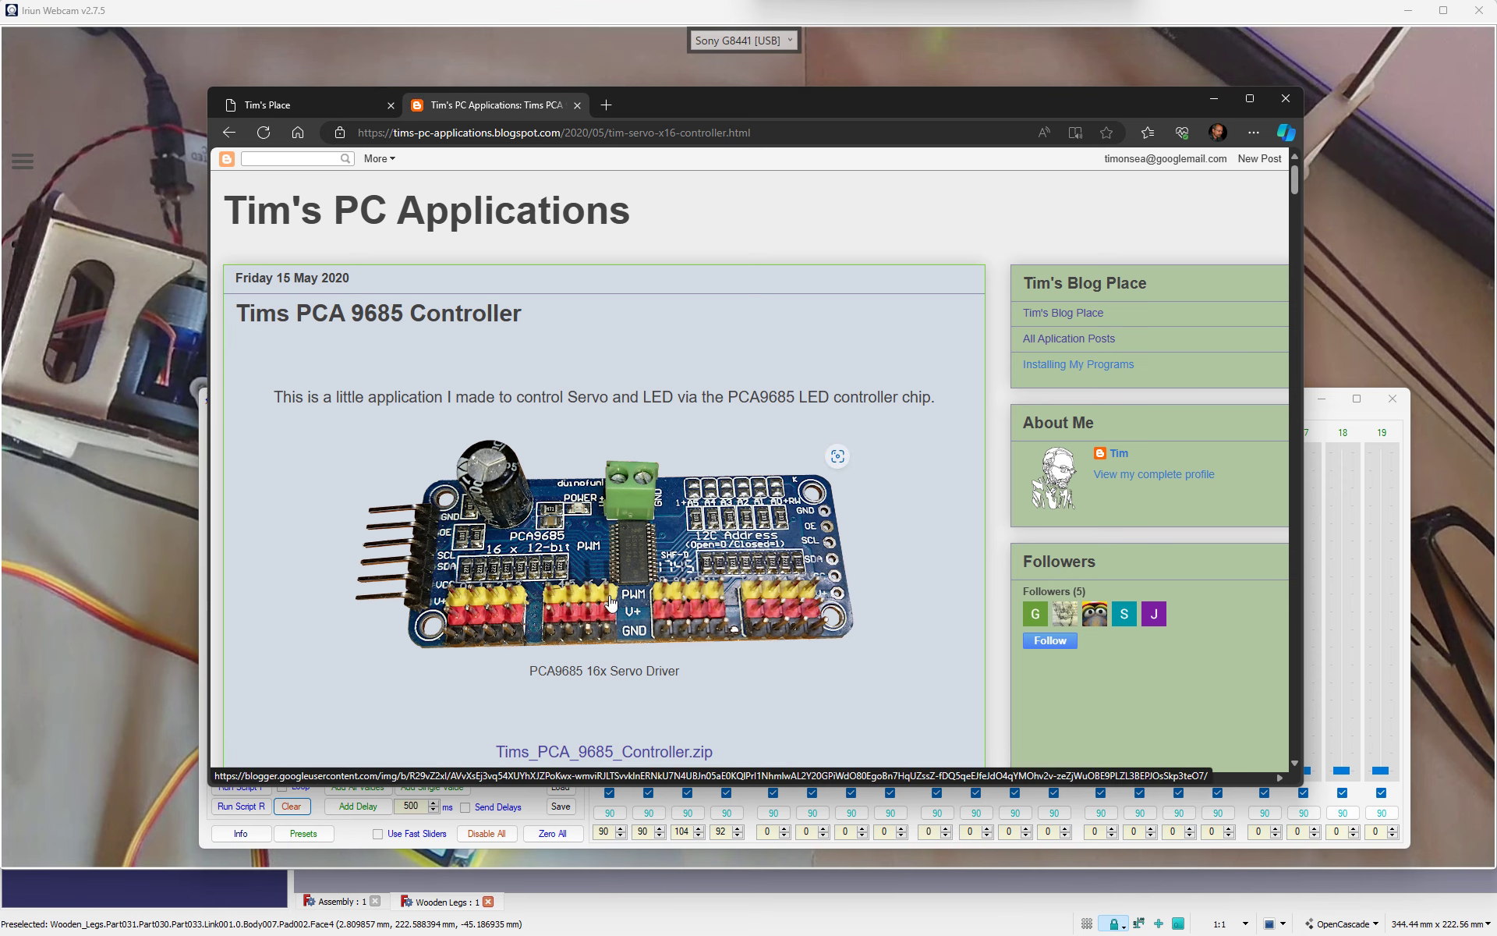
{"action": "mouse_move", "coordinate": [639, 554]}
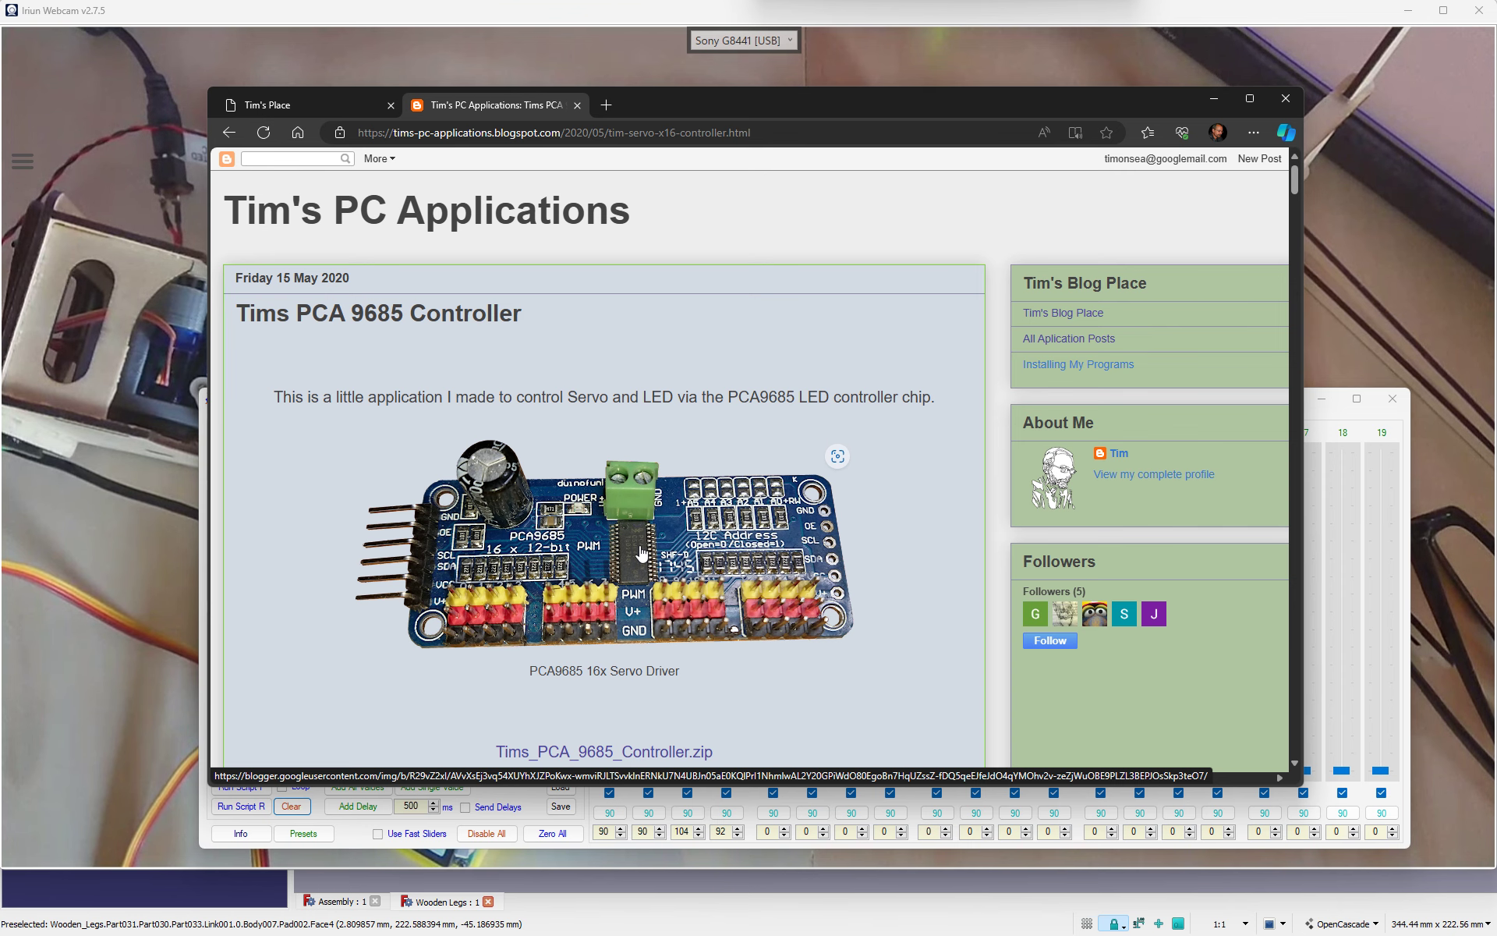
Step: Return to the LU9685-20UC Servo Controller post and scroll to its Controller.zip download link
{"action": "scroll", "scroll_direction": "down", "scroll_amount": 3}
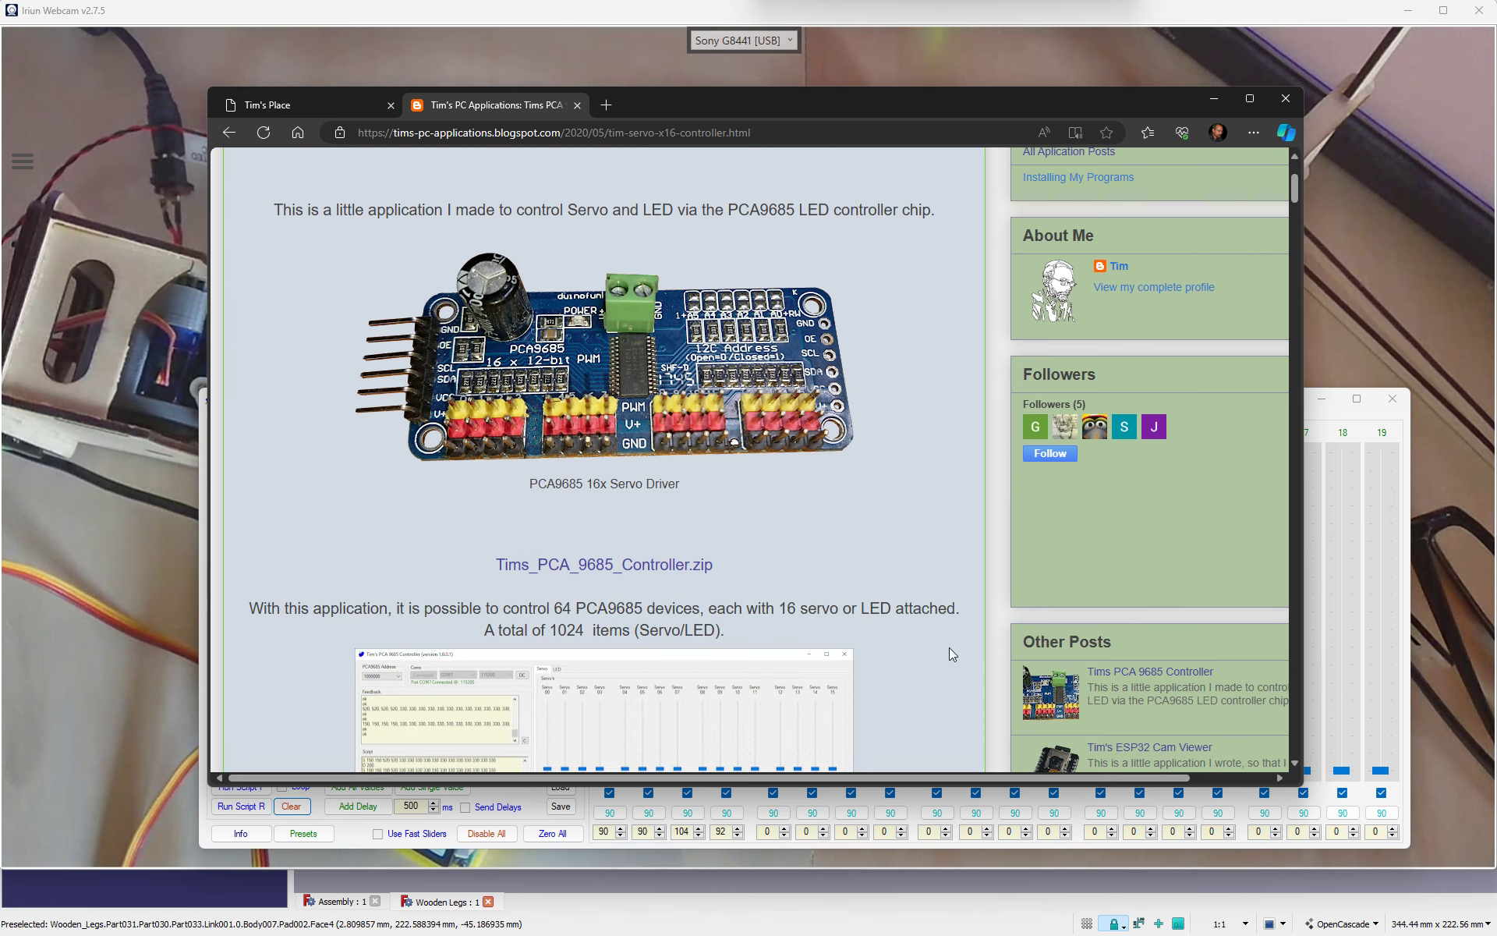
{"action": "scroll", "scroll_direction": "down", "scroll_amount": 3}
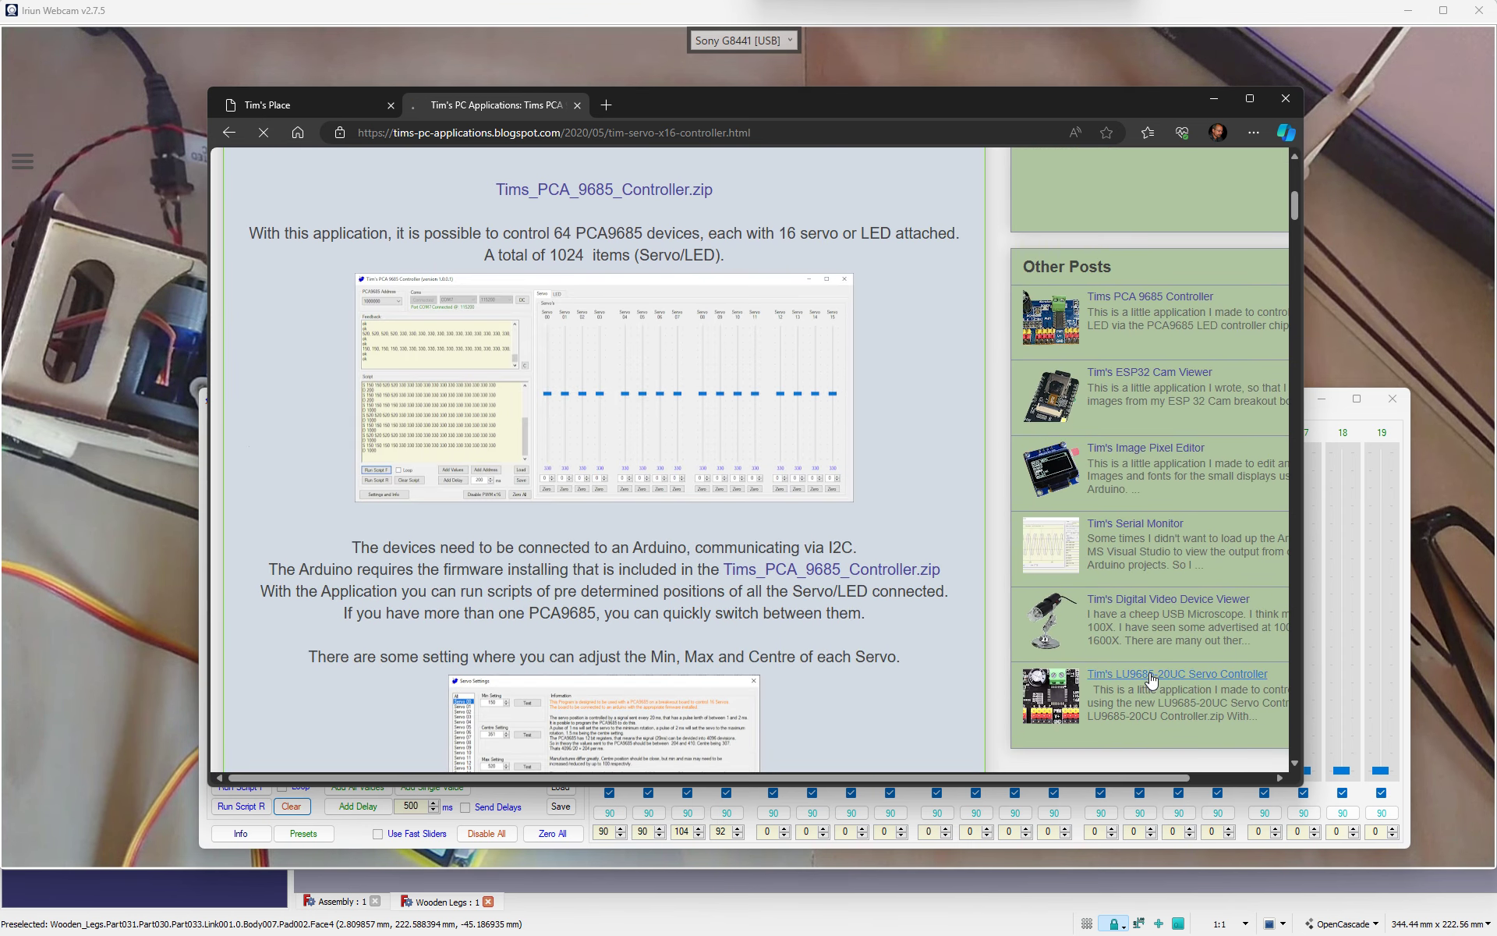
{"action": "left_click", "coordinate": [1176, 673]}
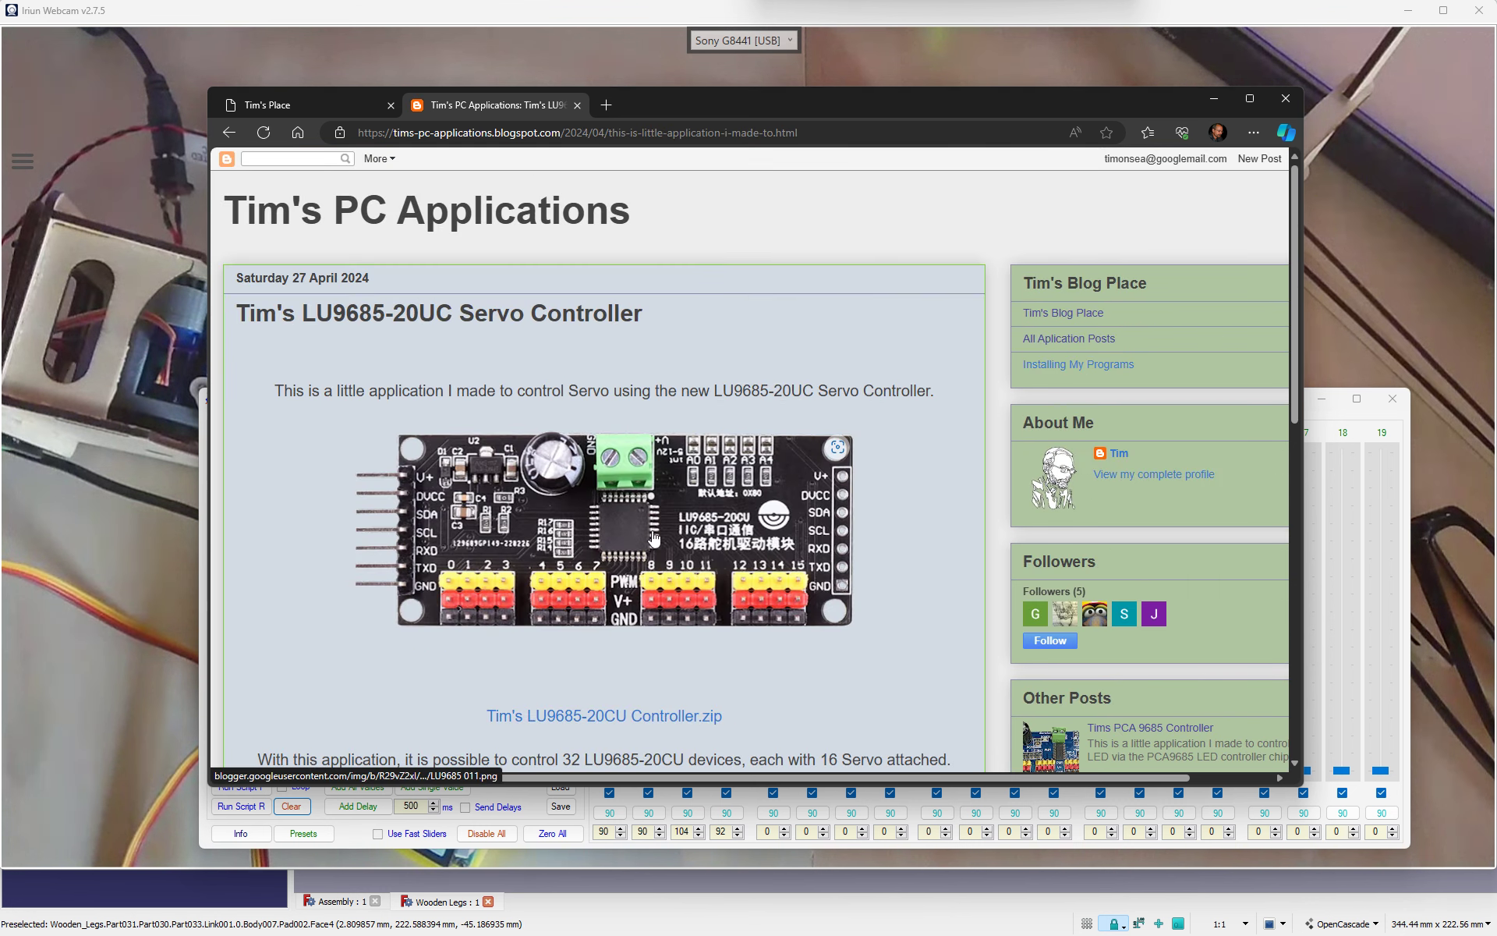
{"action": "mouse_move", "coordinate": [559, 573]}
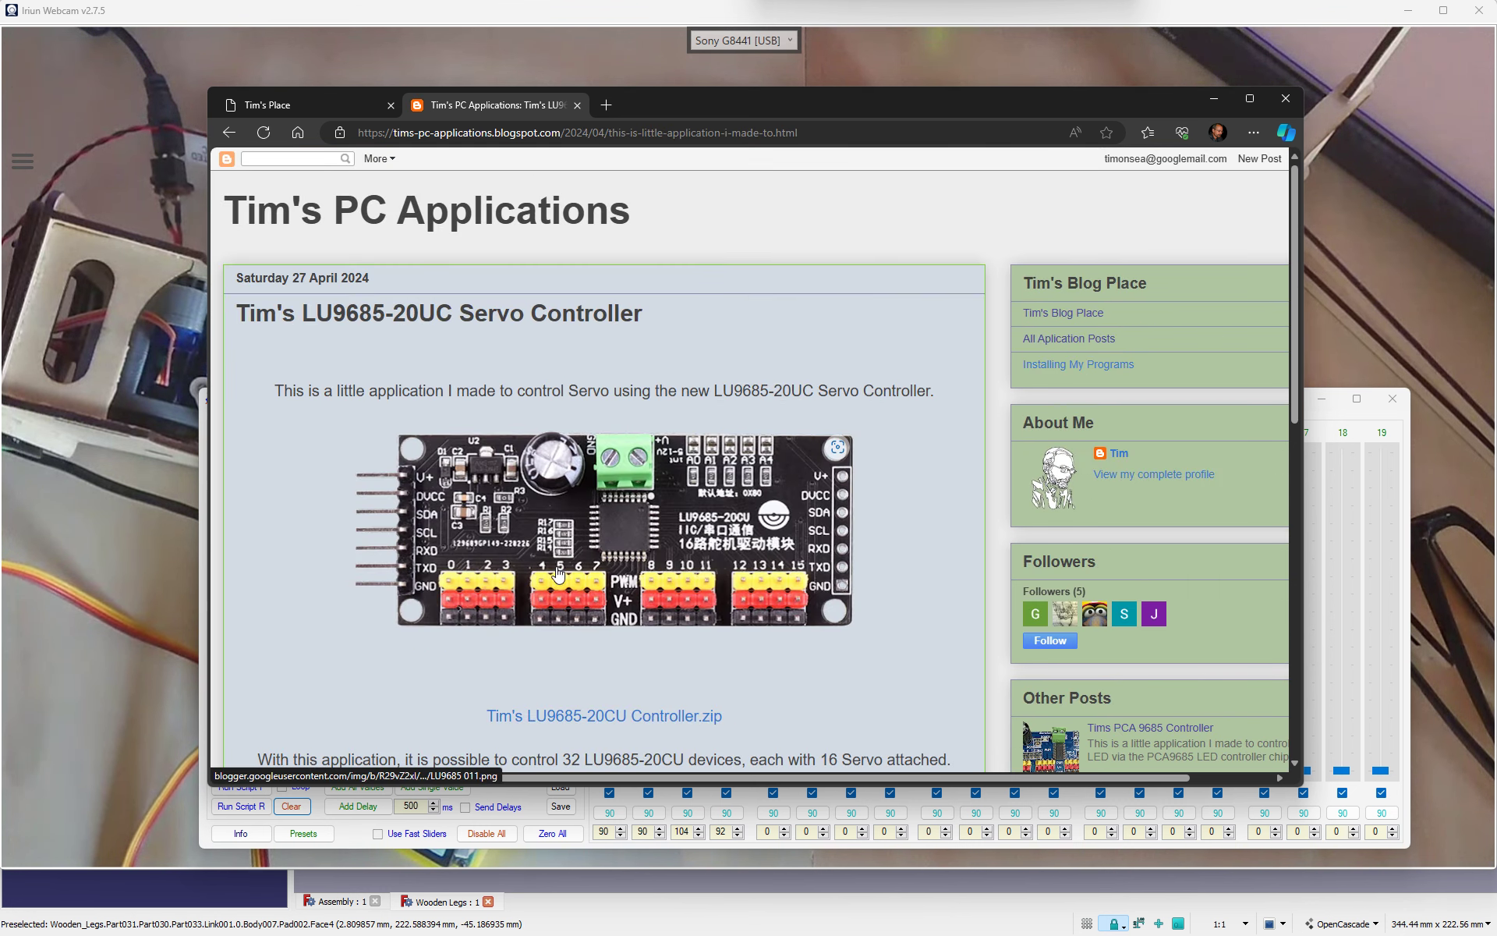
{"action": "scroll", "scroll_direction": "down", "scroll_amount": 3}
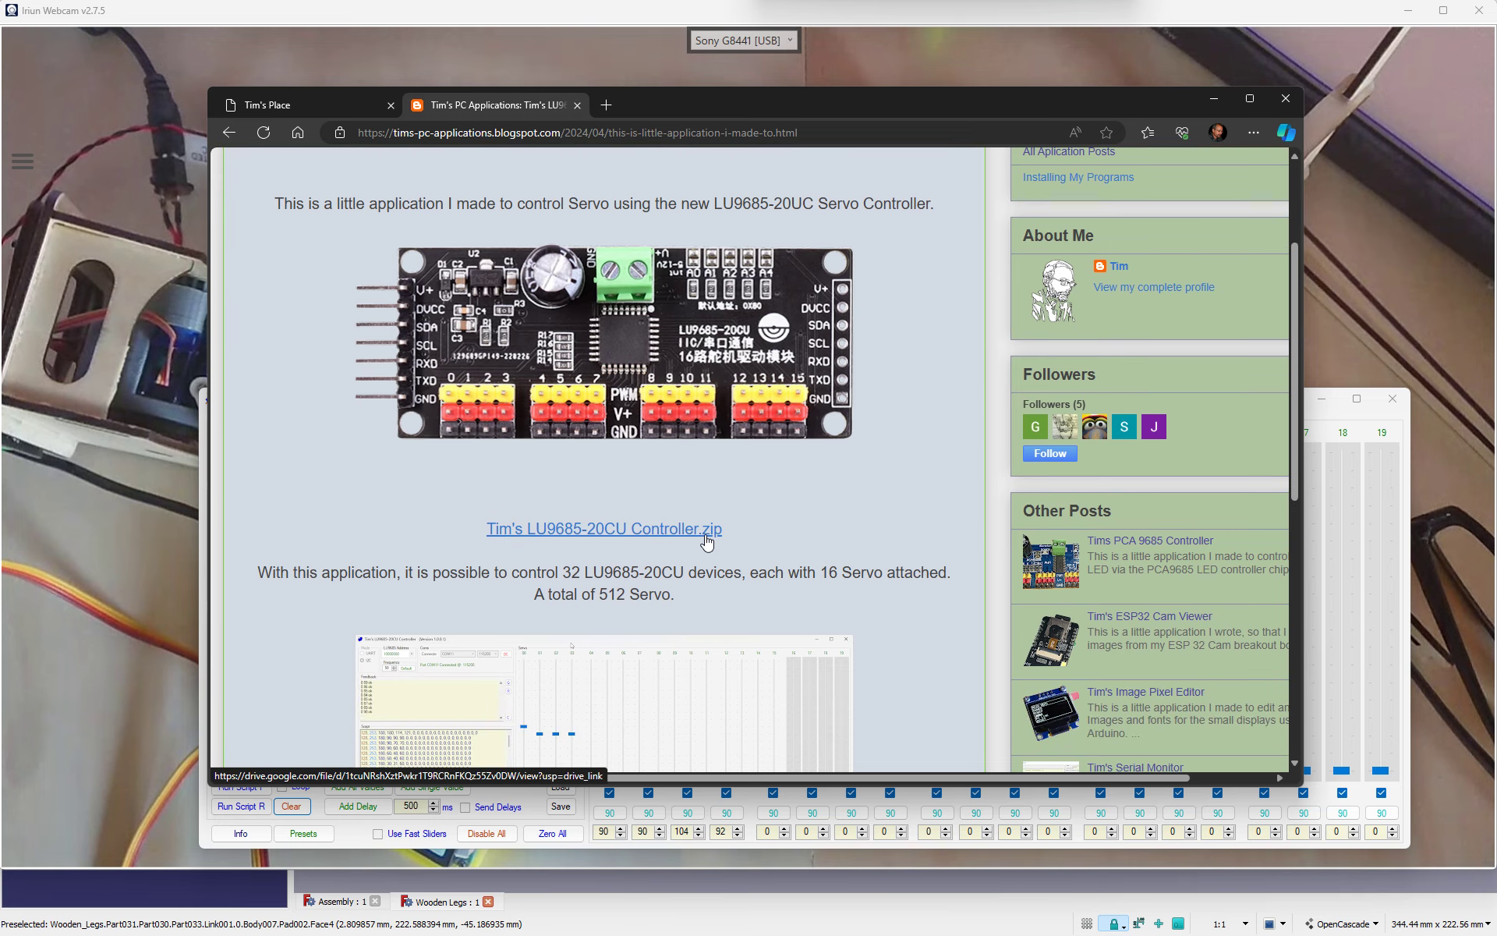
{"action": "mouse_move", "coordinate": [645, 387]}
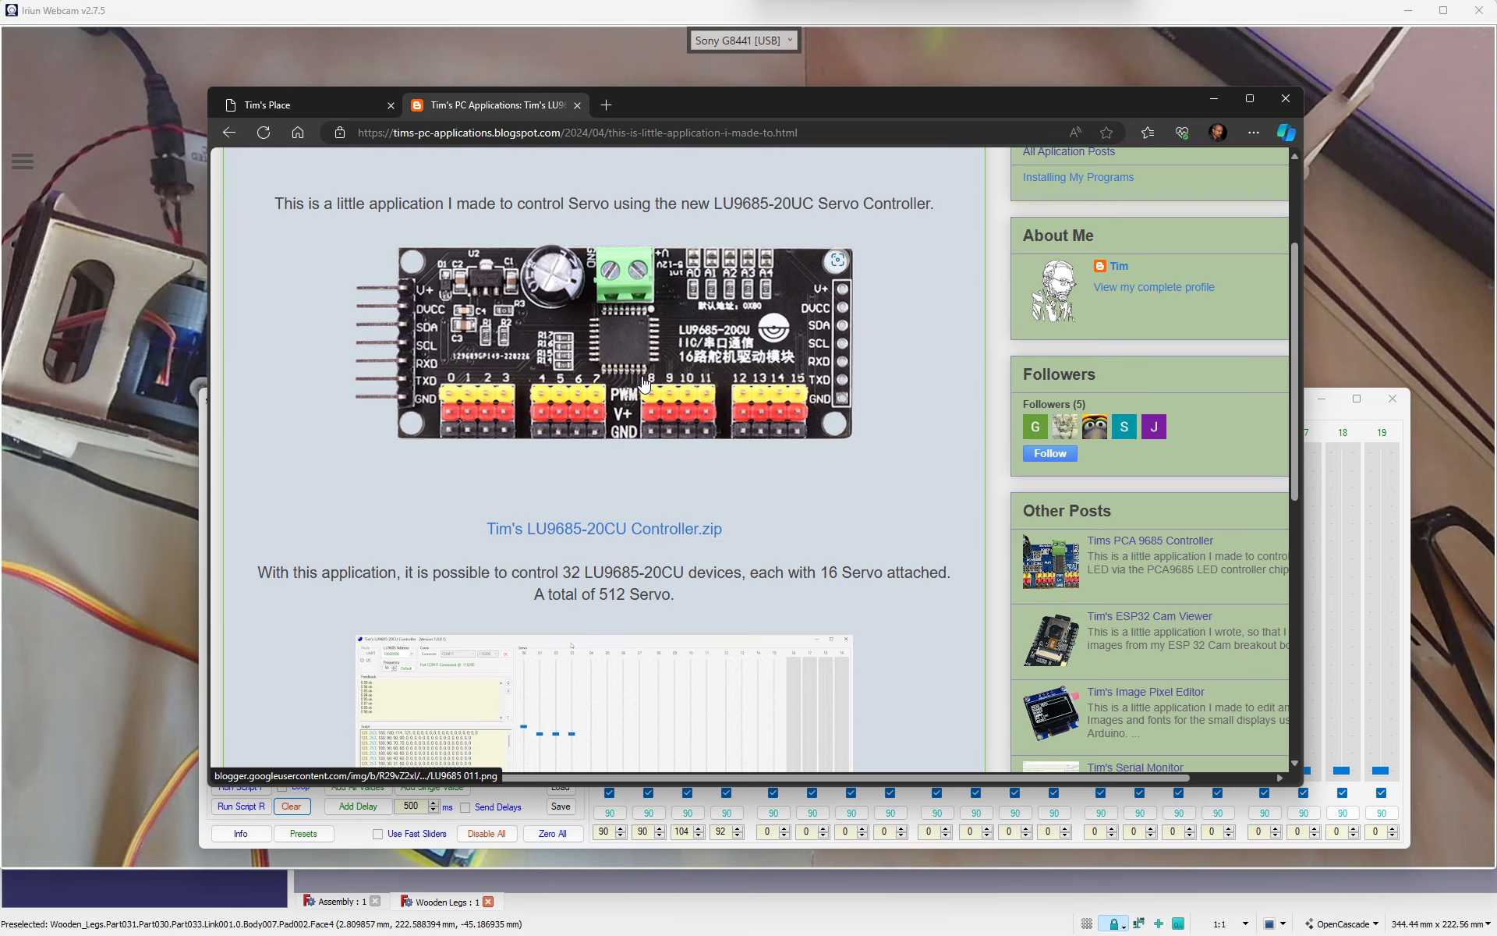
{"action": "mouse_move", "coordinate": [654, 395]}
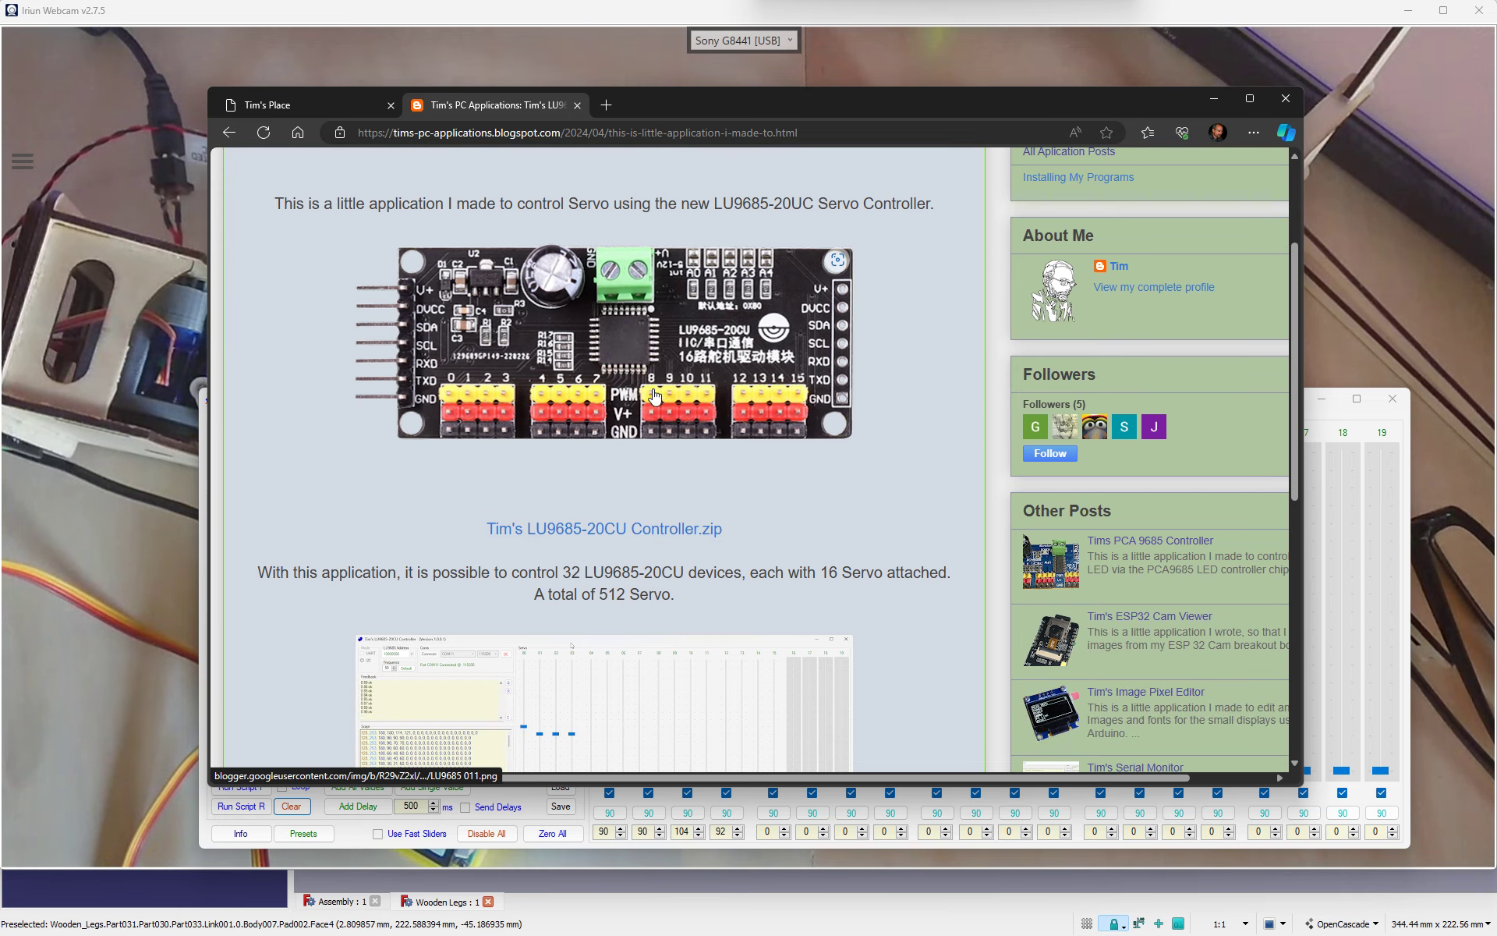
{"action": "scroll", "scroll_direction": "down", "scroll_amount": 3}
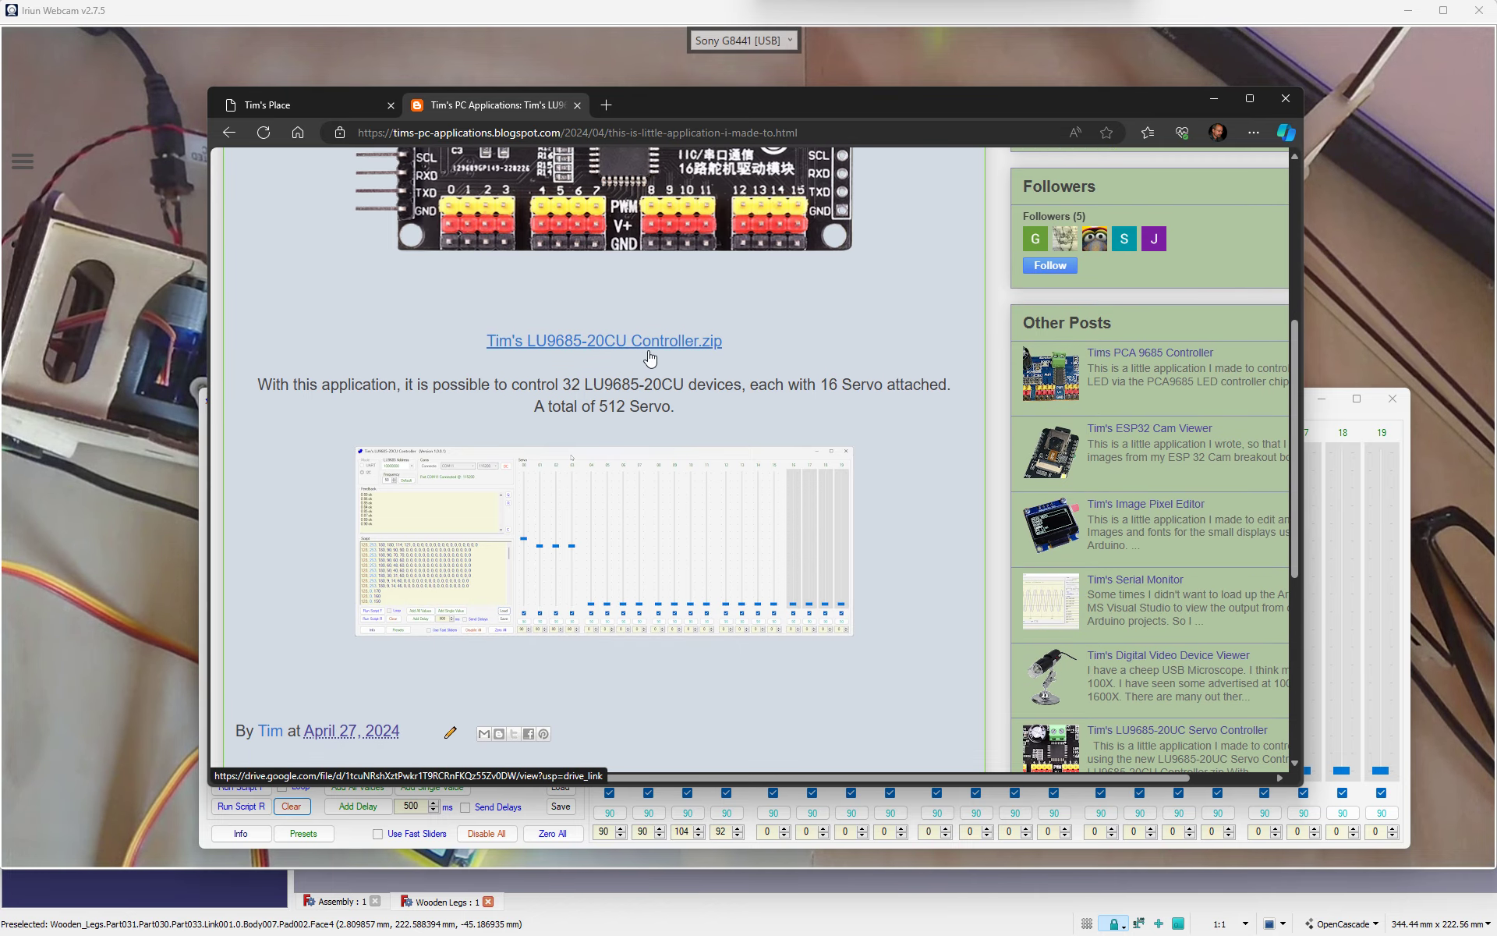
{"action": "scroll", "scroll_direction": "up", "scroll_amount": 3}
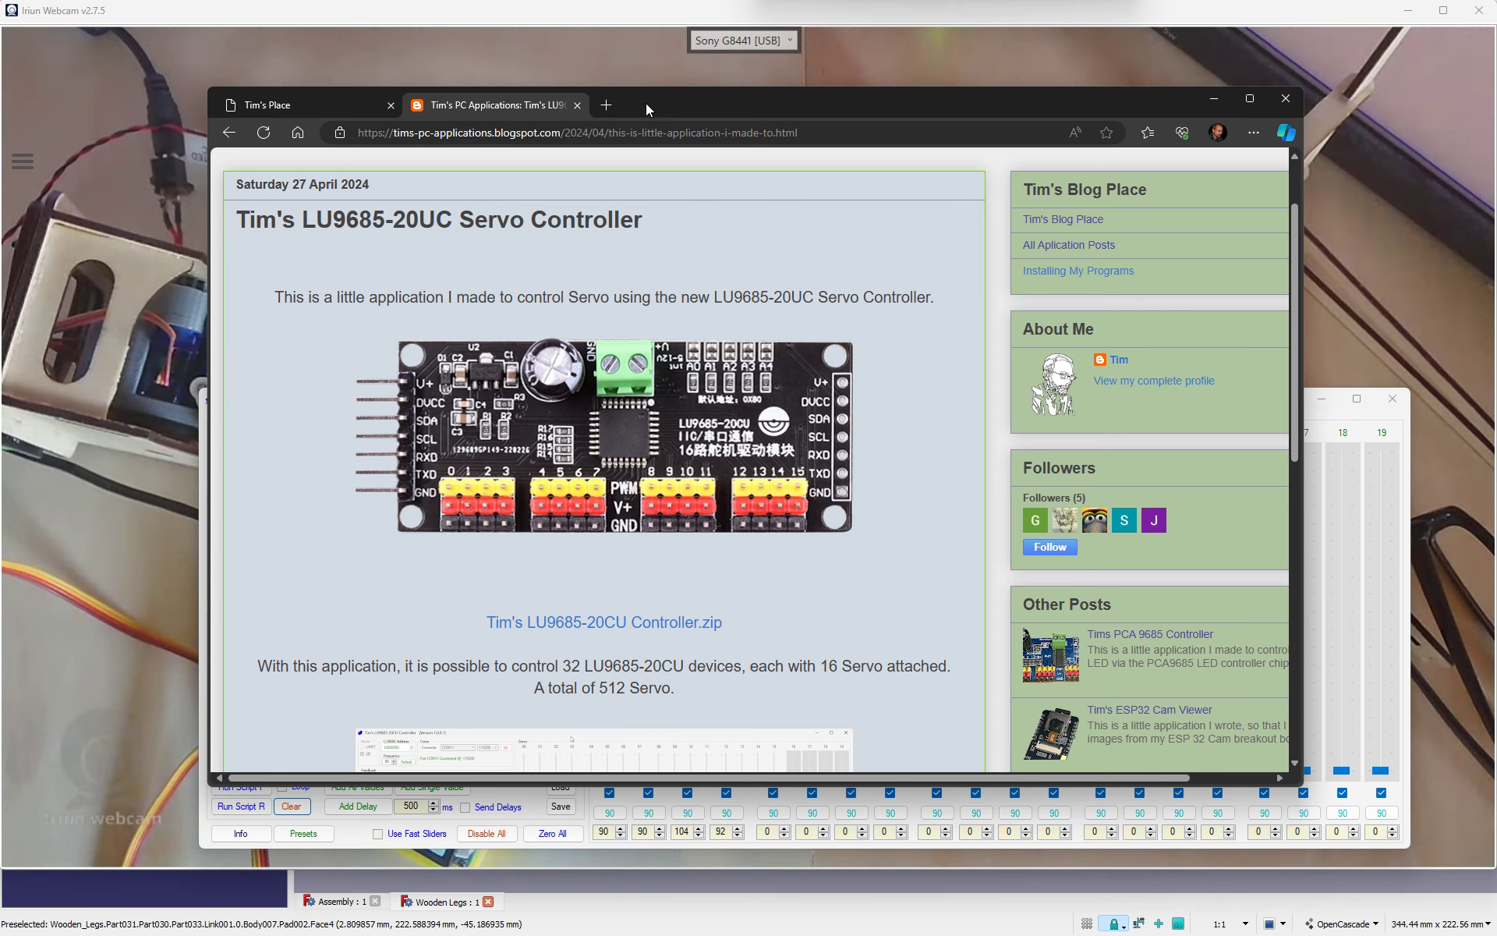
{"action": "mouse_move", "coordinate": [711, 118]}
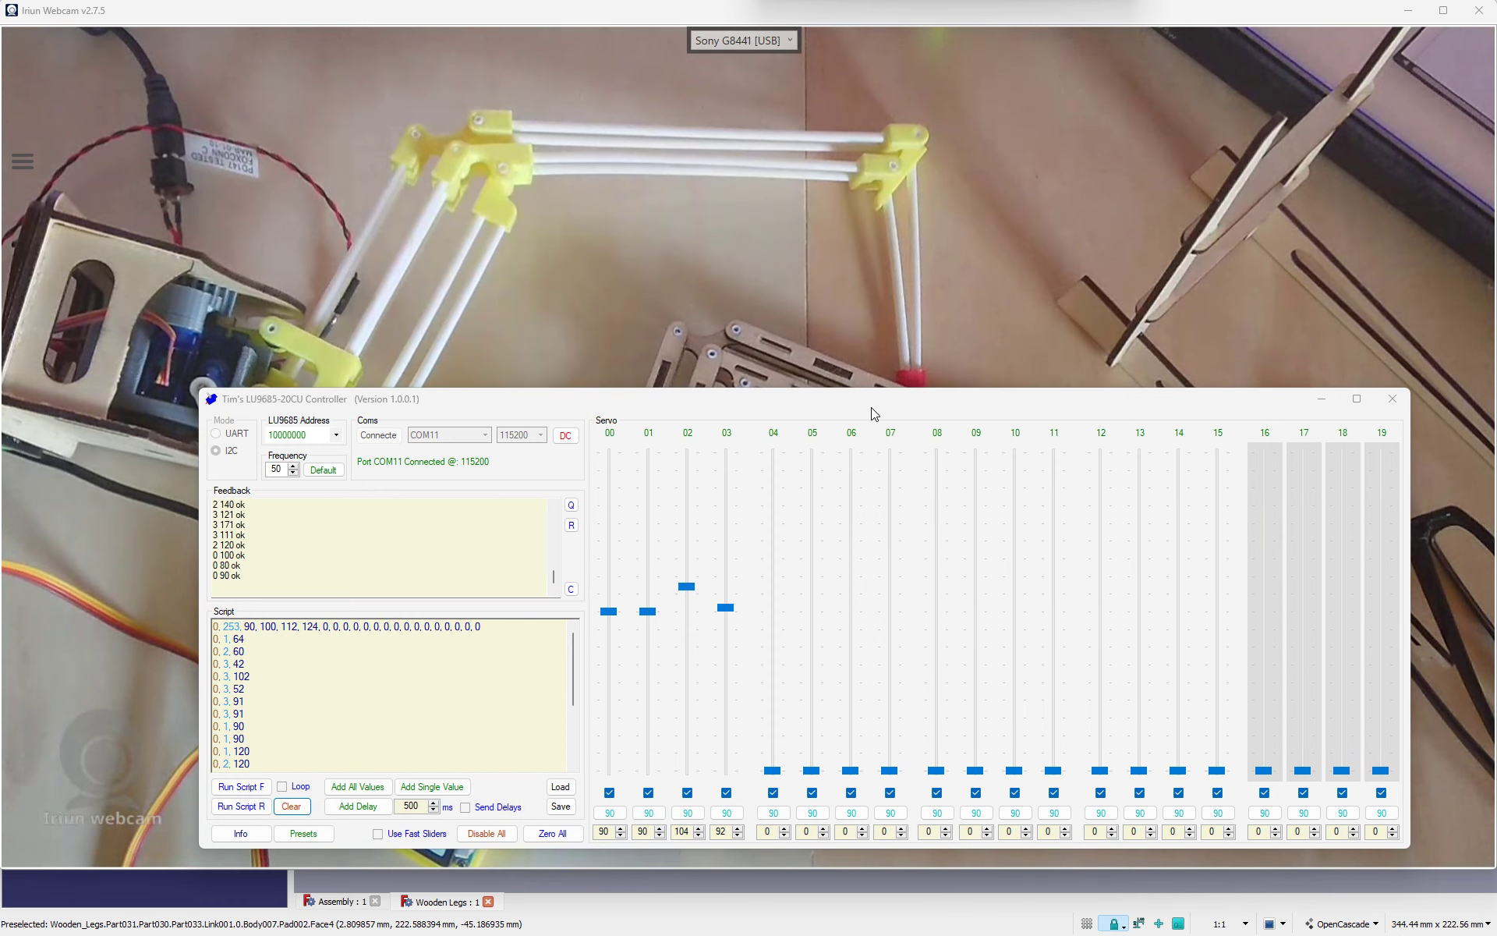
{"action": "mouse_move", "coordinate": [962, 284]}
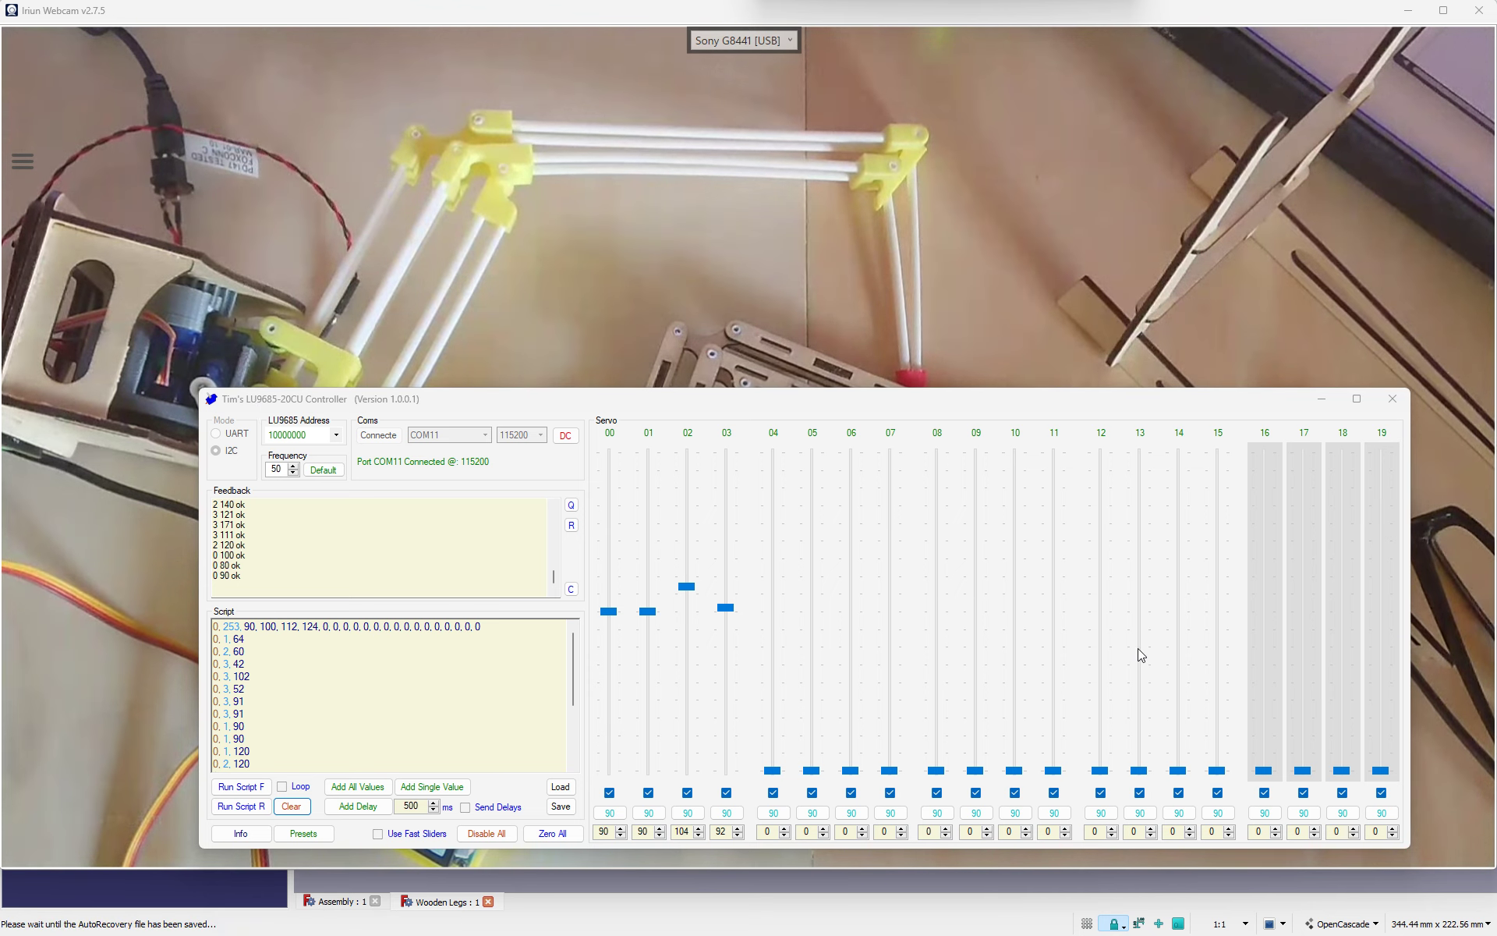
{"action": "mouse_move", "coordinate": [781, 415]}
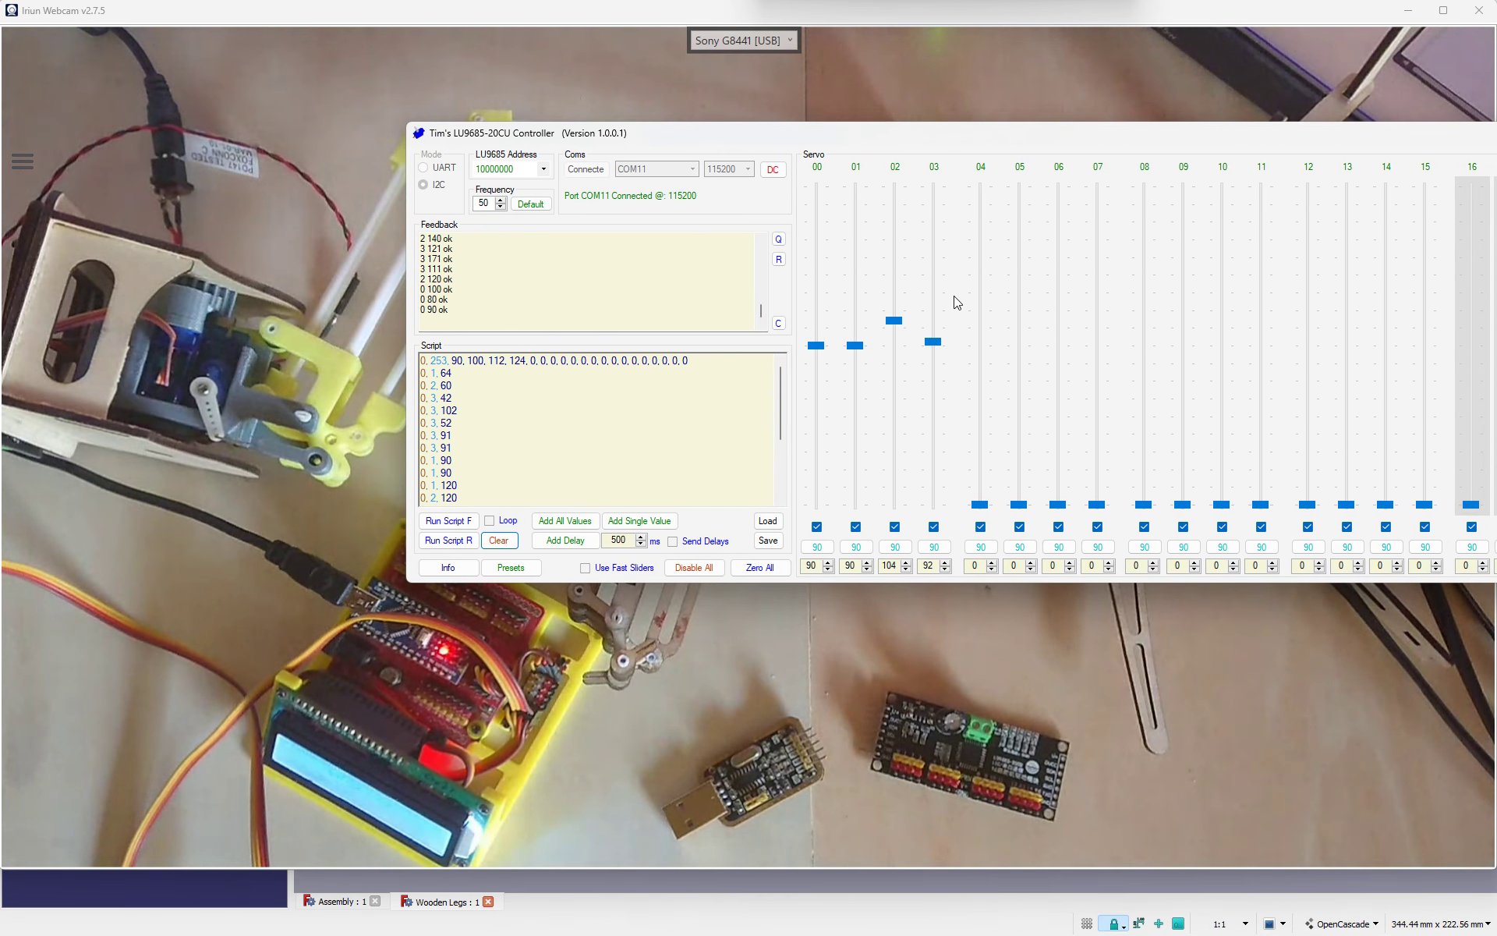
{"action": "mouse_move", "coordinate": [1032, 357]}
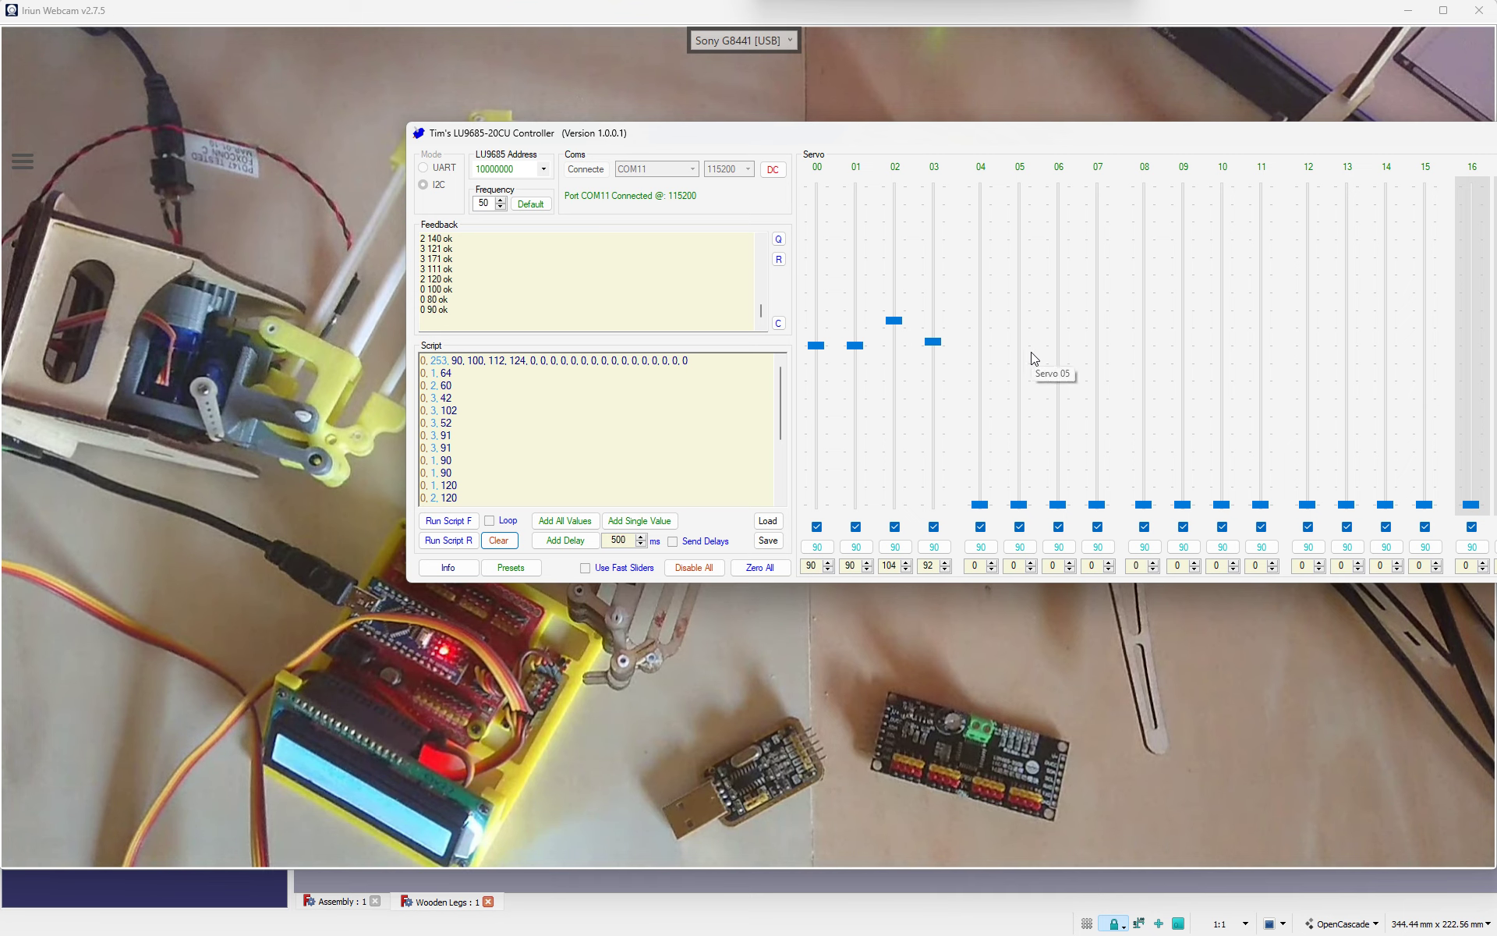